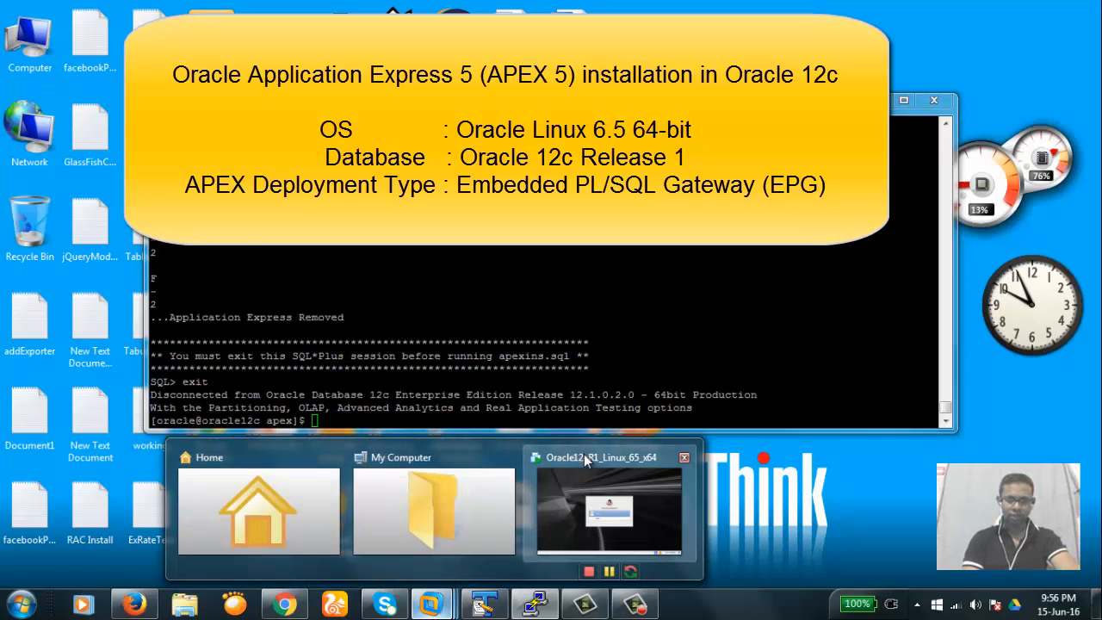
Accept the OTN license on the Chrome APEX downloads page and scroll to the 5.0.3 links.
click(609, 500)
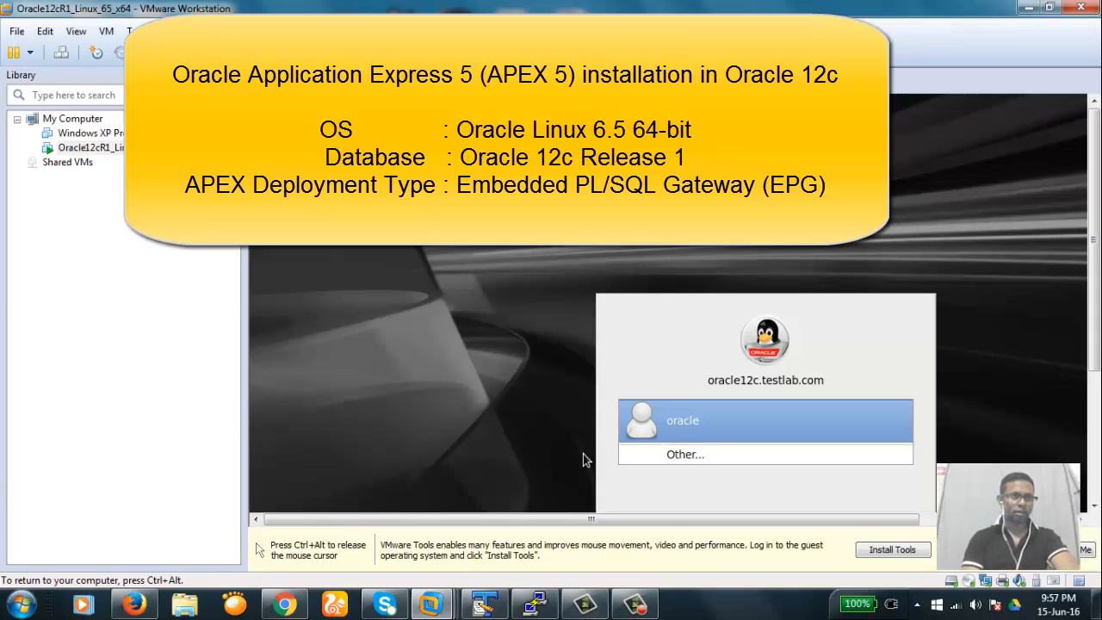
mouse_move(654, 349)
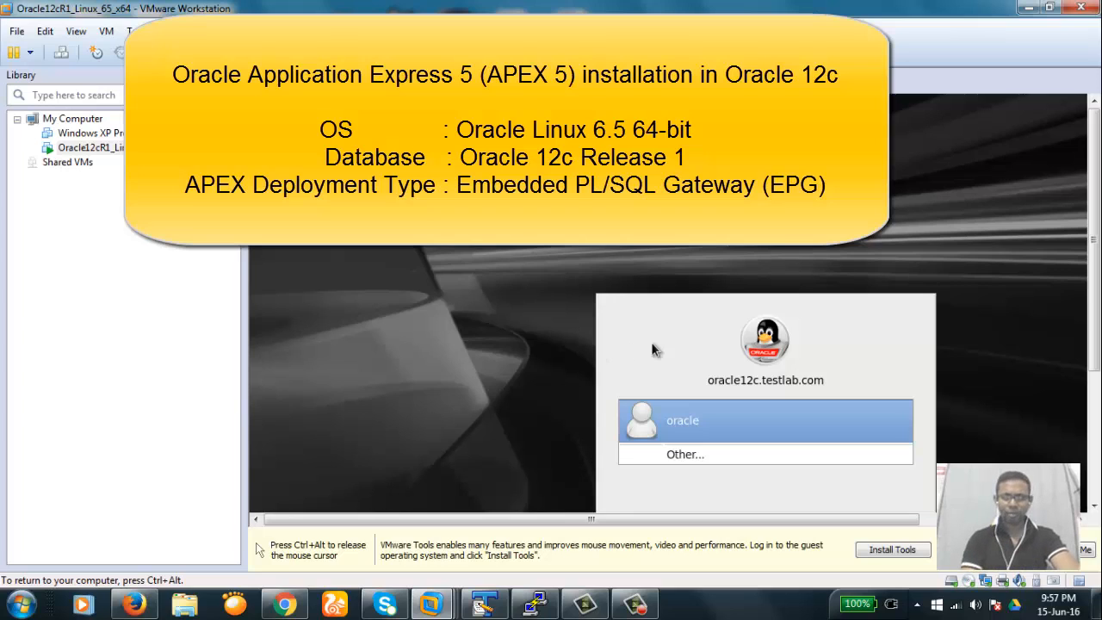
mouse_move(670, 347)
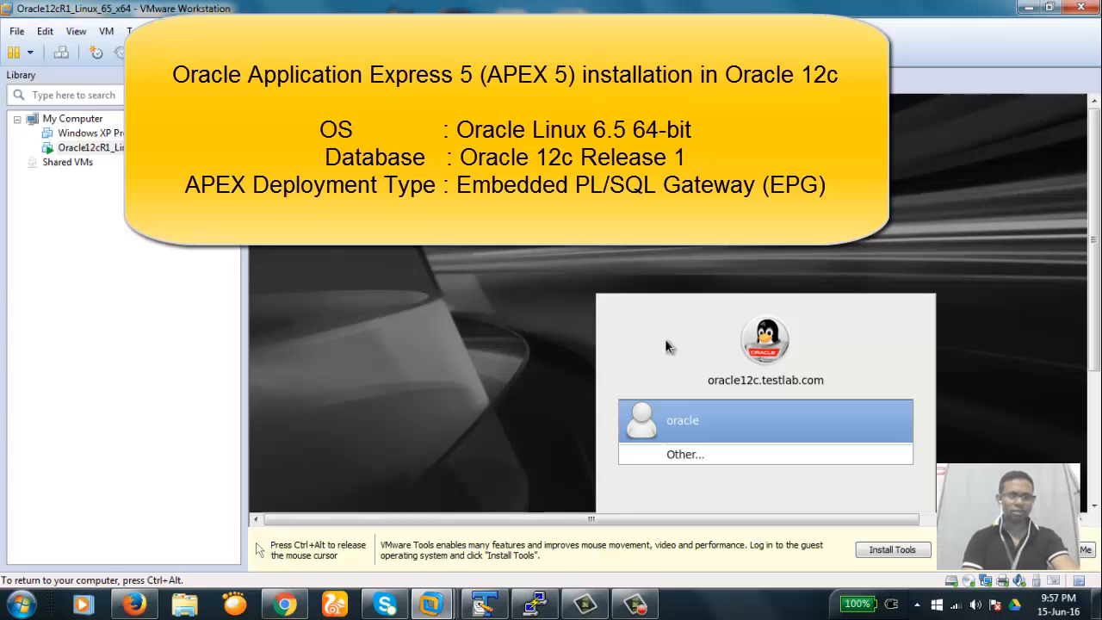
mouse_move(937, 19)
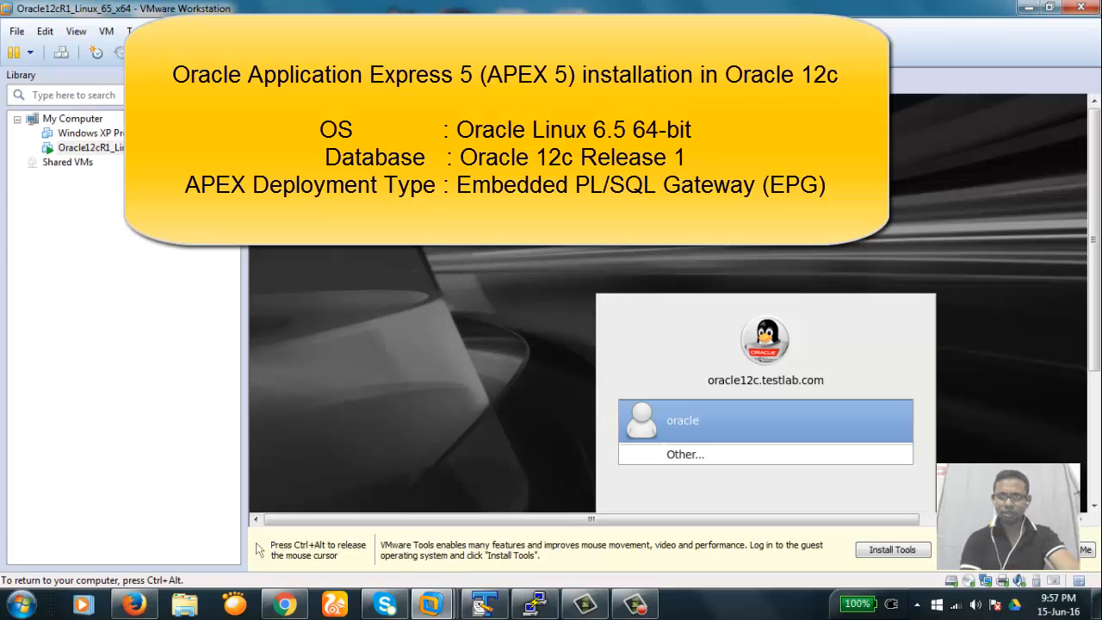
mouse_move(1026, 15)
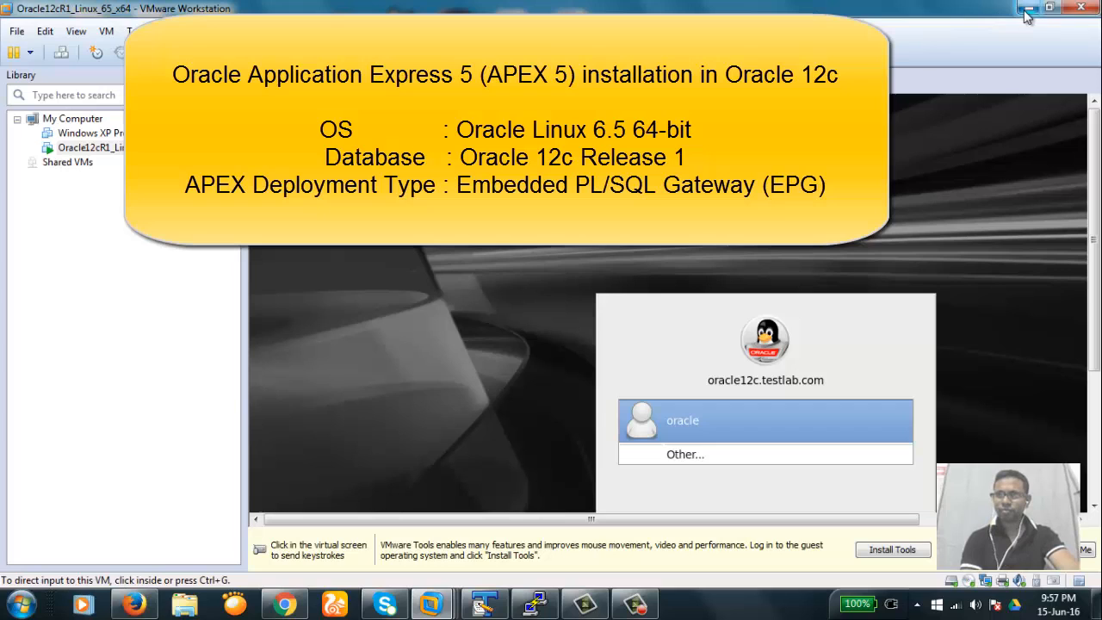
click(1049, 8)
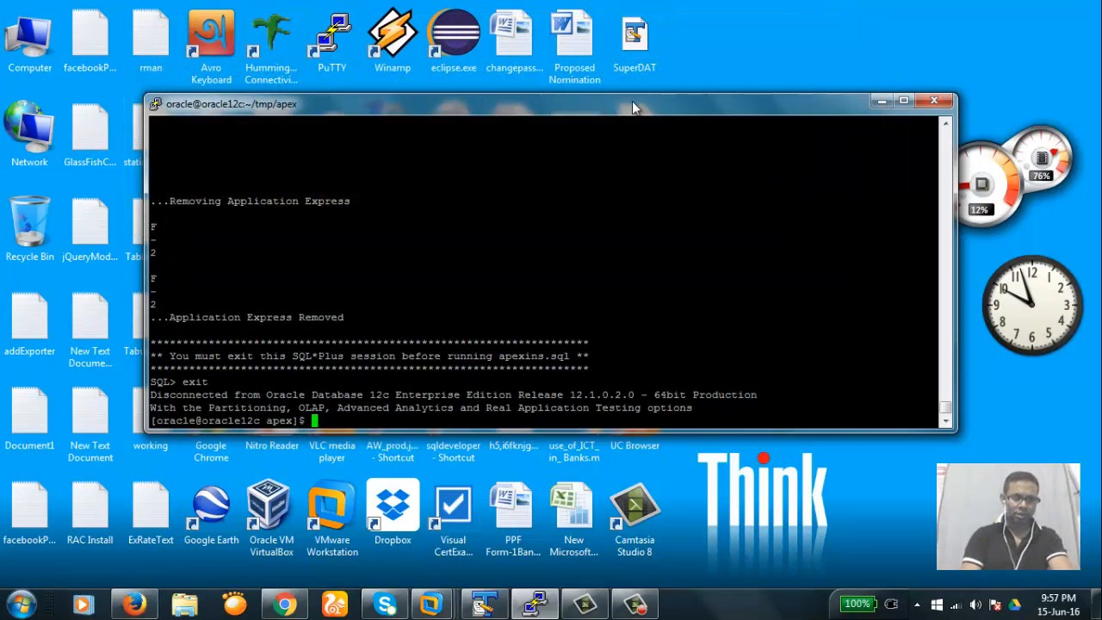
mouse_move(239, 588)
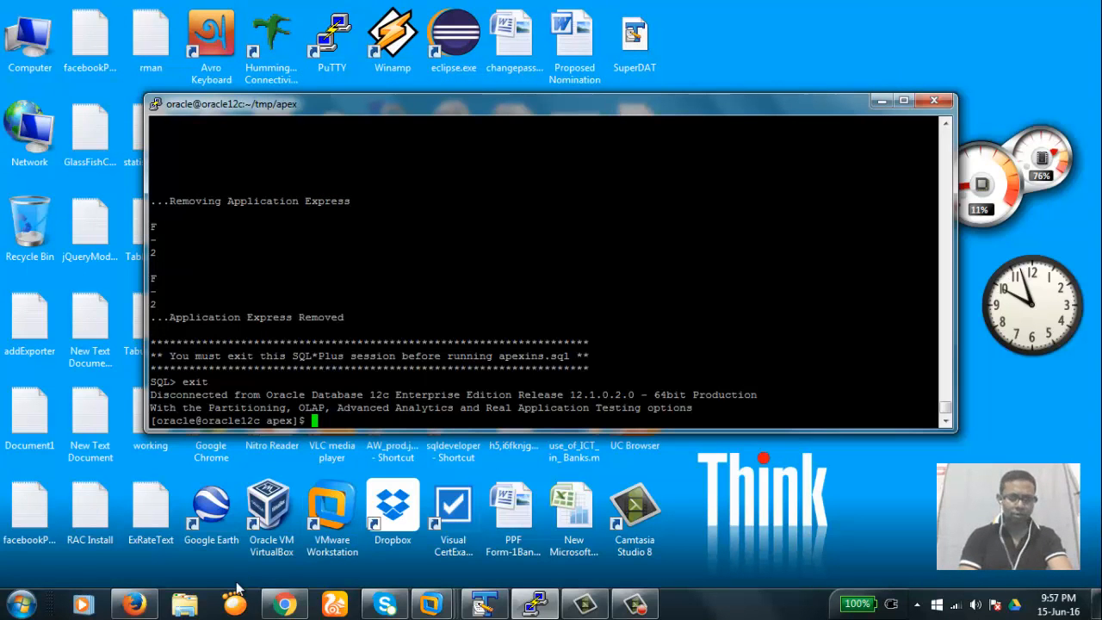
click(284, 603)
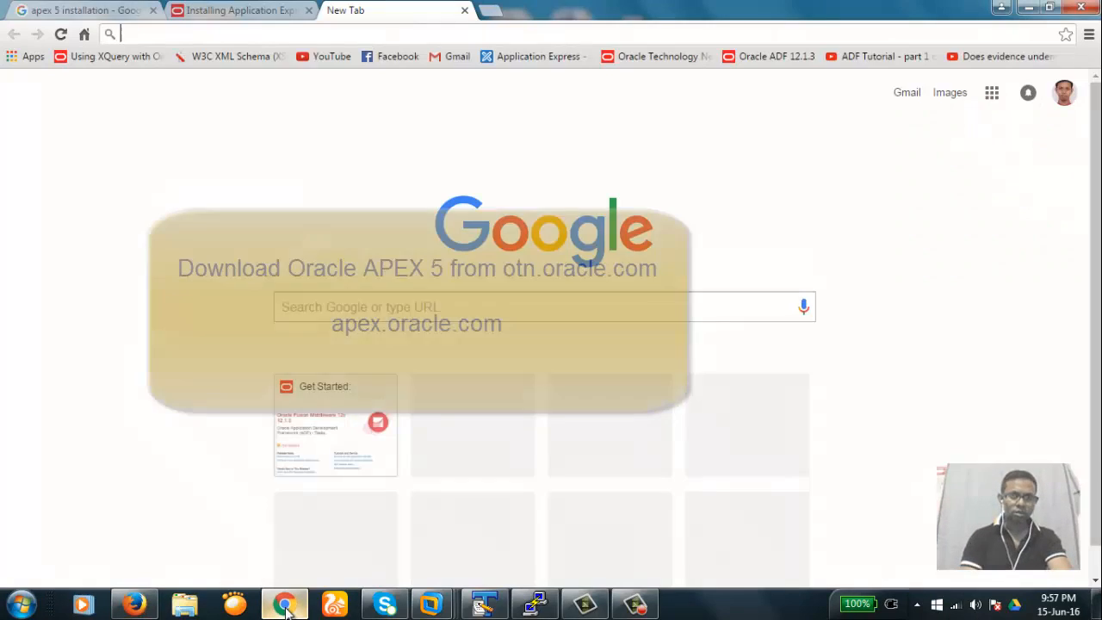
click(239, 9)
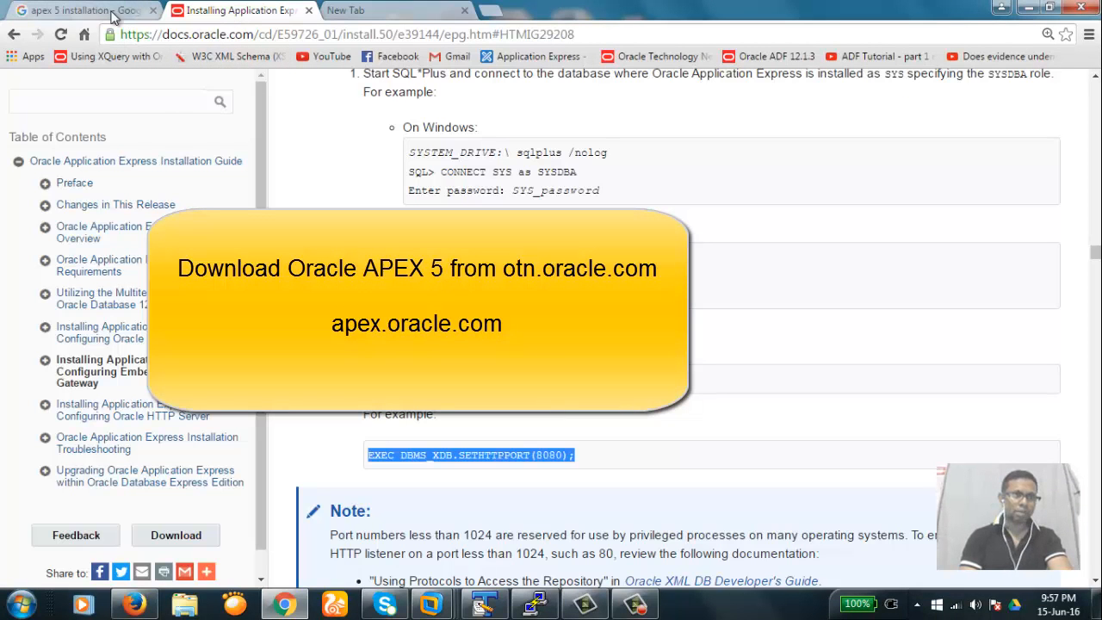
click(82, 11)
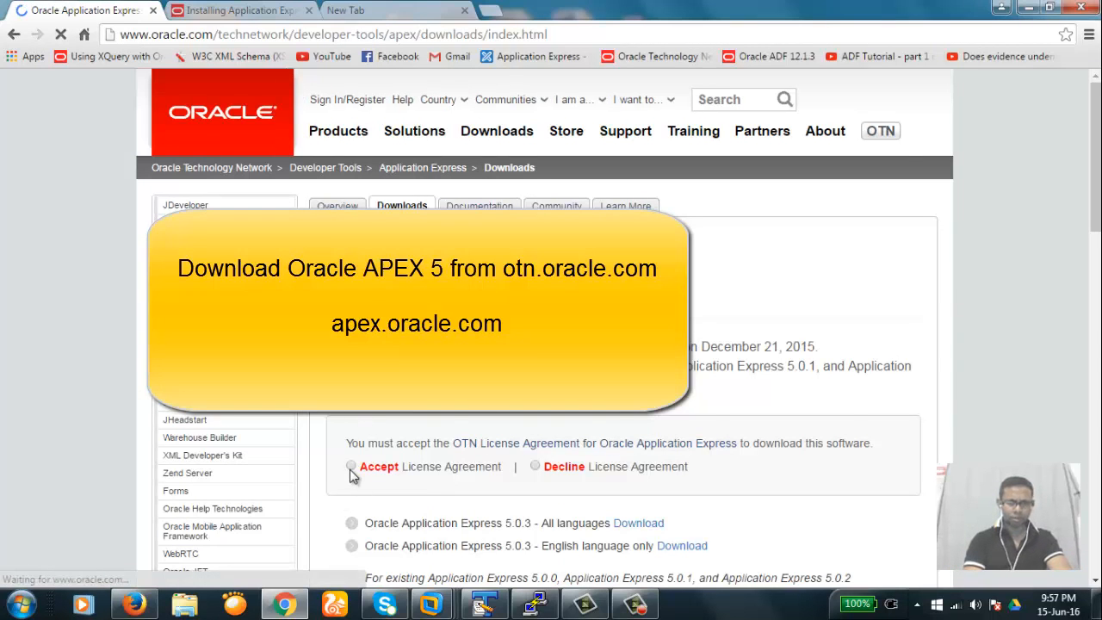
click(351, 466)
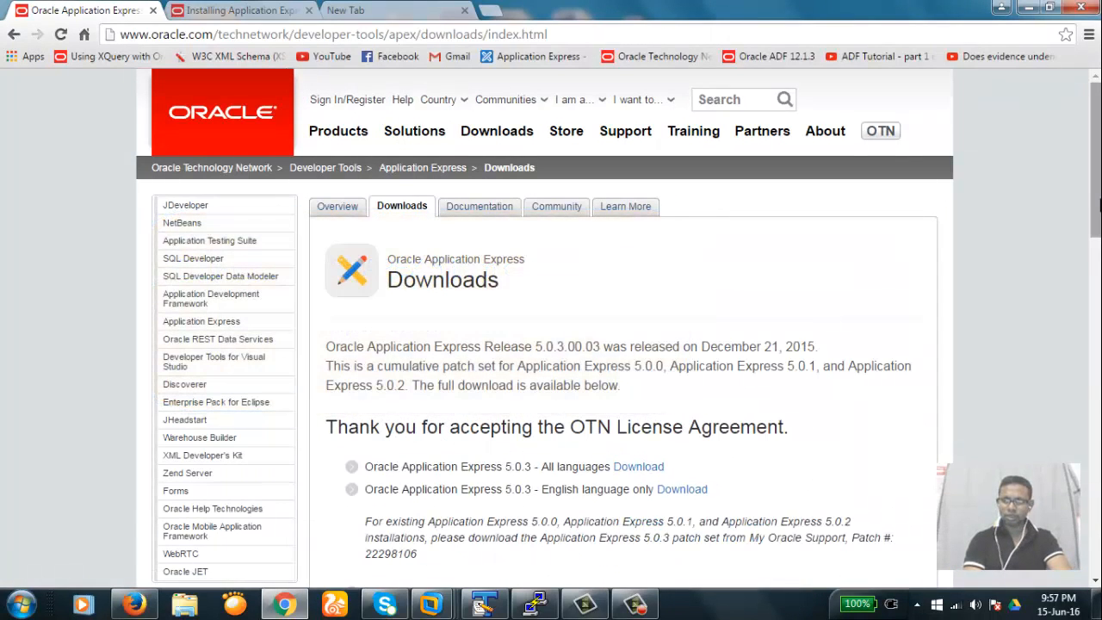
scroll(down, 3)
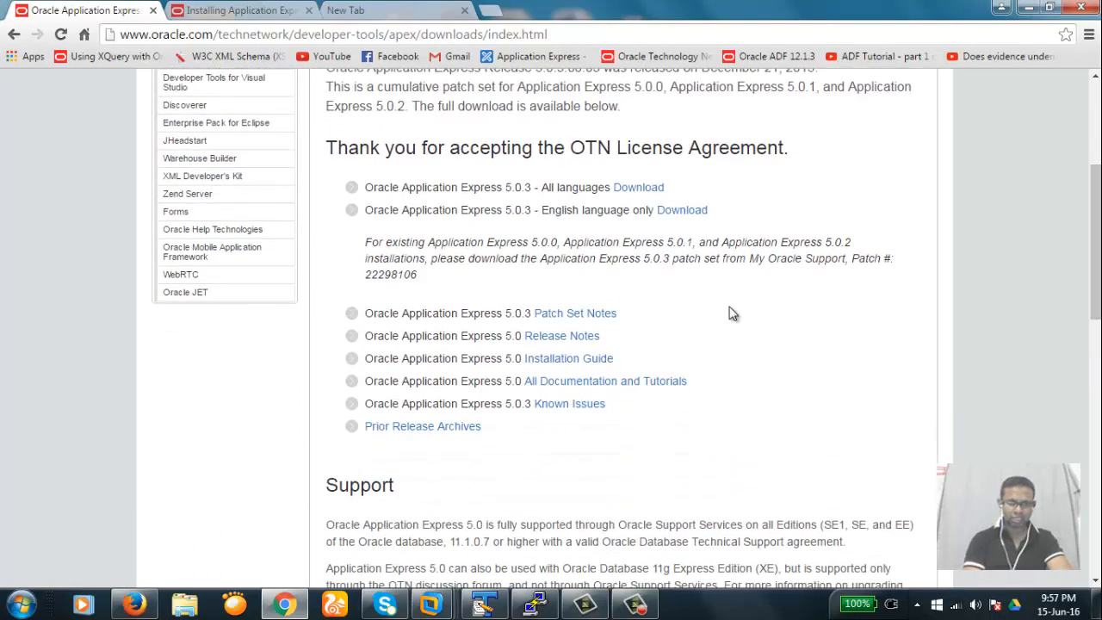
mouse_move(600, 259)
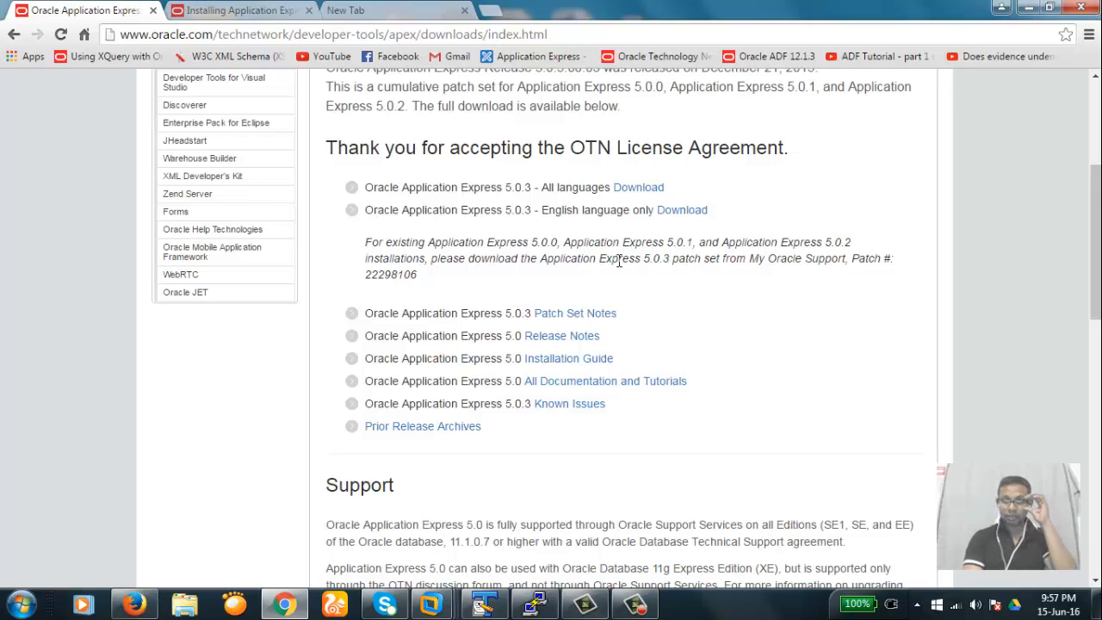
mouse_move(468, 478)
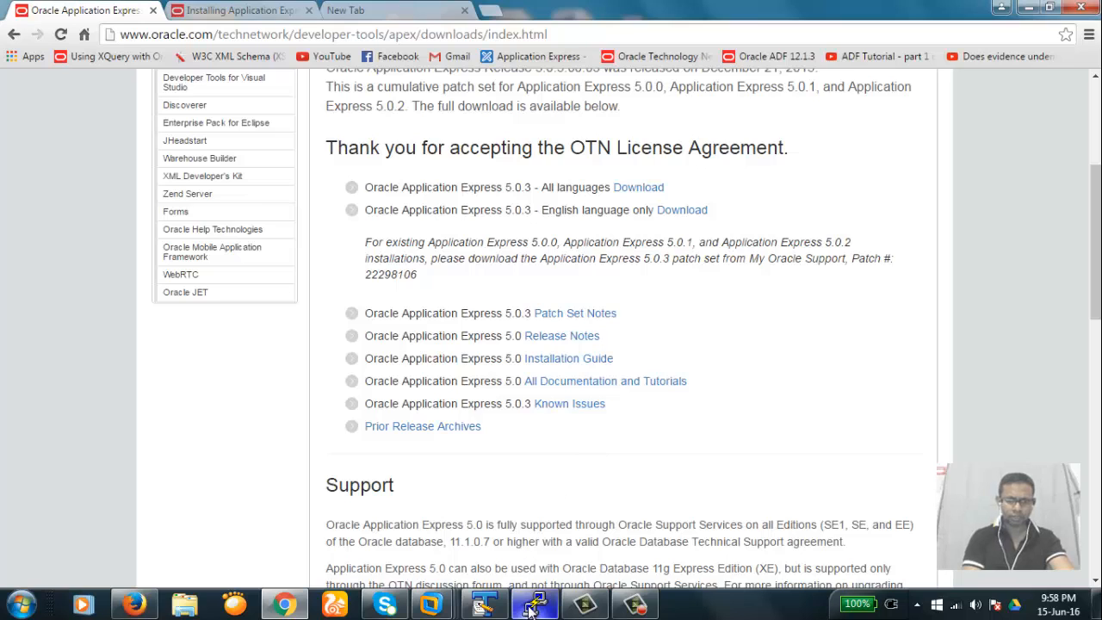
List the contents of the tmp folder in the PuTTY terminal.
click(534, 601)
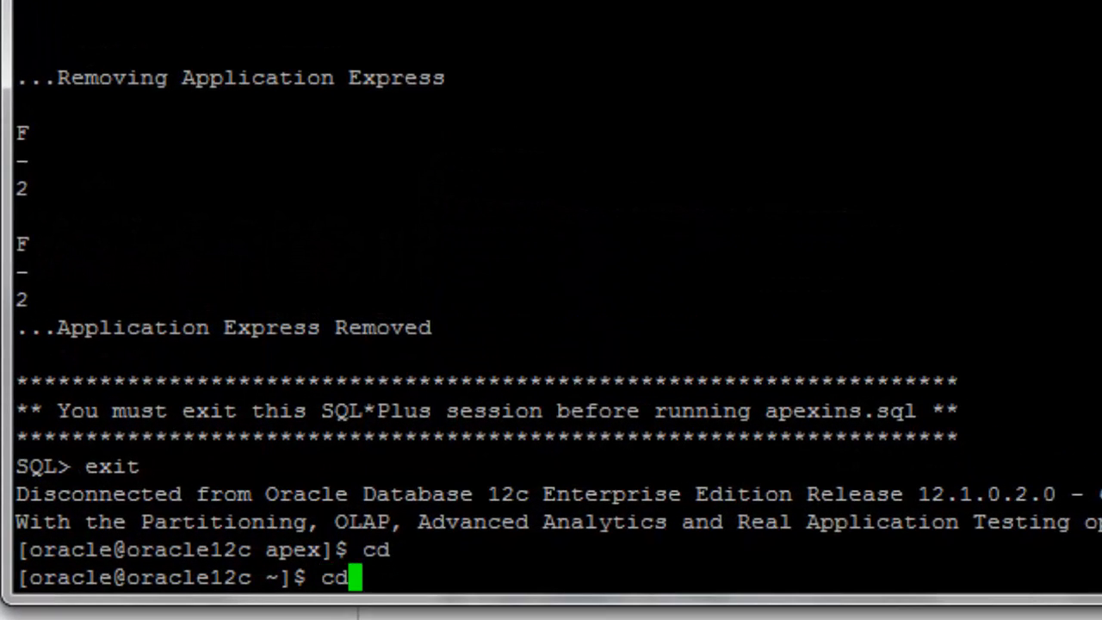
text(tmp/)
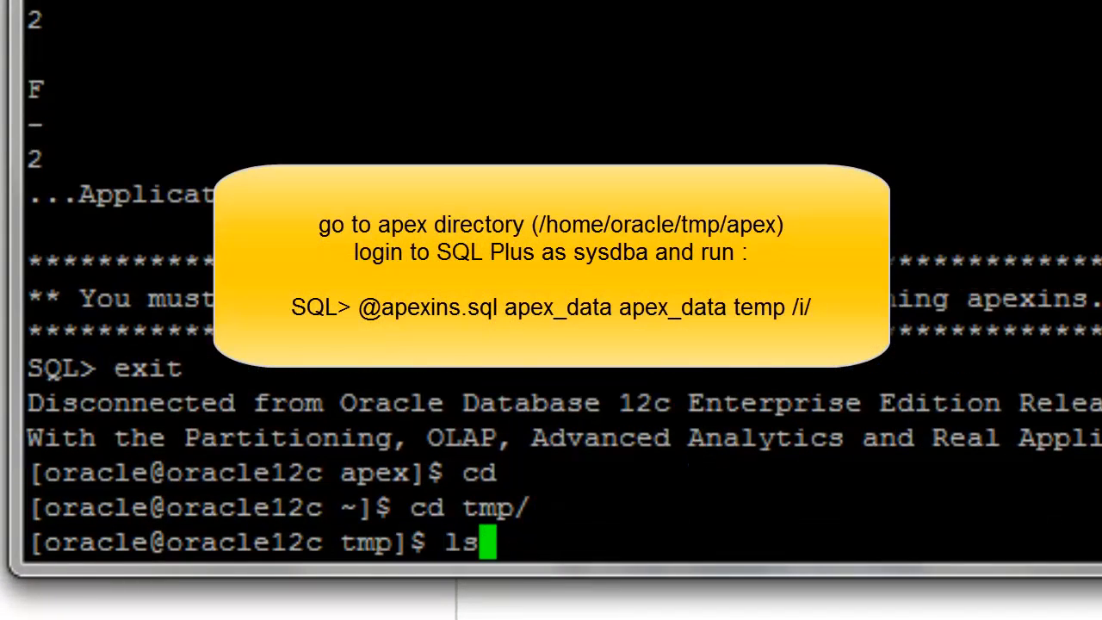
key(Return)
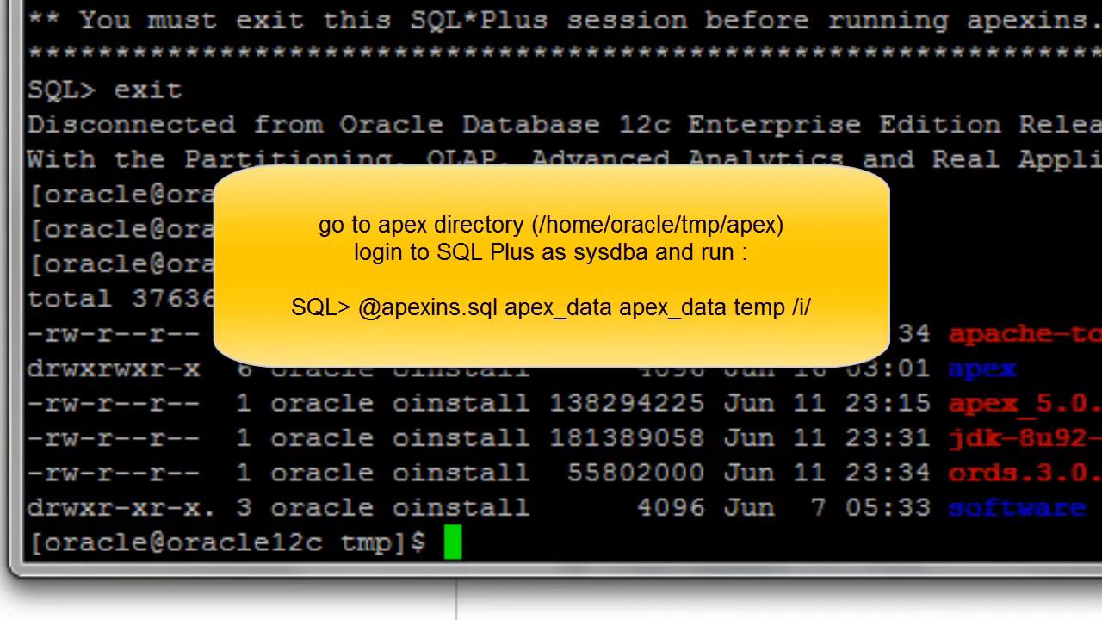
mouse_move(1021, 478)
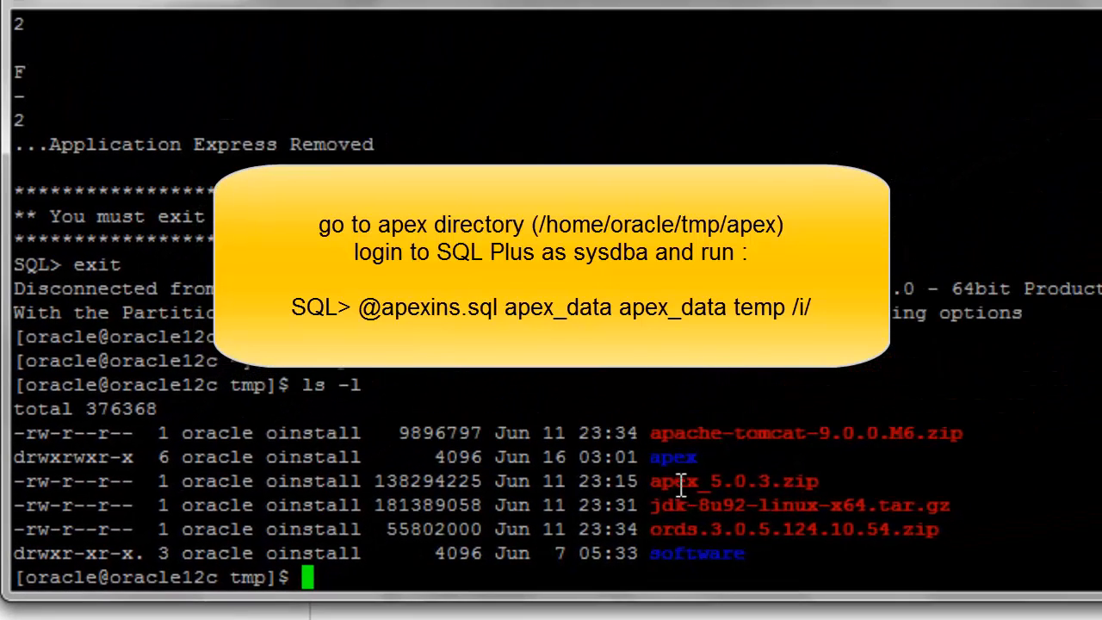
double_click(673, 456)
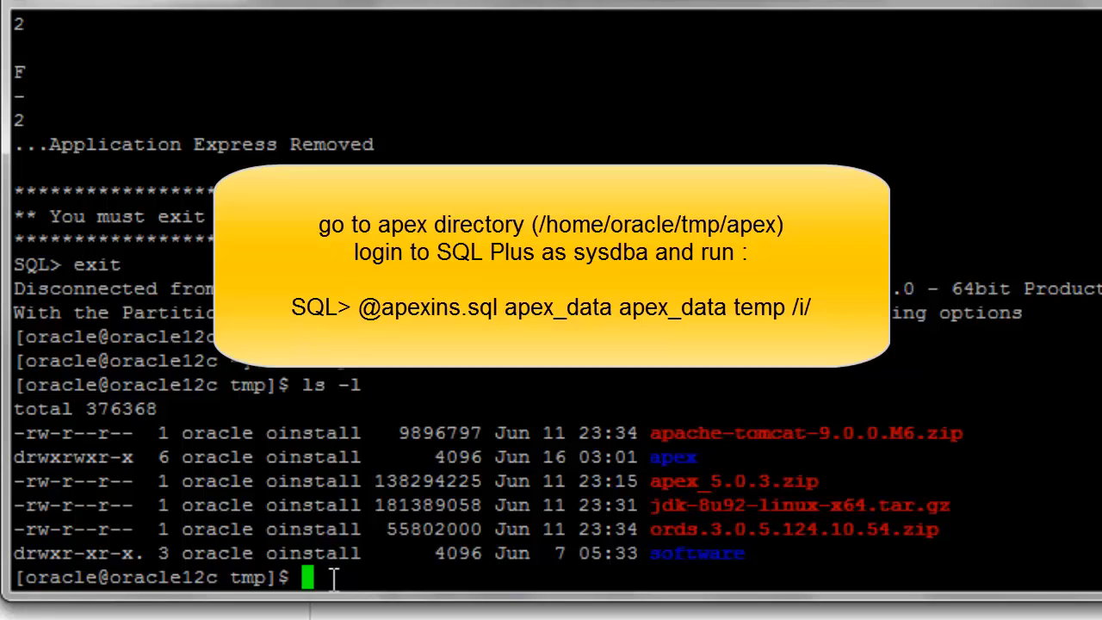
Change into the apex folder and confirm the /home/oracle/tmp/apex path with pwd.
text(cd apex)
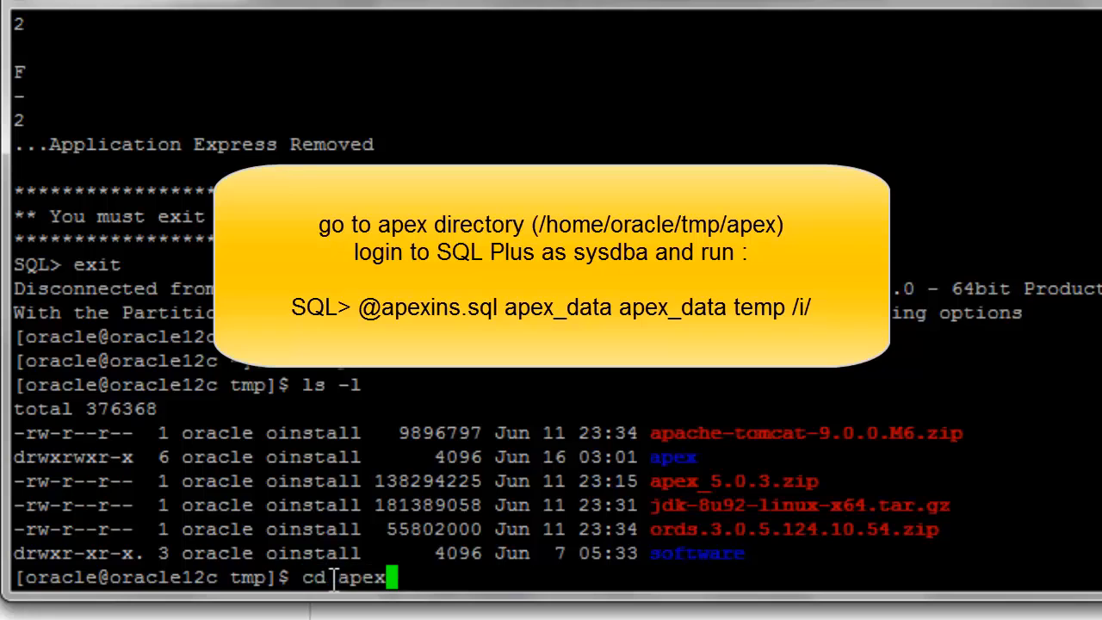
key(Return)
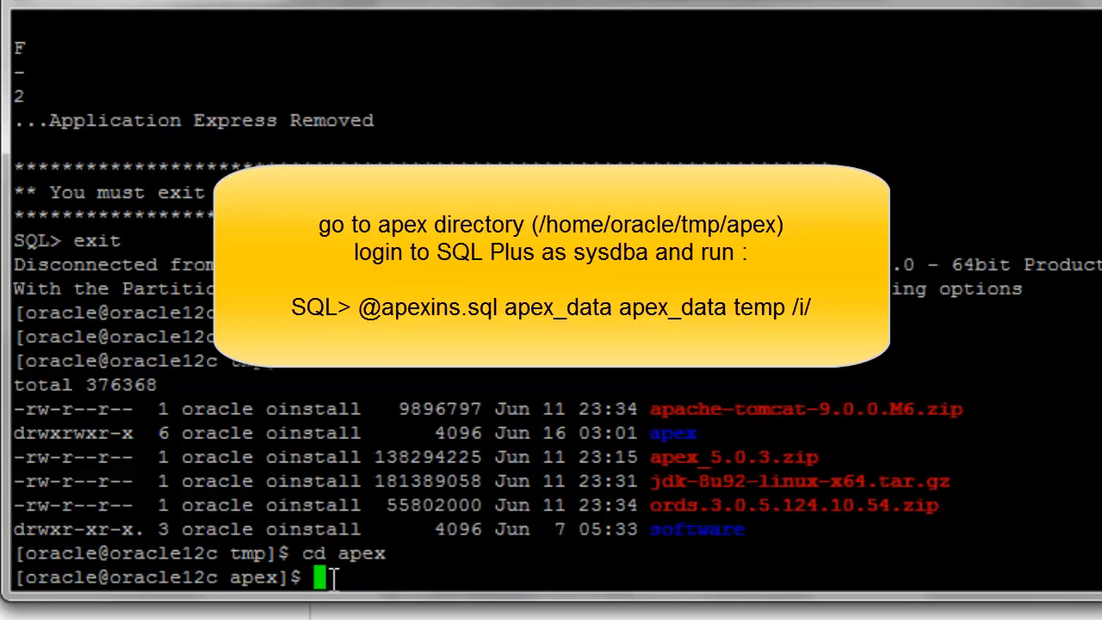
text(pwd)
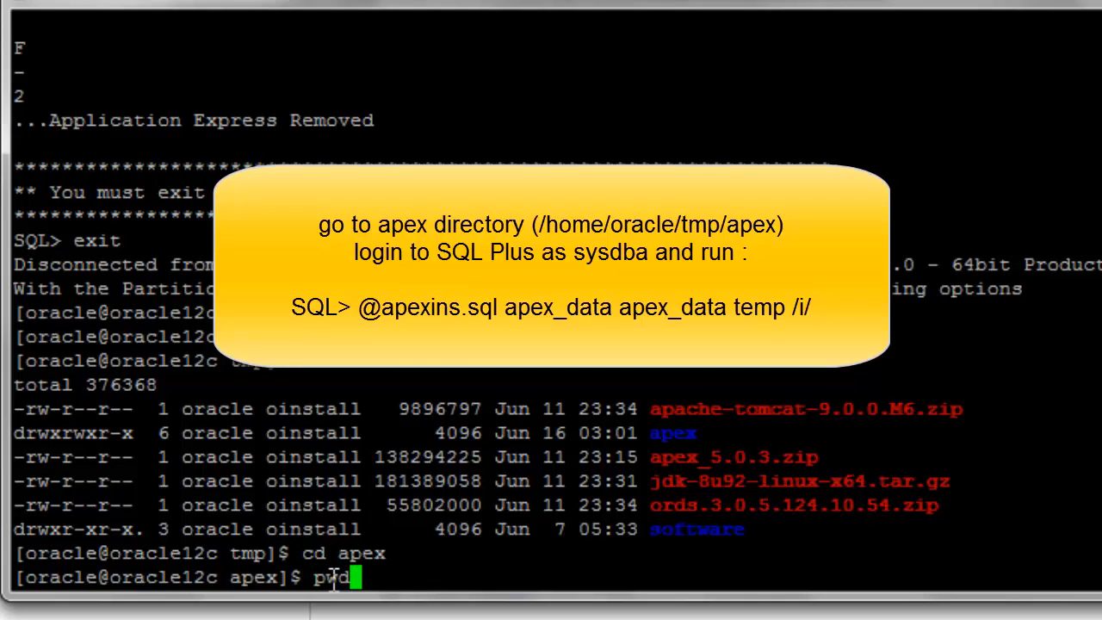
key(Return)
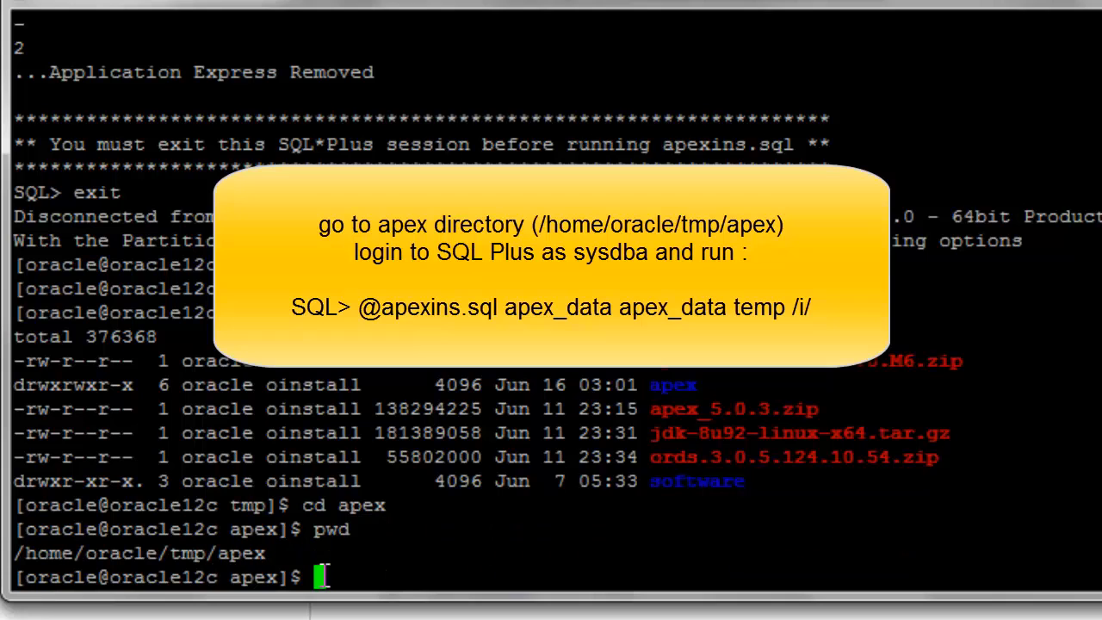
text(ls -l)
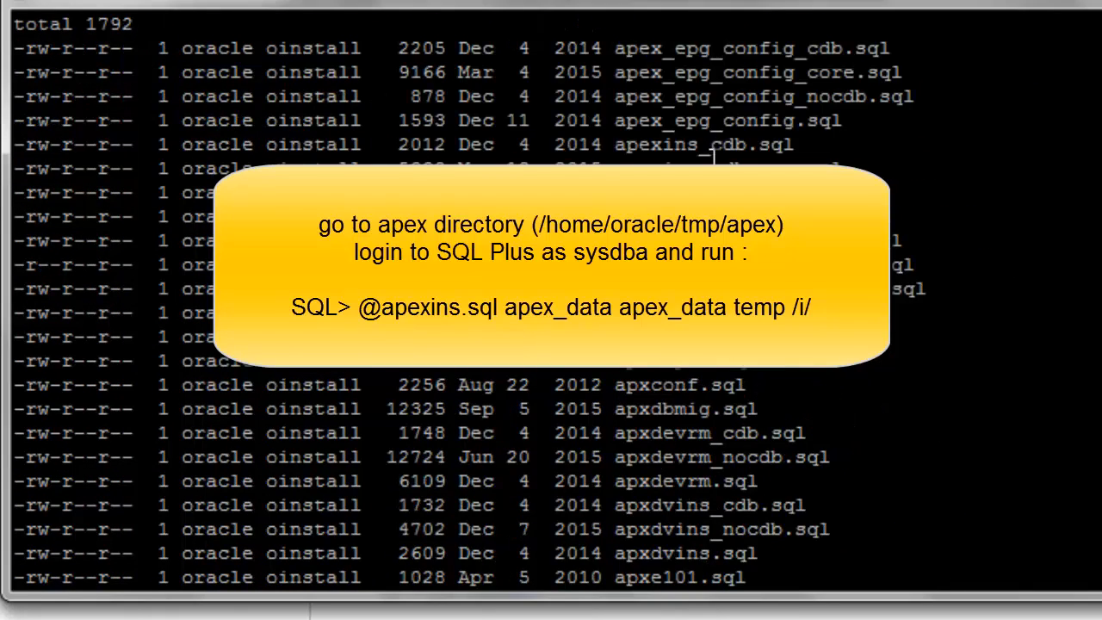
mouse_move(713, 155)
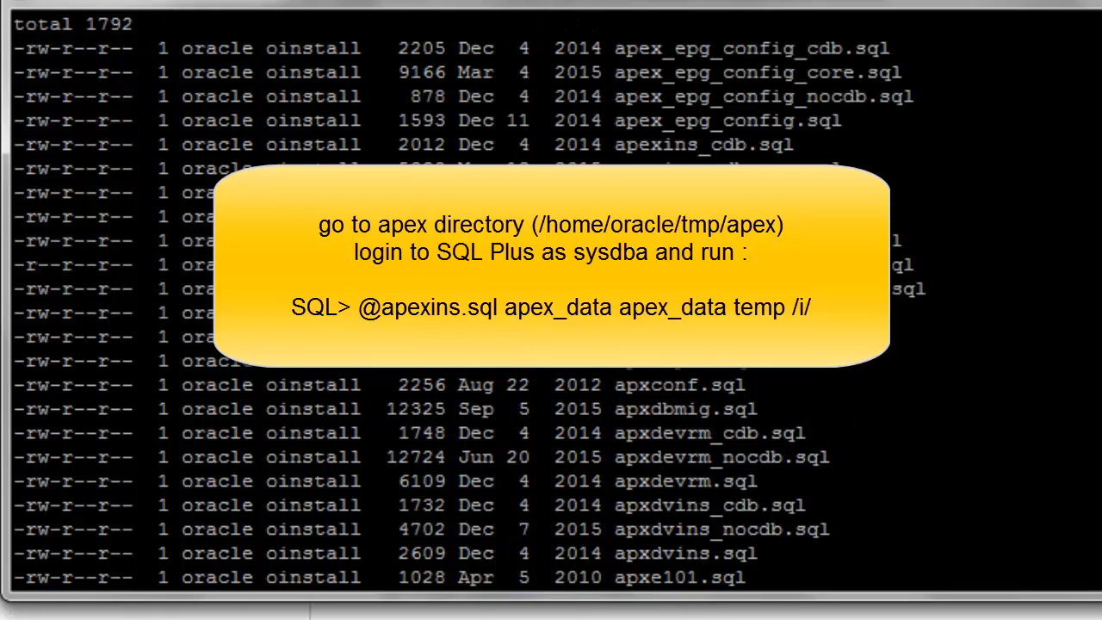
Scroll through the apex folder listing down to the earlier install log files.
scroll(down, 3)
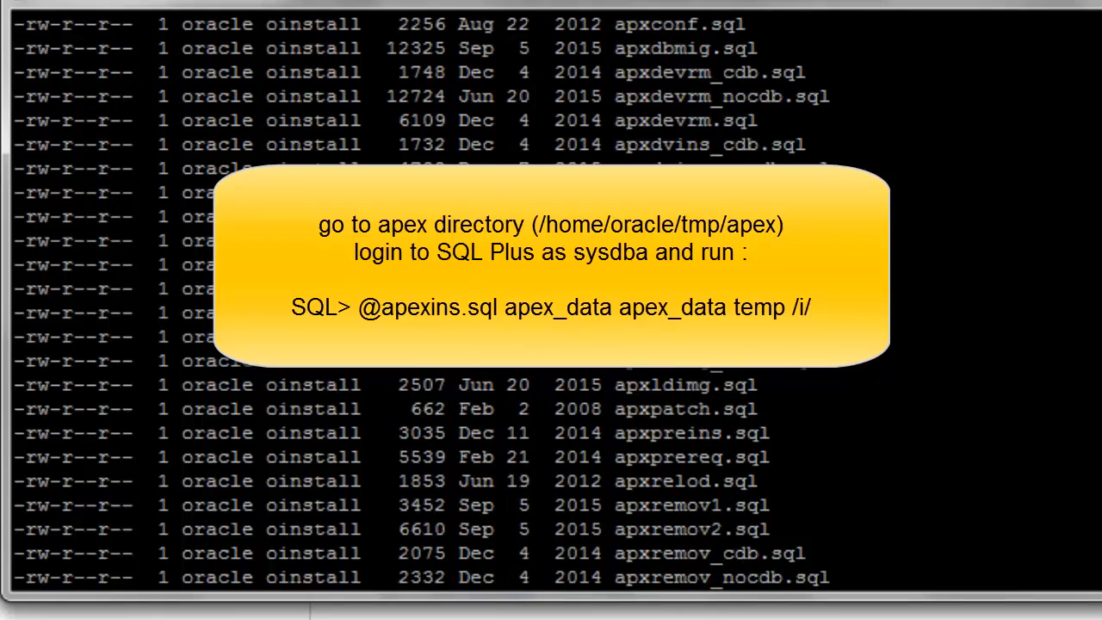
scroll(down, 3)
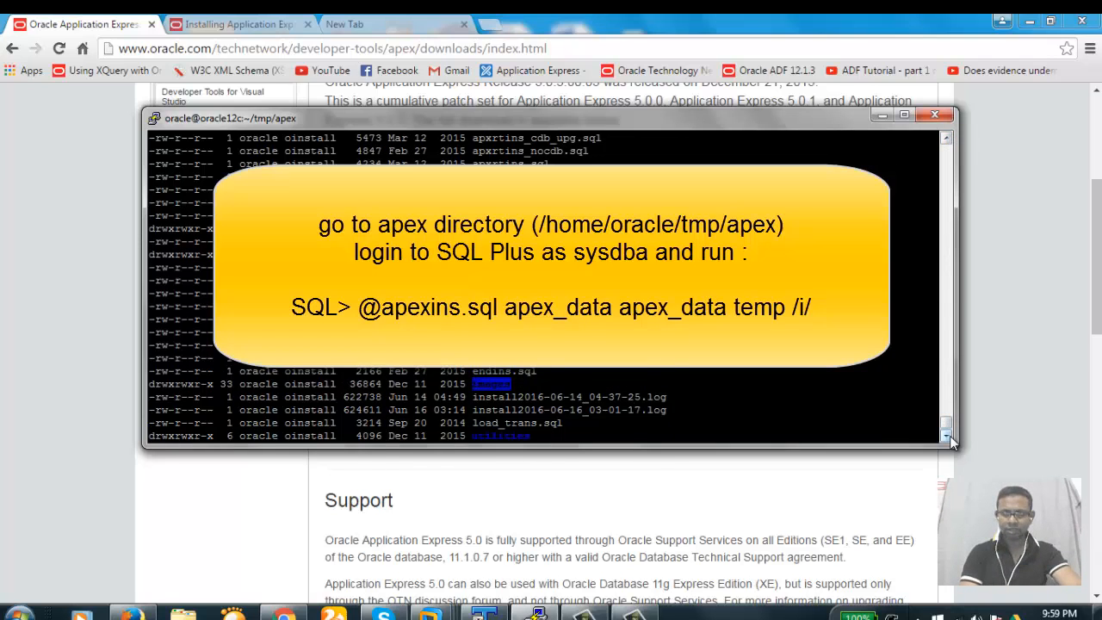
scroll(down, 3)
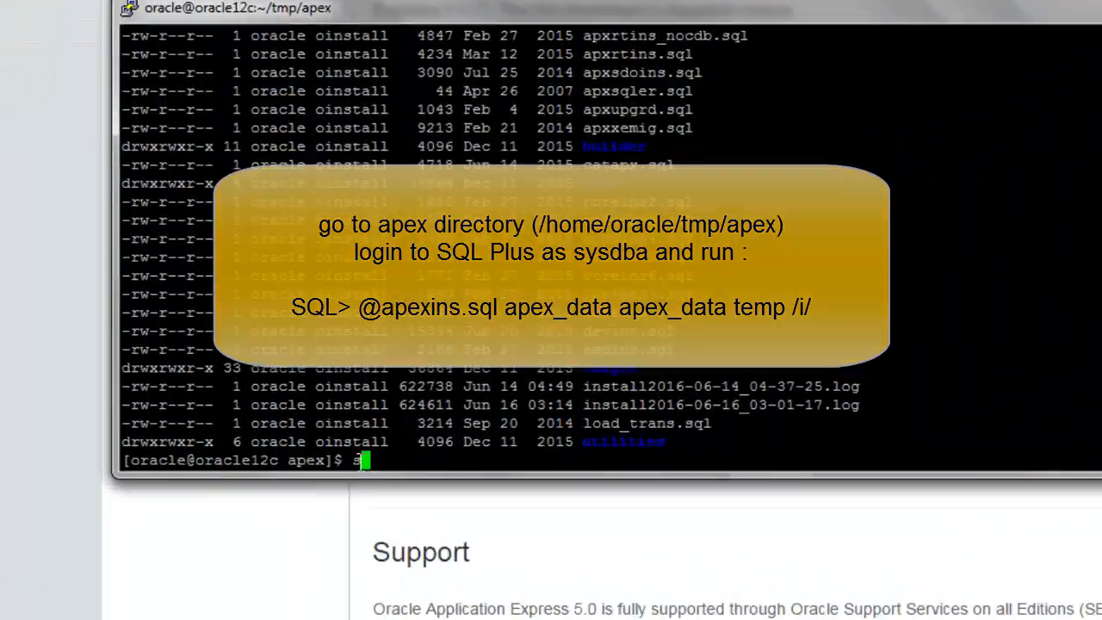
Log into SQL*Plus with sqlplus / as sysdba.
text(sqlplus)
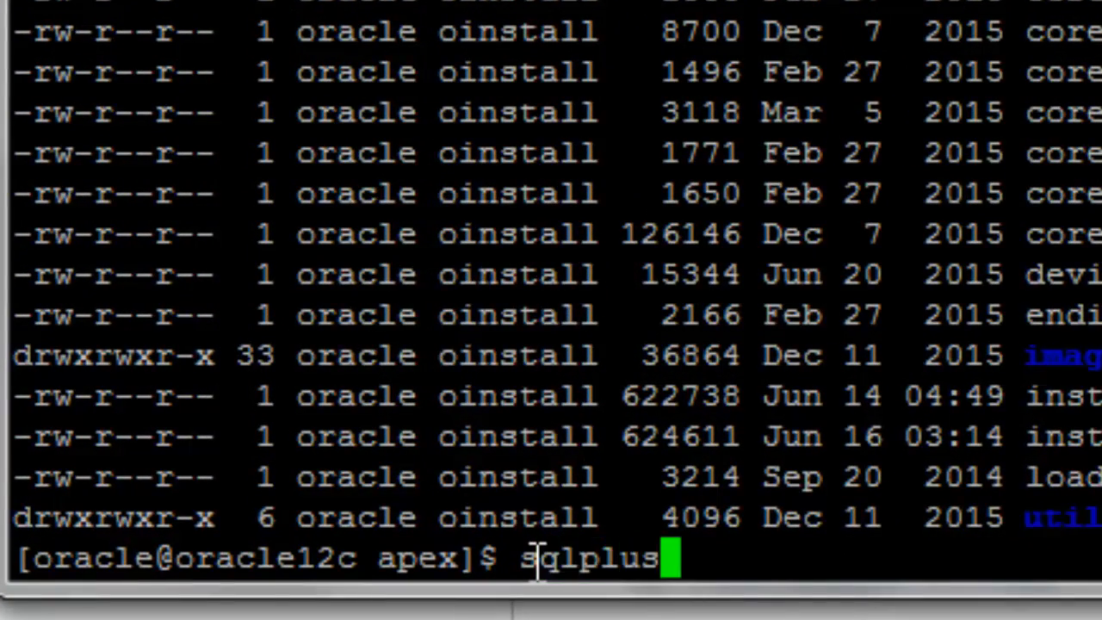
text(/ as sysdba)
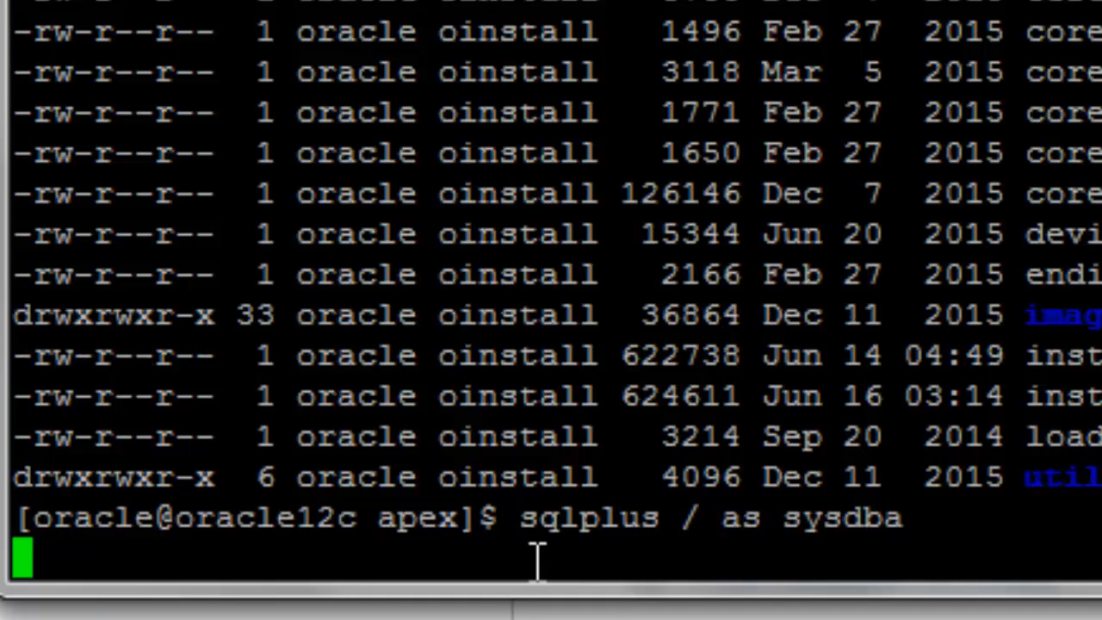
key(Return)
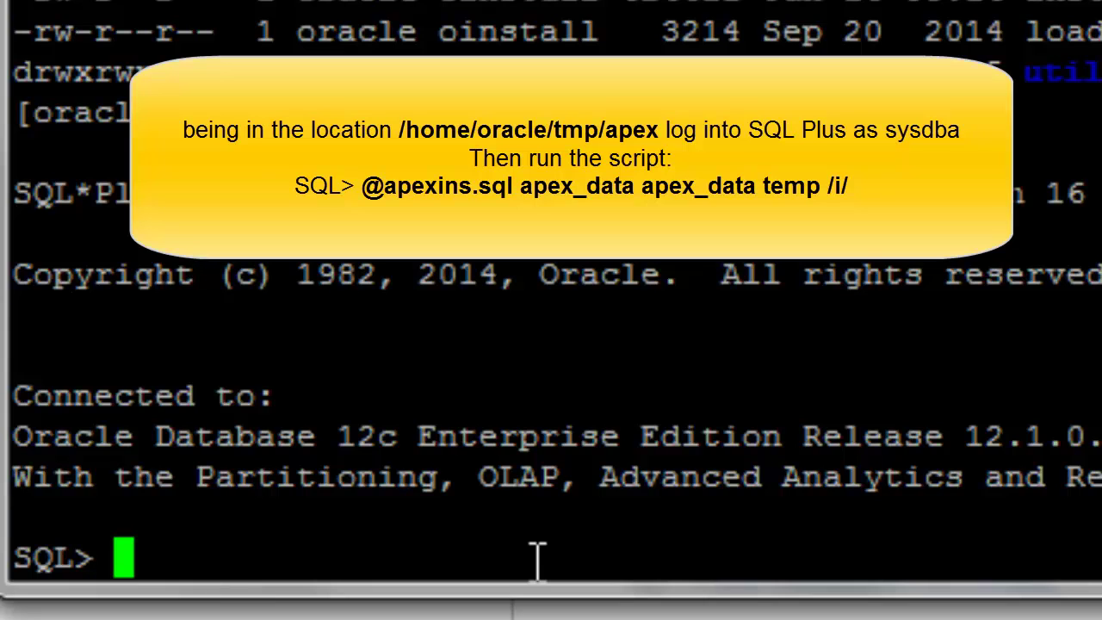
Run select name from v$tablespace to list the database tablespaces.
text(sel)
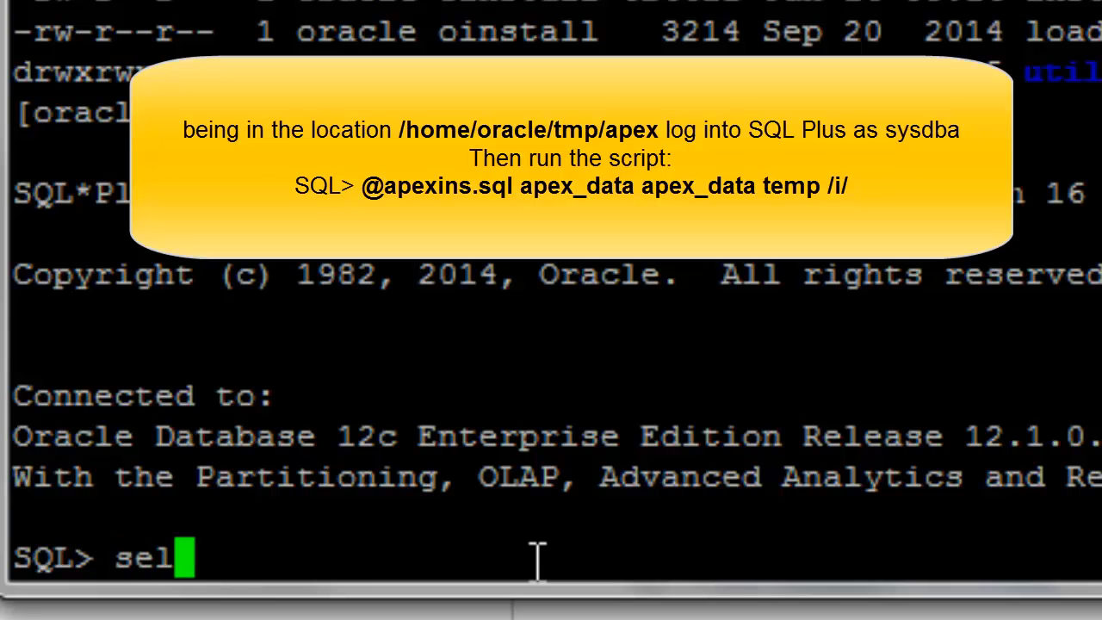
text(ect name)
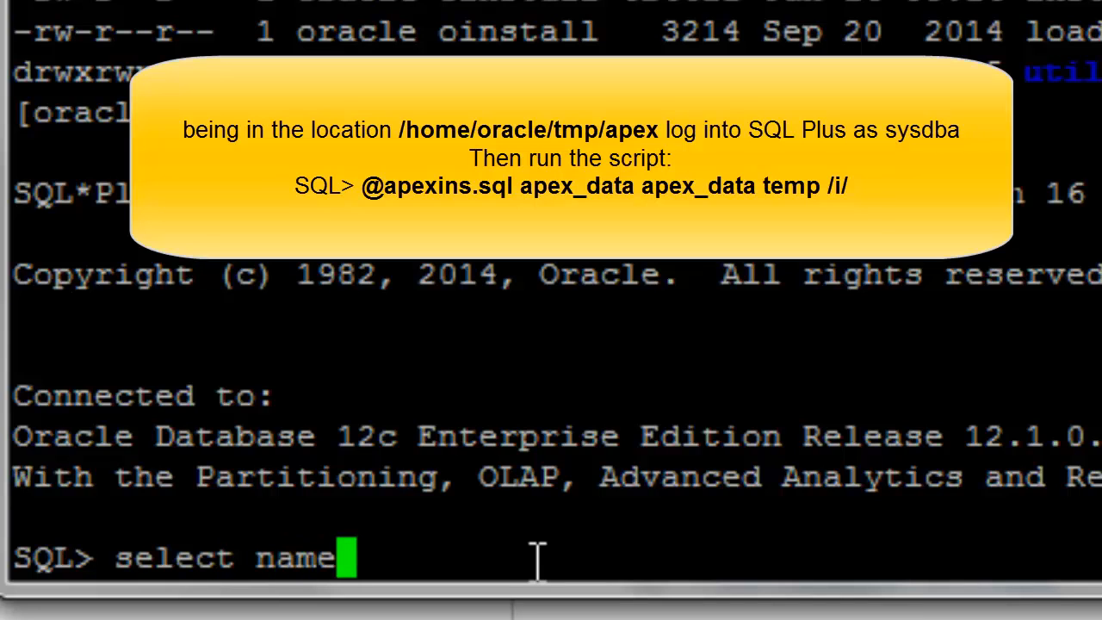
text(from v)
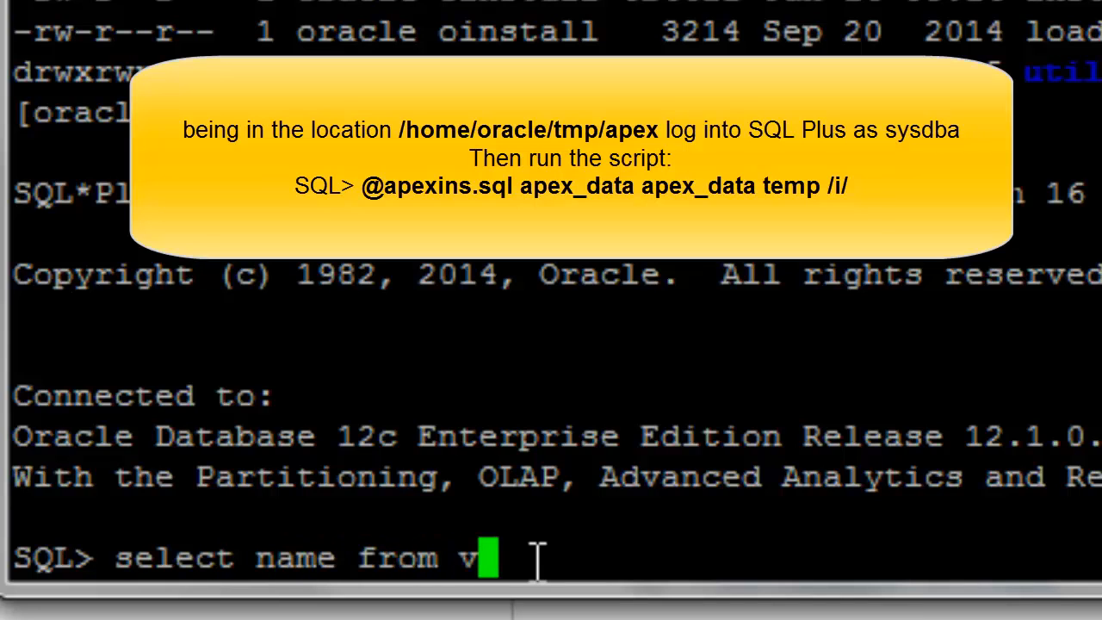
text($ta)
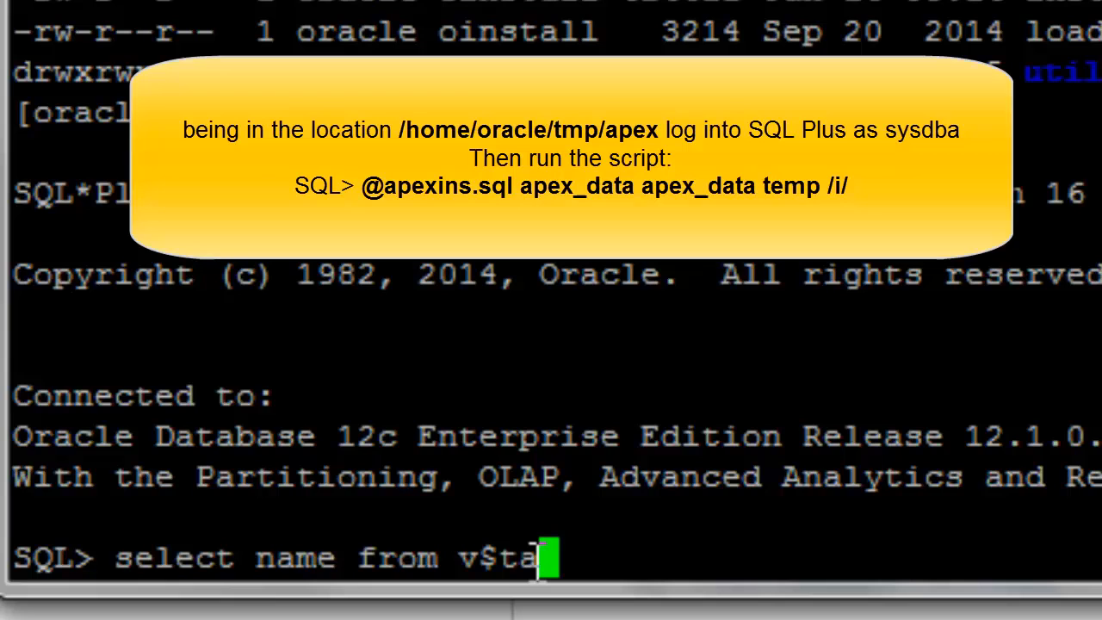
text(blespace)
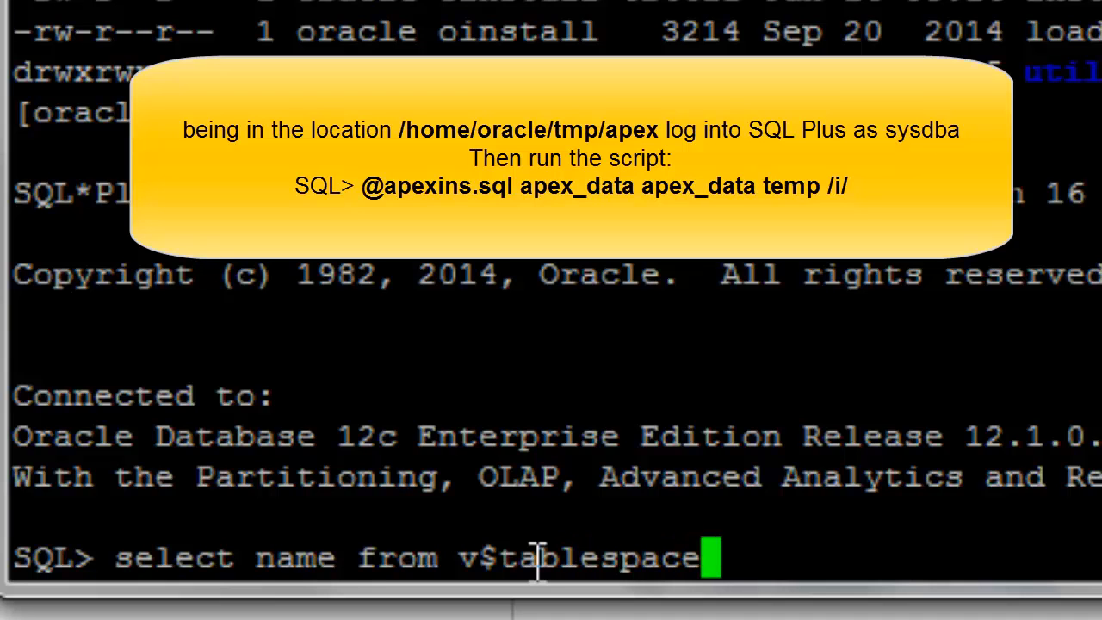
key(Return)
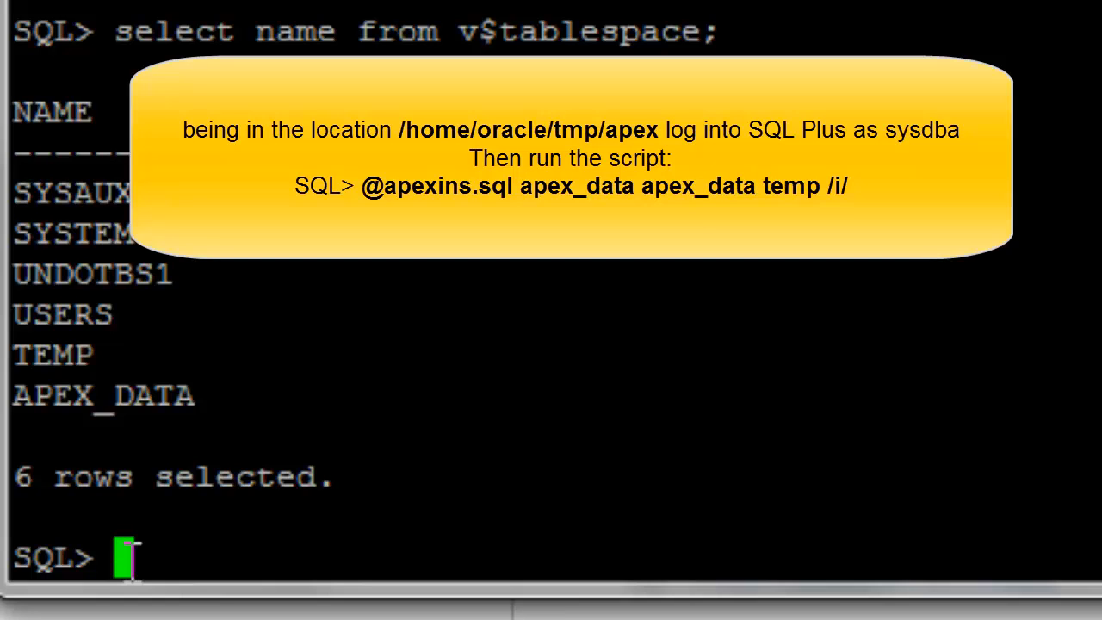
mouse_move(13, 358)
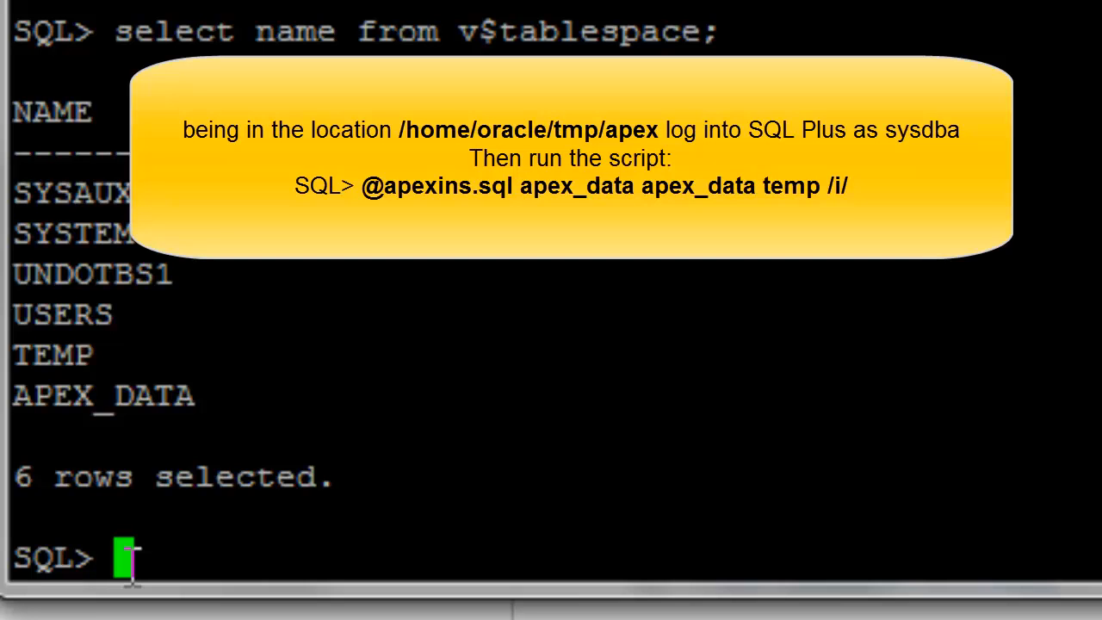
text(@)
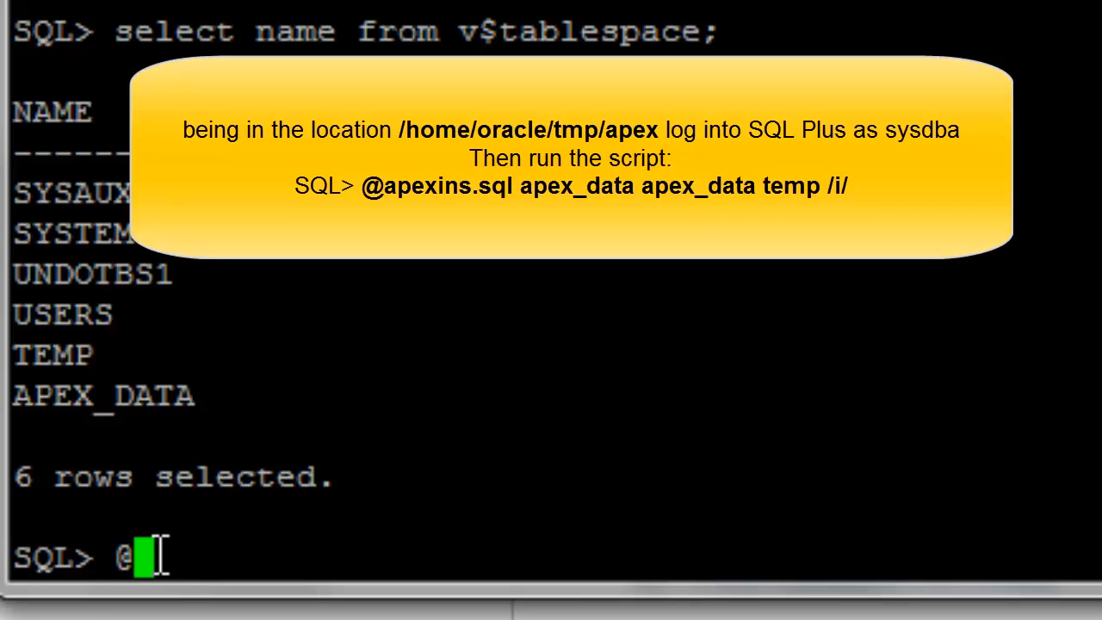
text(apex)
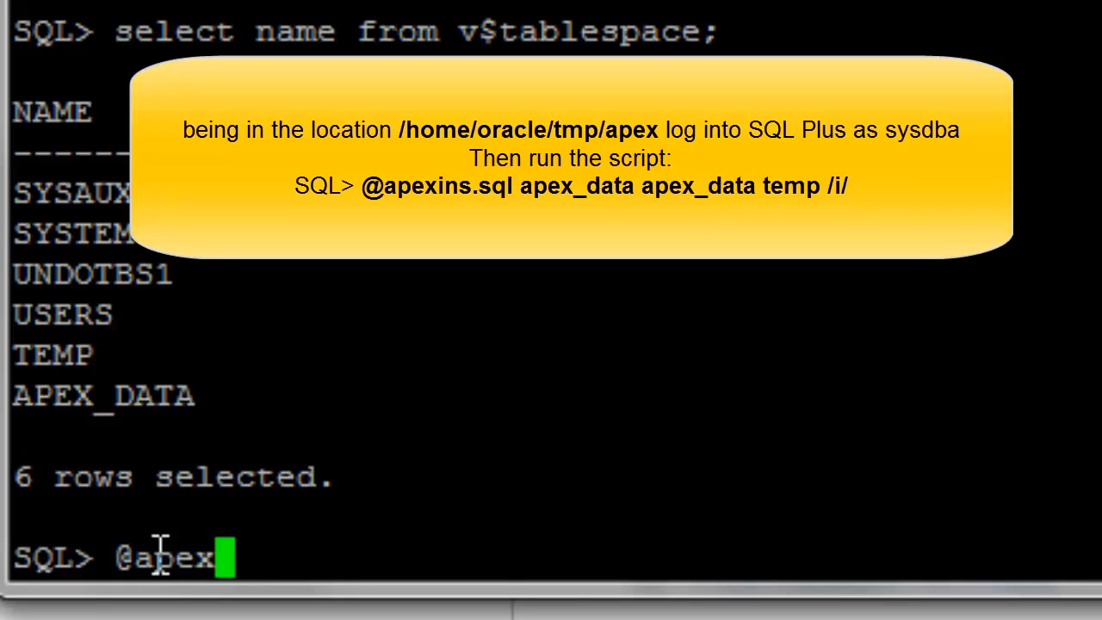
text(ins.s)
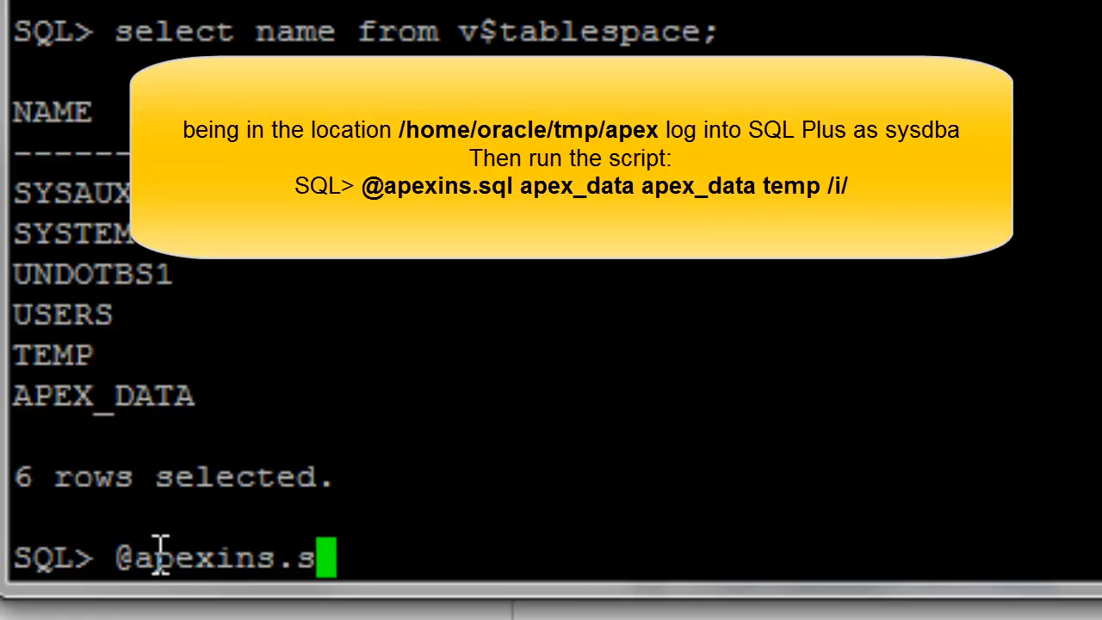
text(ql)
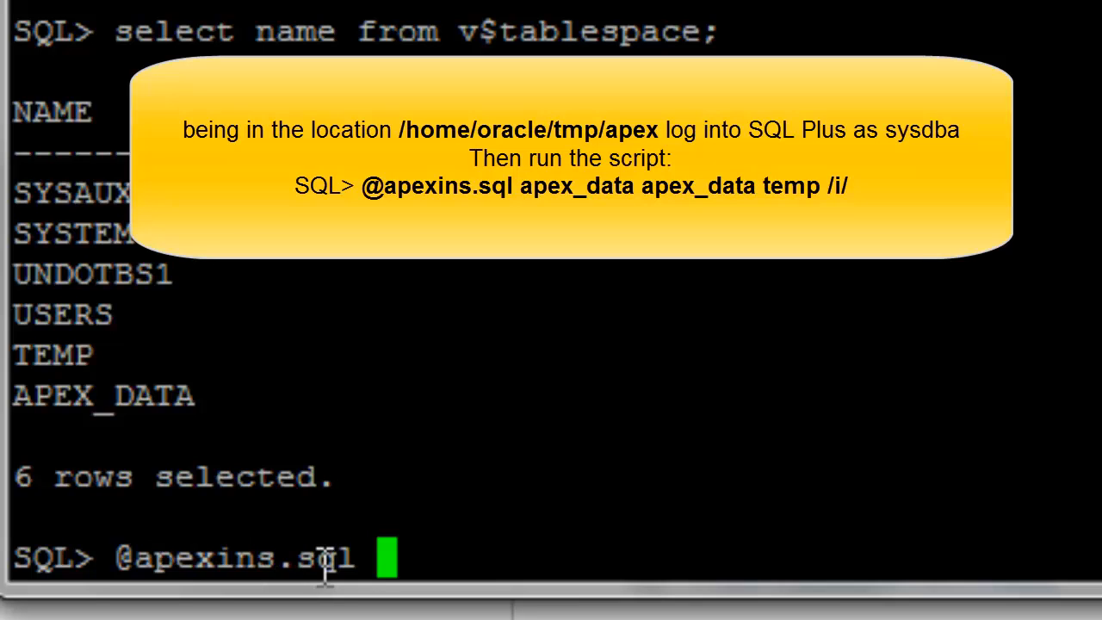
text(ap)
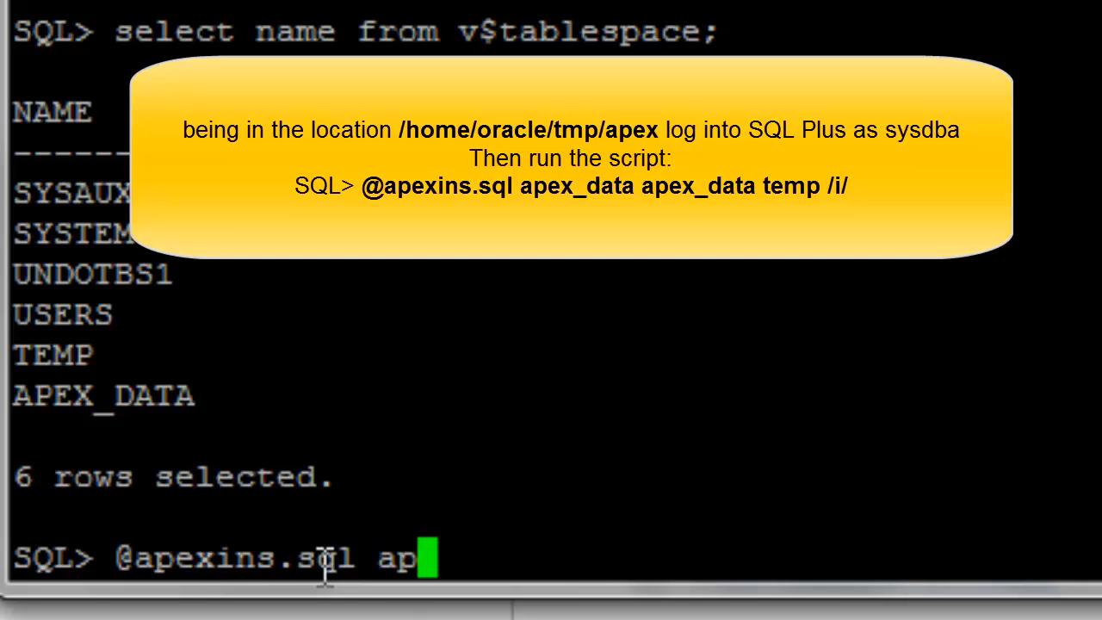
text(ex_s)
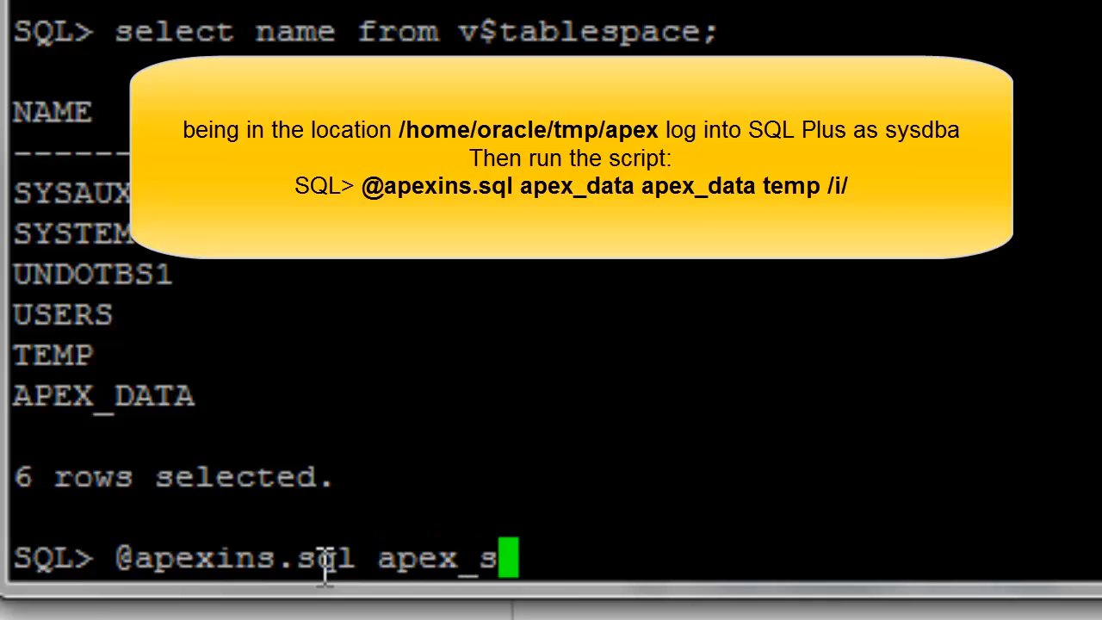
text(ata)
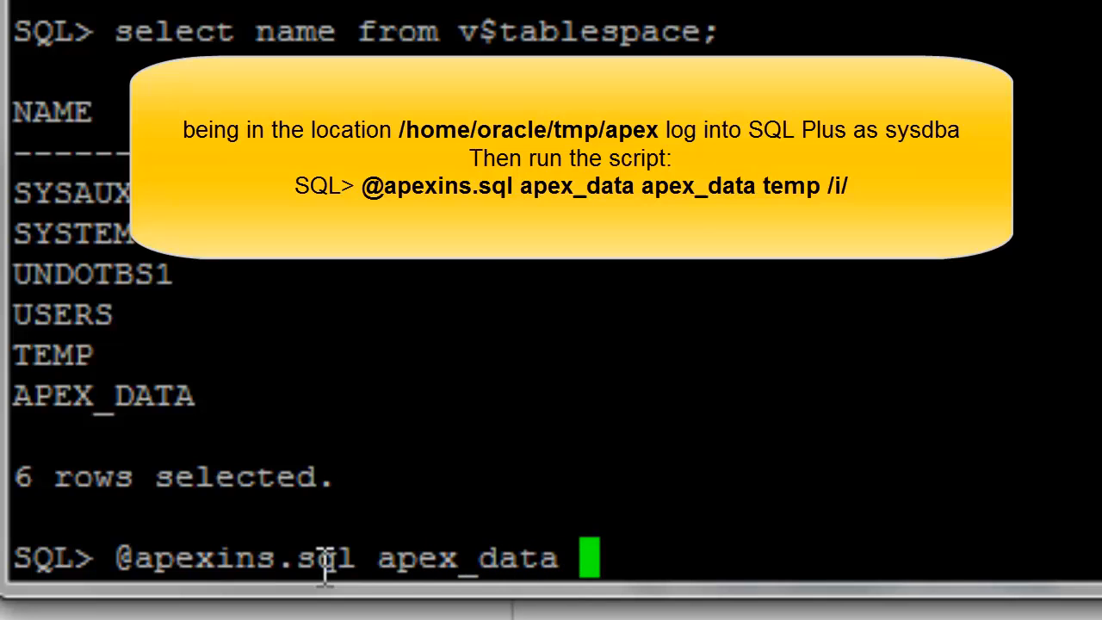
text(apex_data temp /)
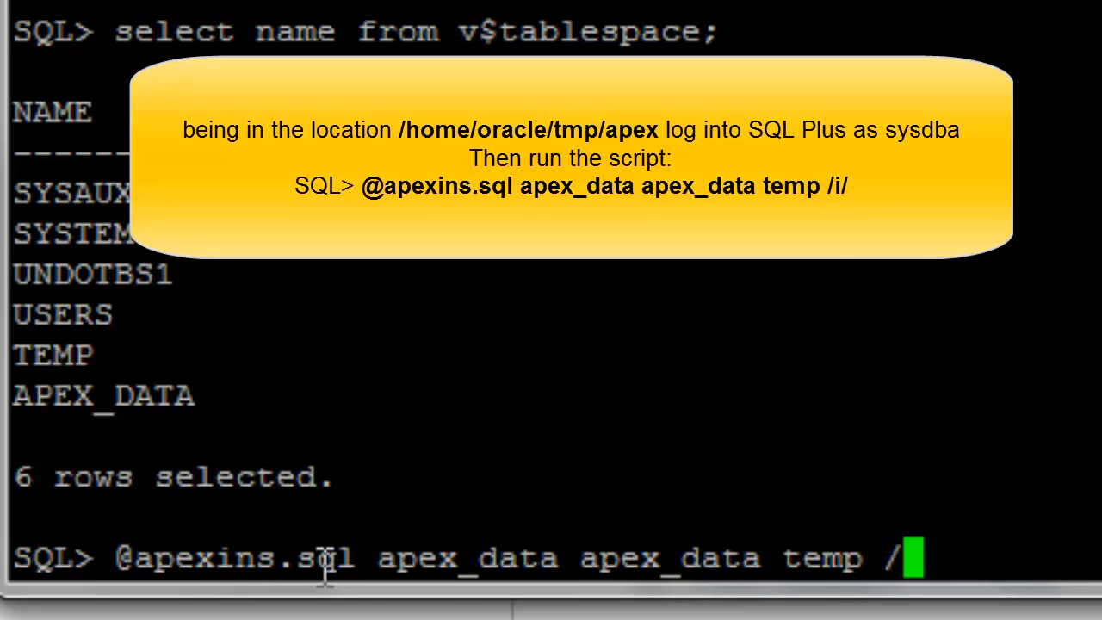
text(i/)
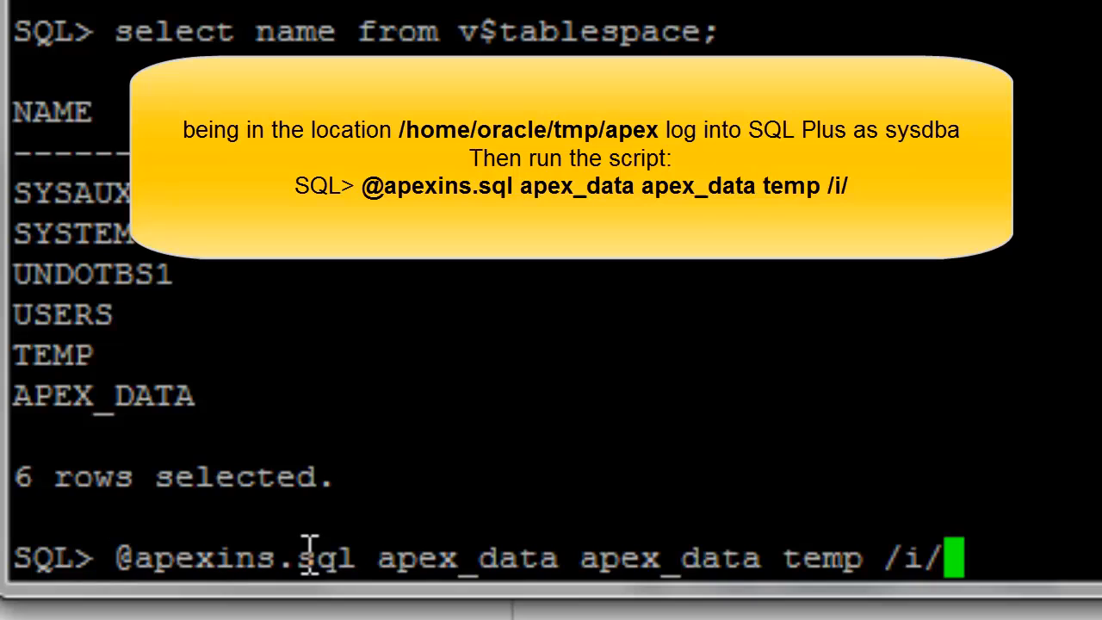
mouse_move(387, 557)
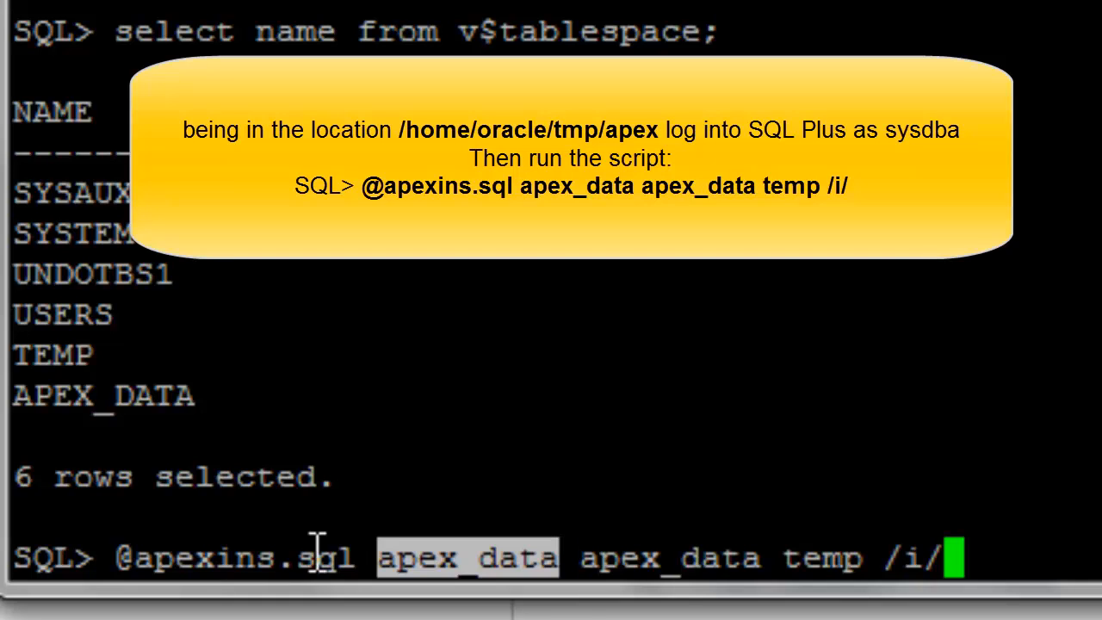
mouse_move(590, 564)
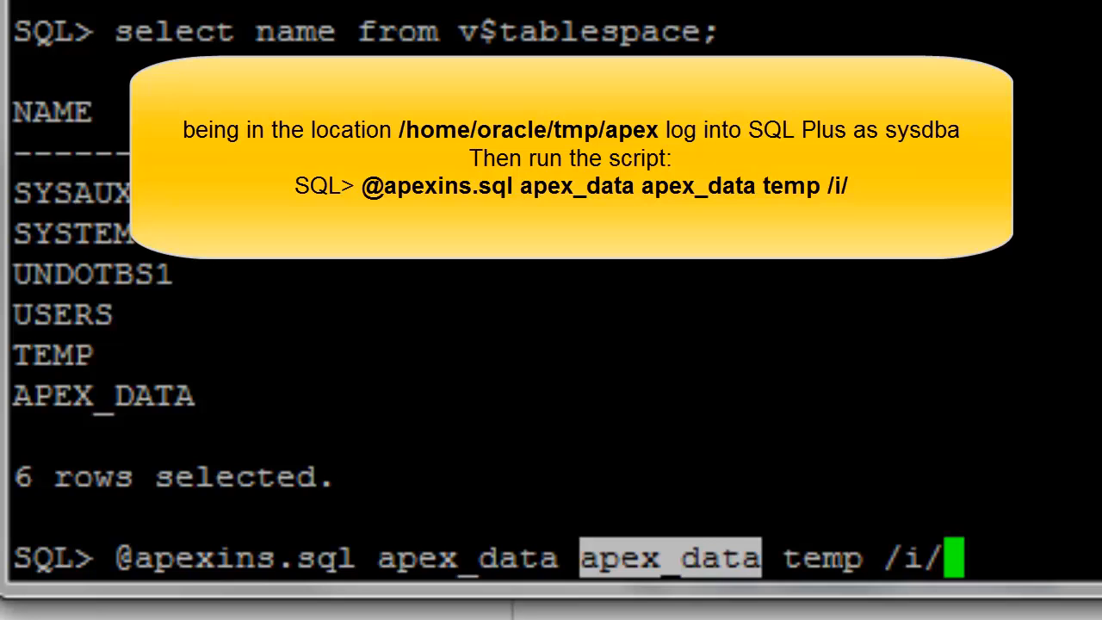
mouse_move(793, 612)
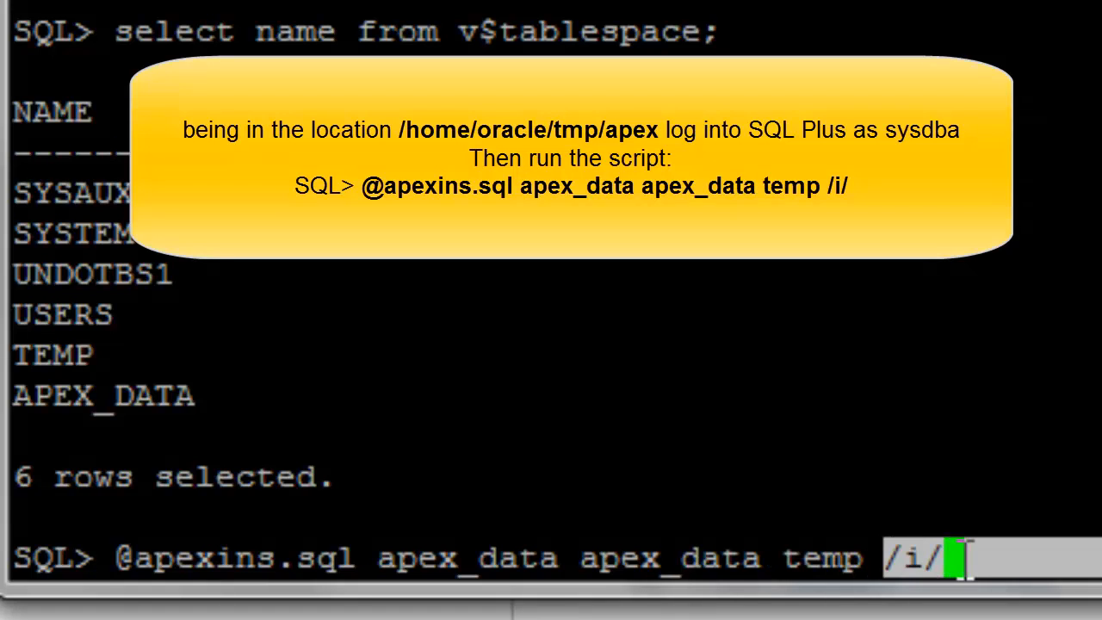
mouse_move(935, 516)
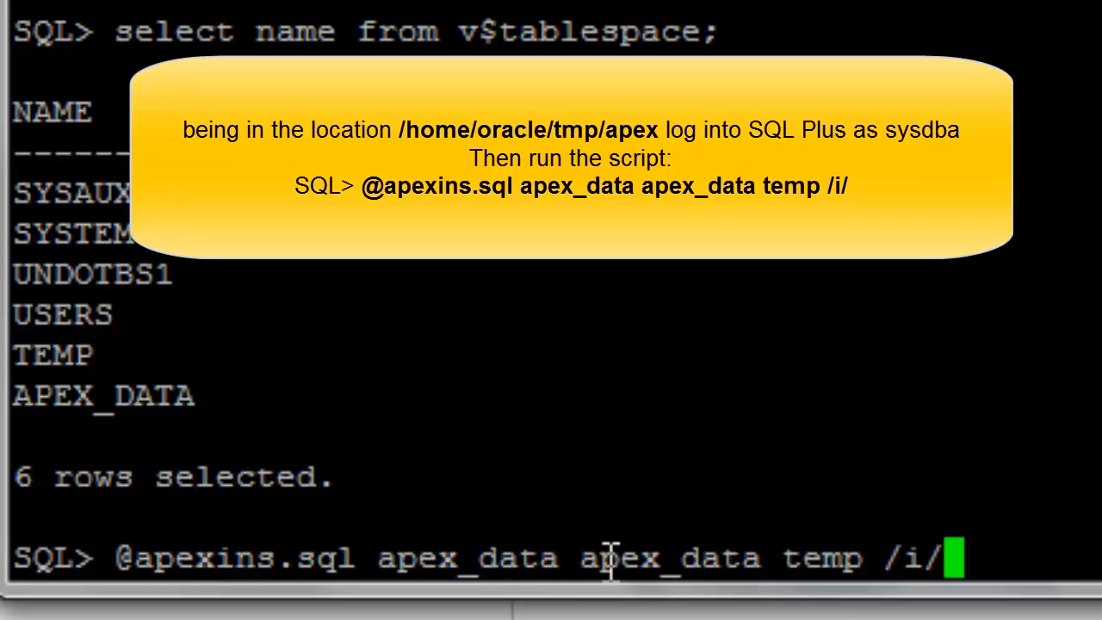
mouse_move(396, 558)
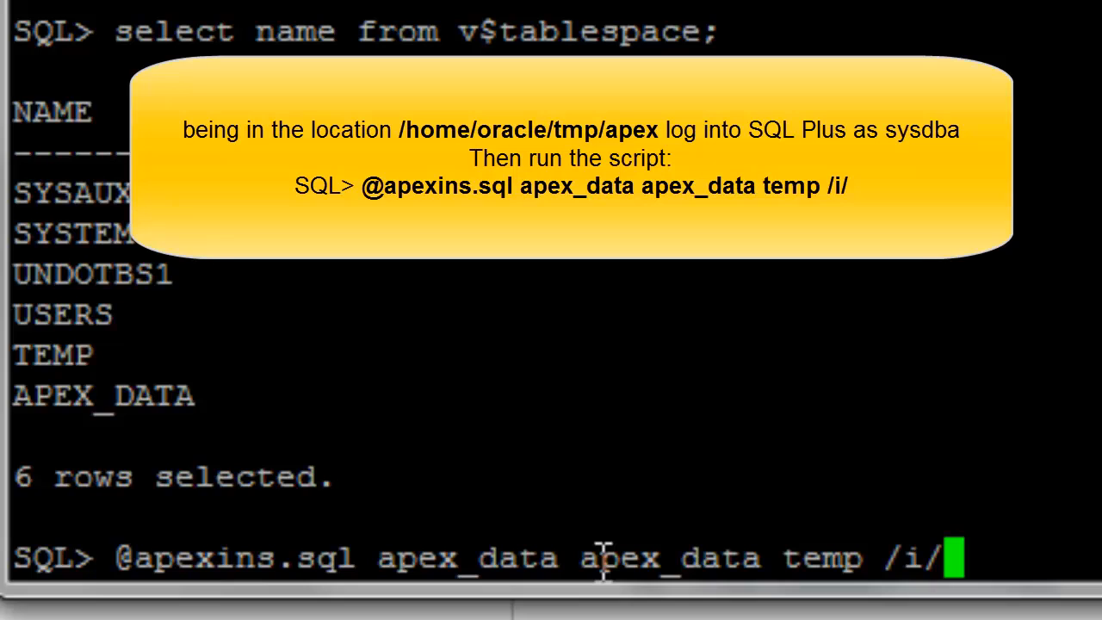
mouse_move(485, 555)
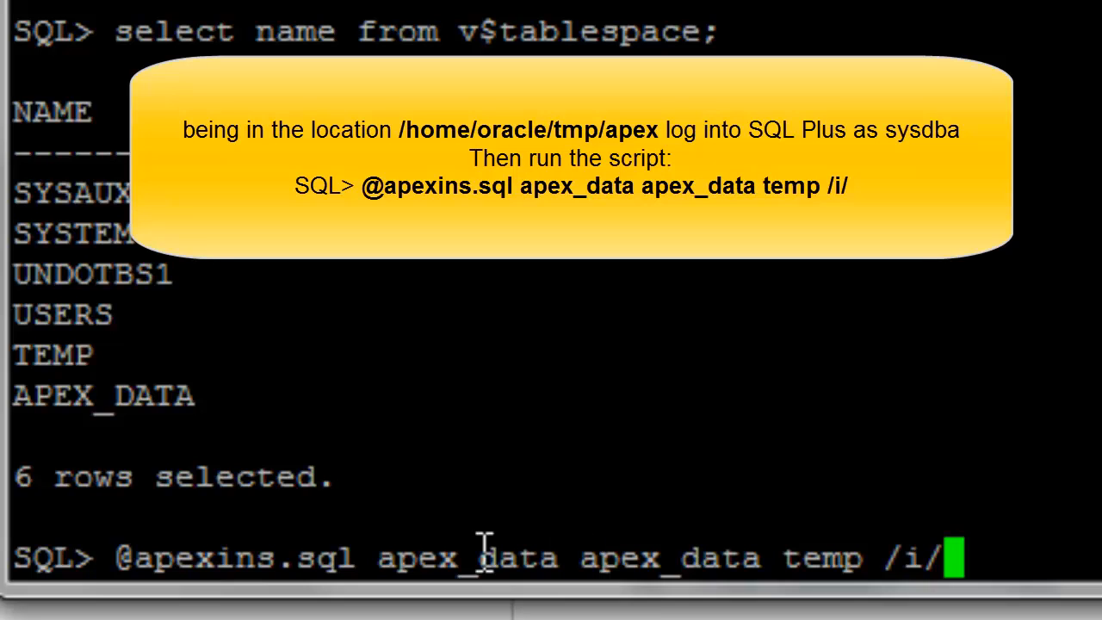
mouse_move(383, 558)
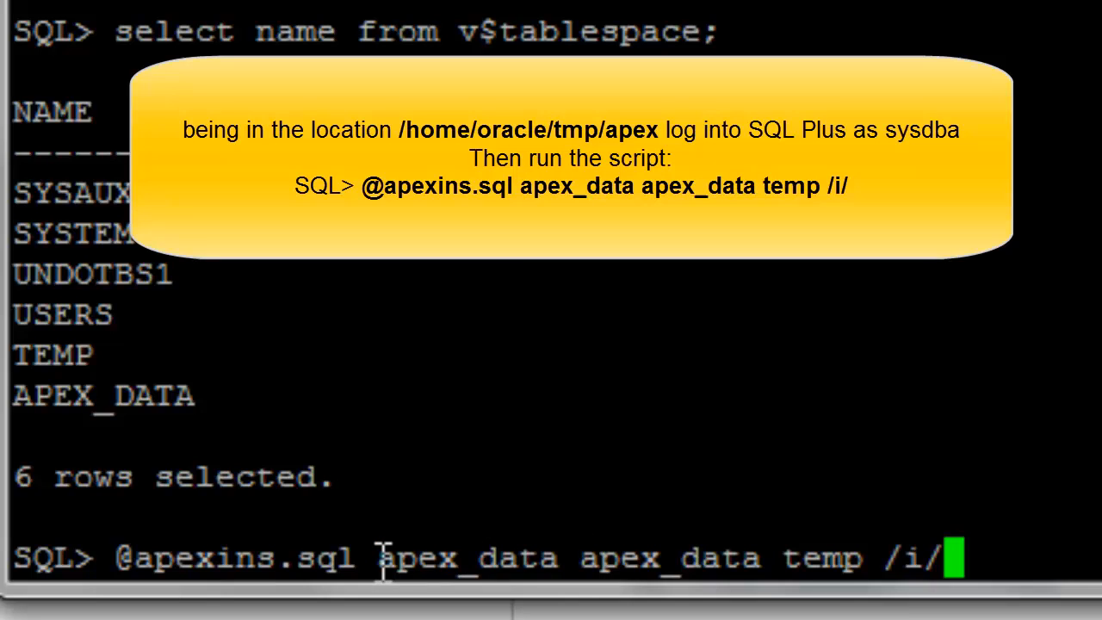
double_click(468, 558)
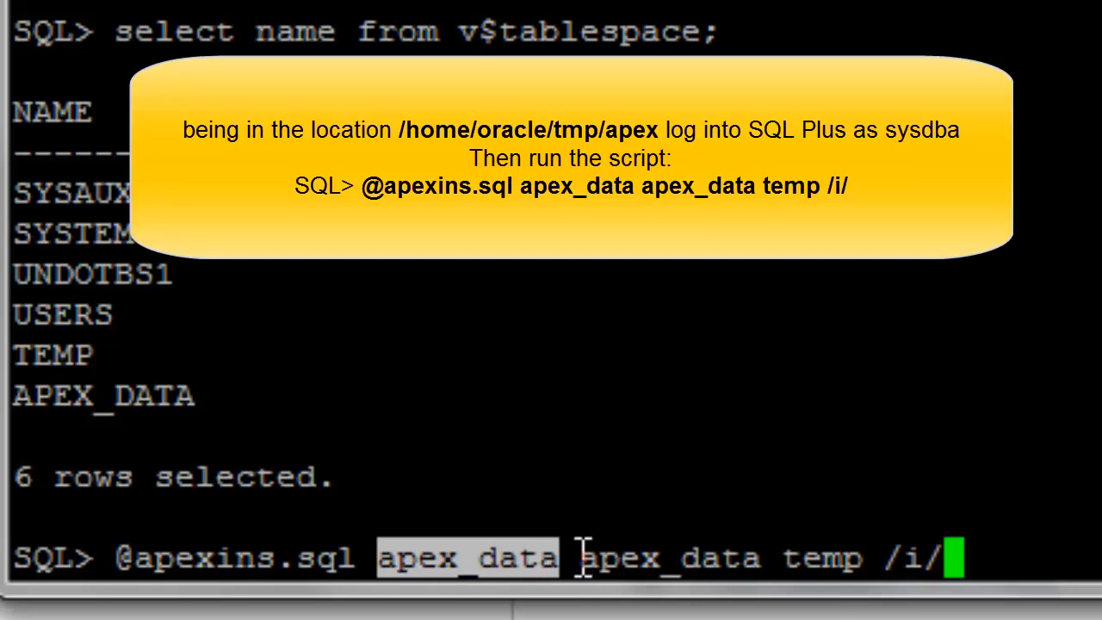
double_click(672, 558)
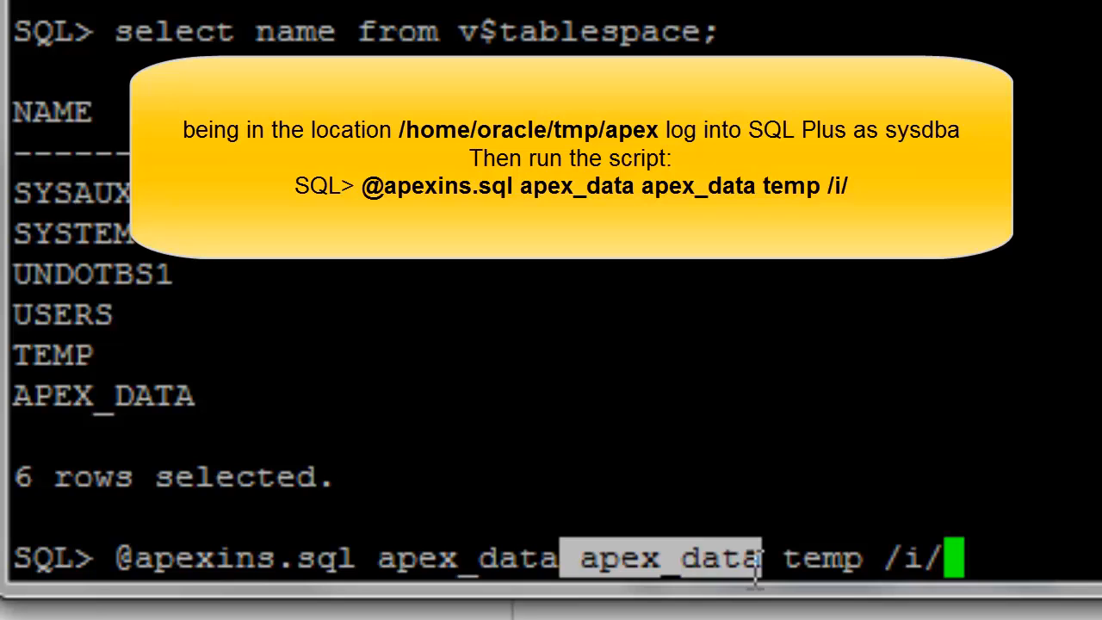
mouse_move(430, 611)
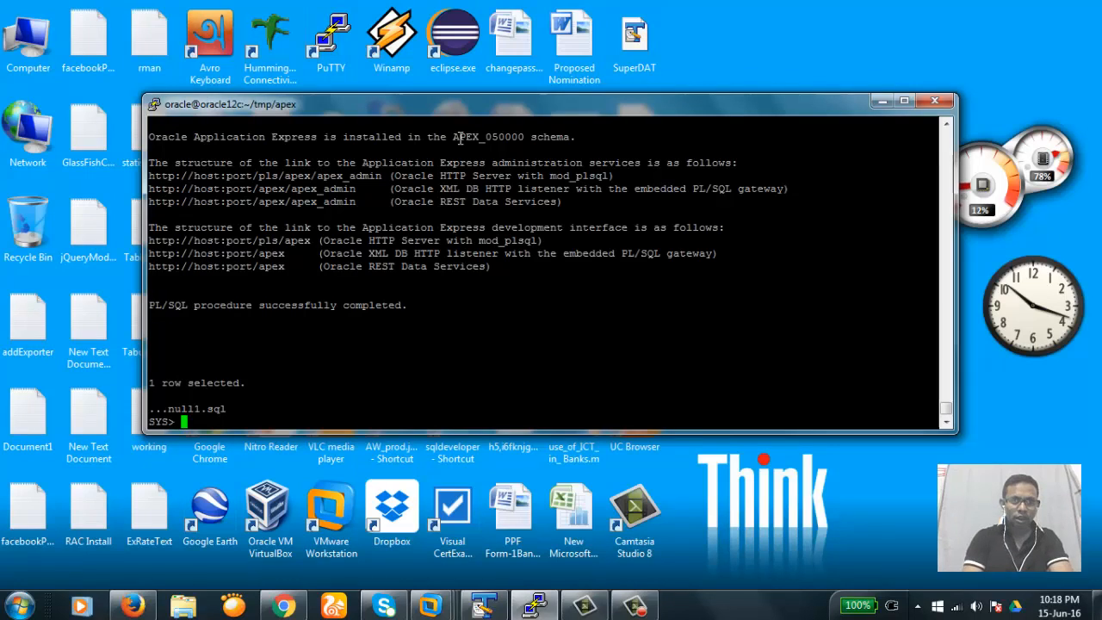
double_click(487, 137)
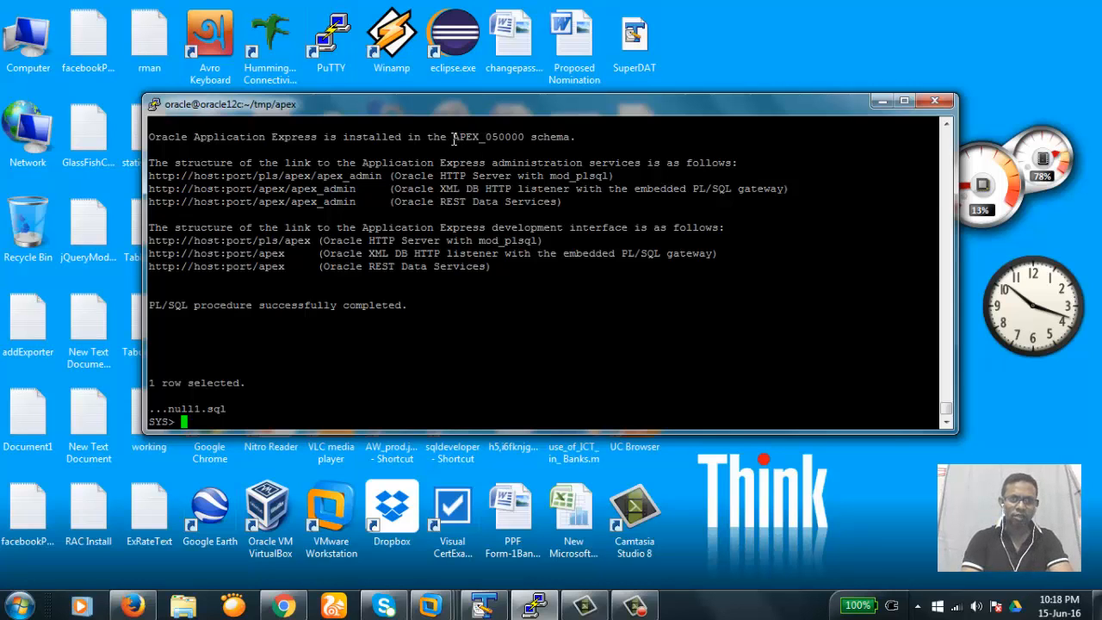
double_click(489, 137)
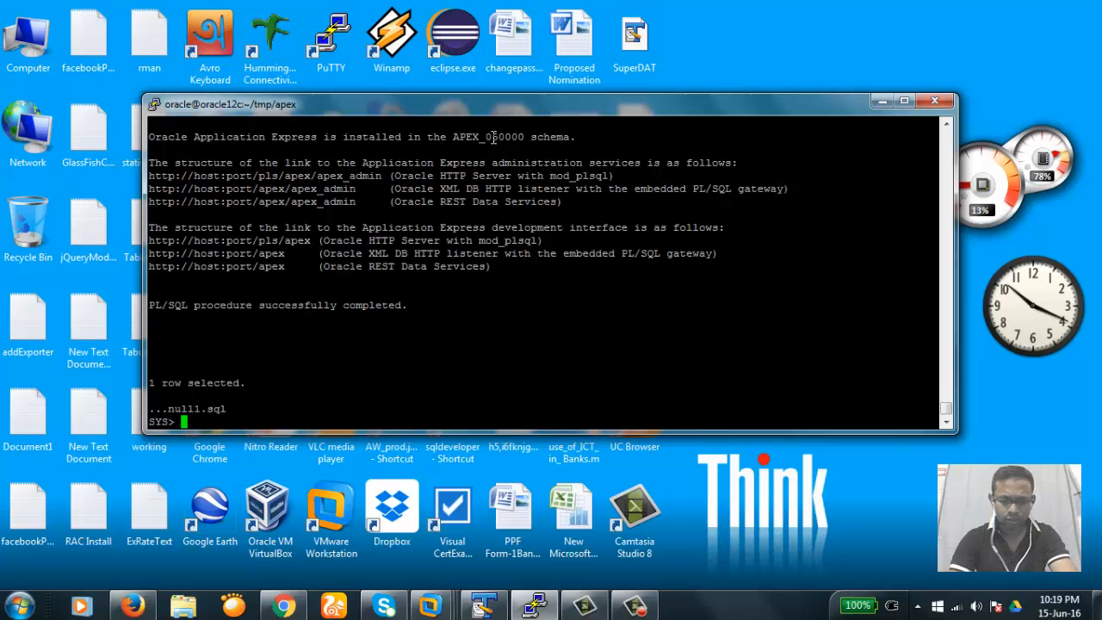
text(alter)
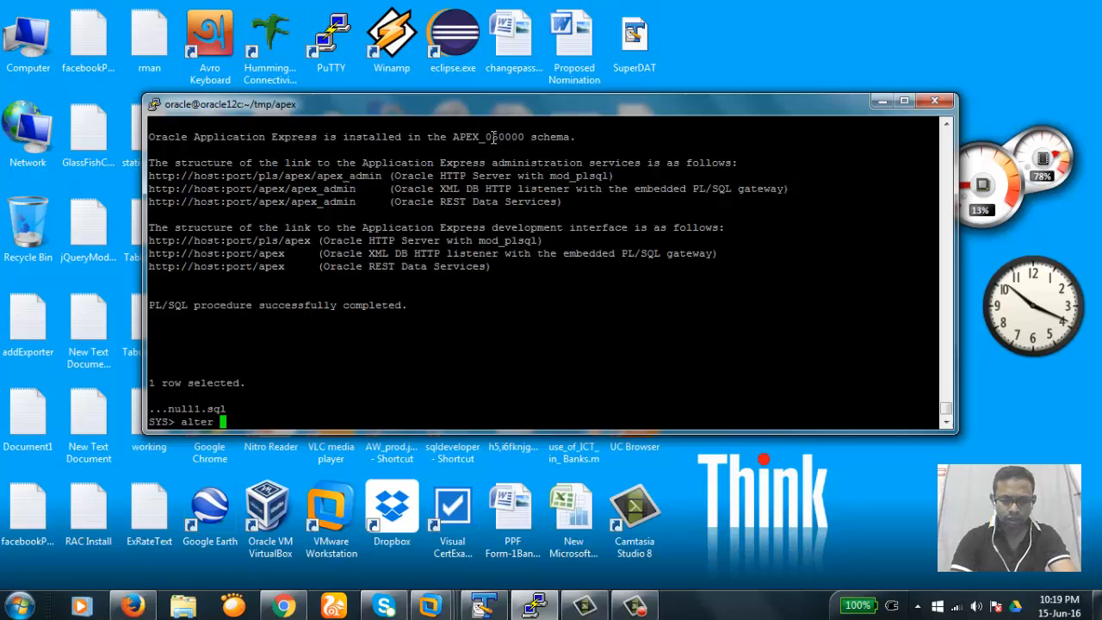
text(user apex_p)
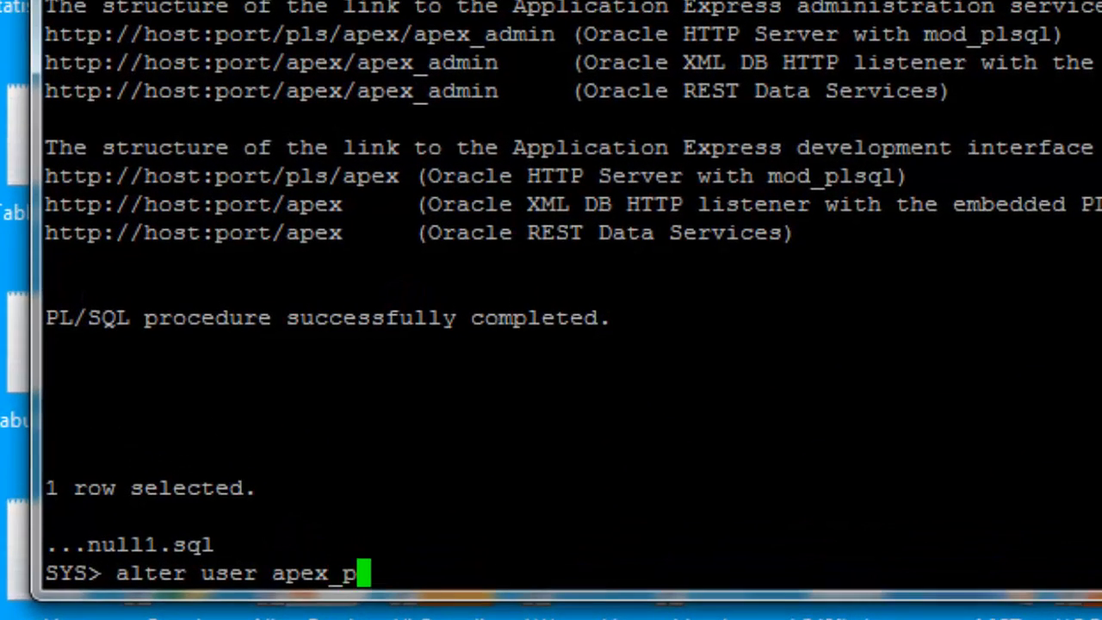
text(ublic)
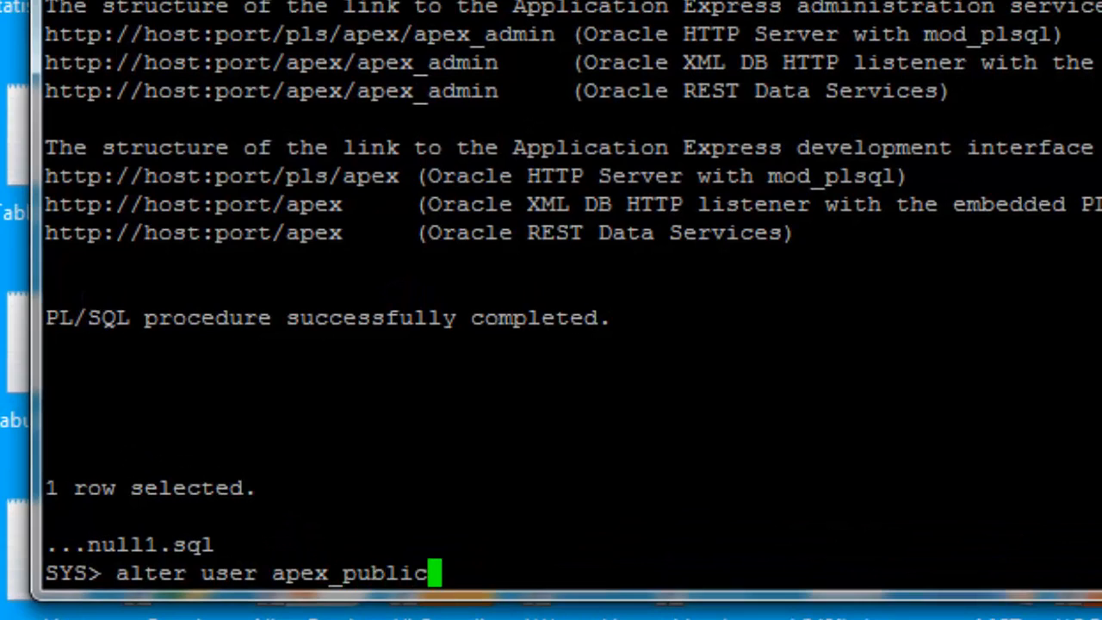
text(_user)
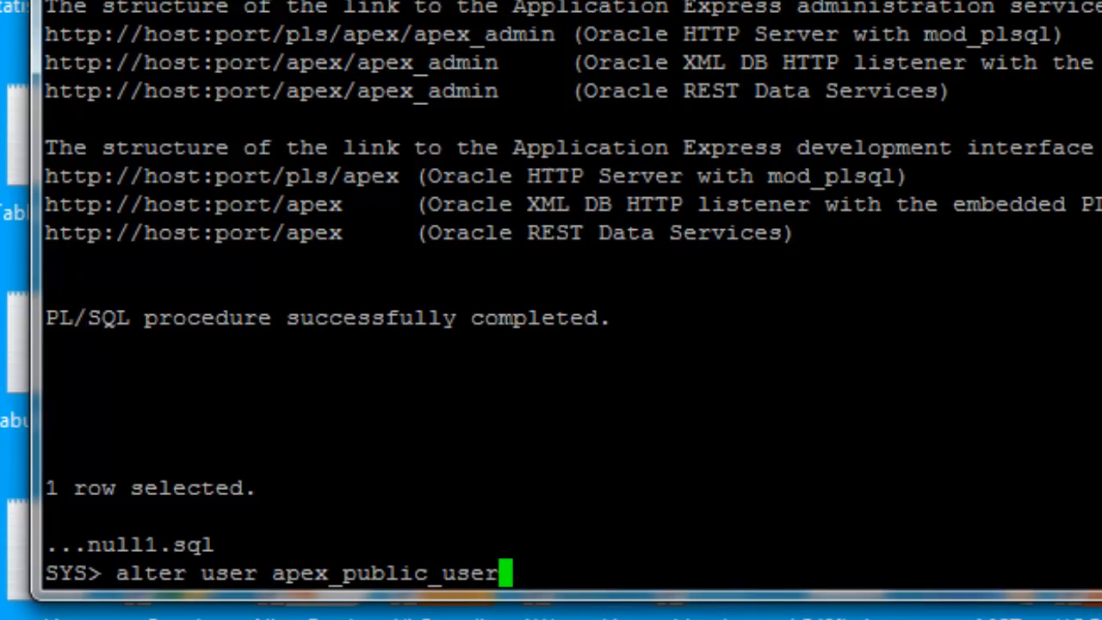
text(account un)
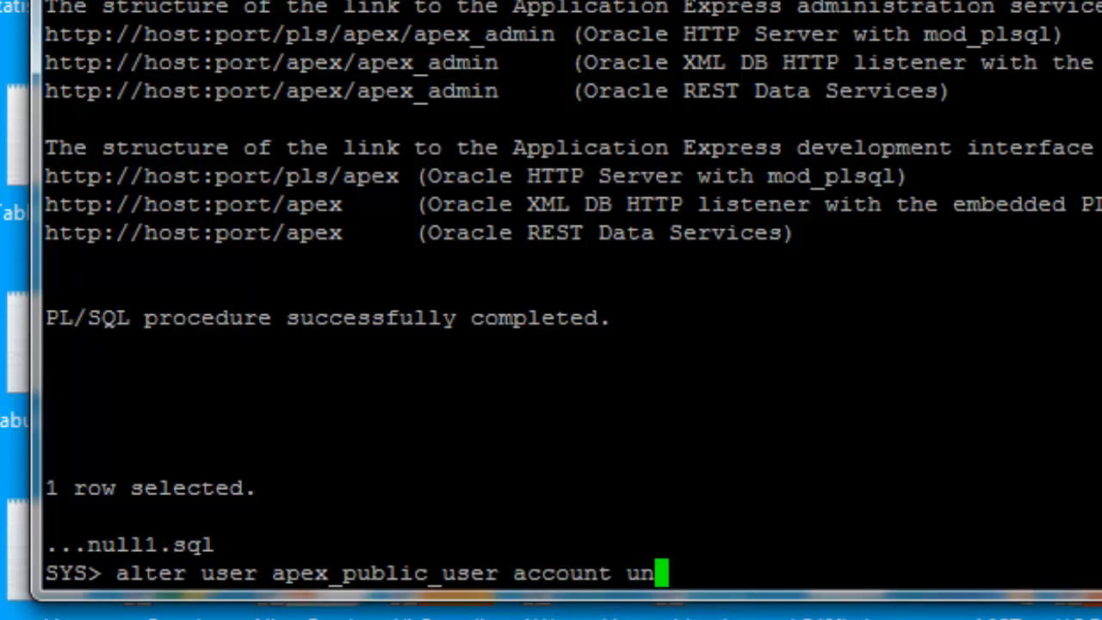
text(lock)
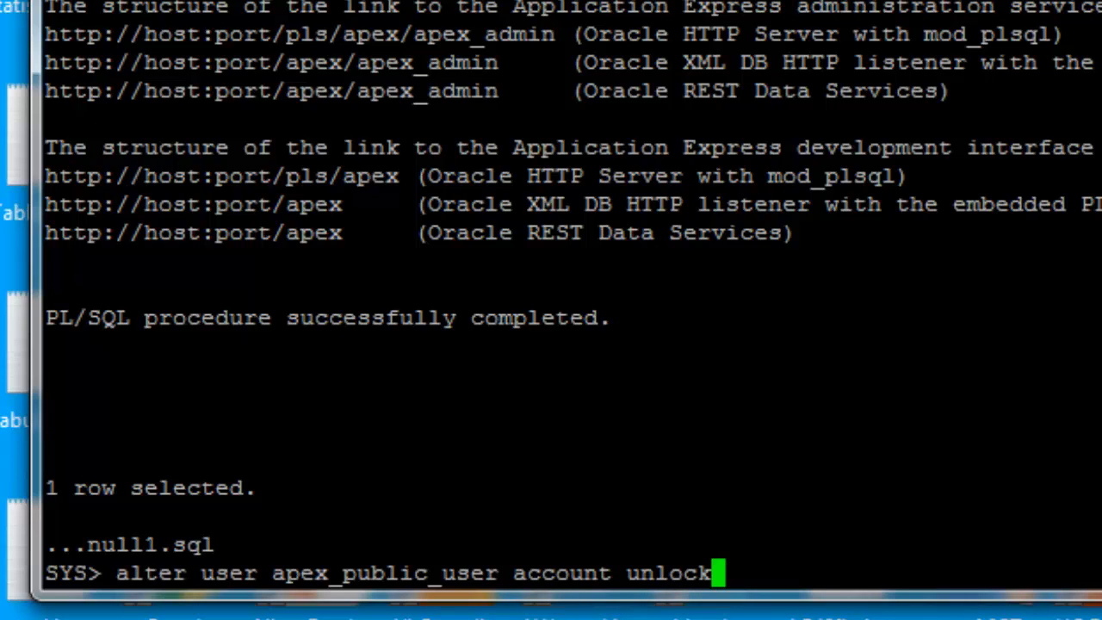
text(id)
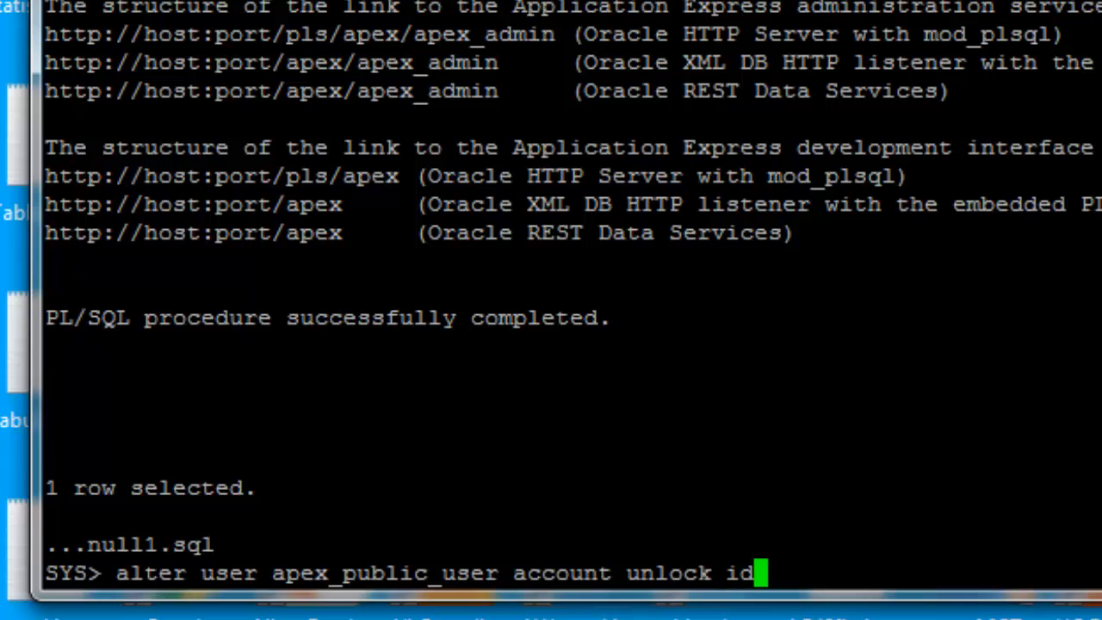
text(entifie)
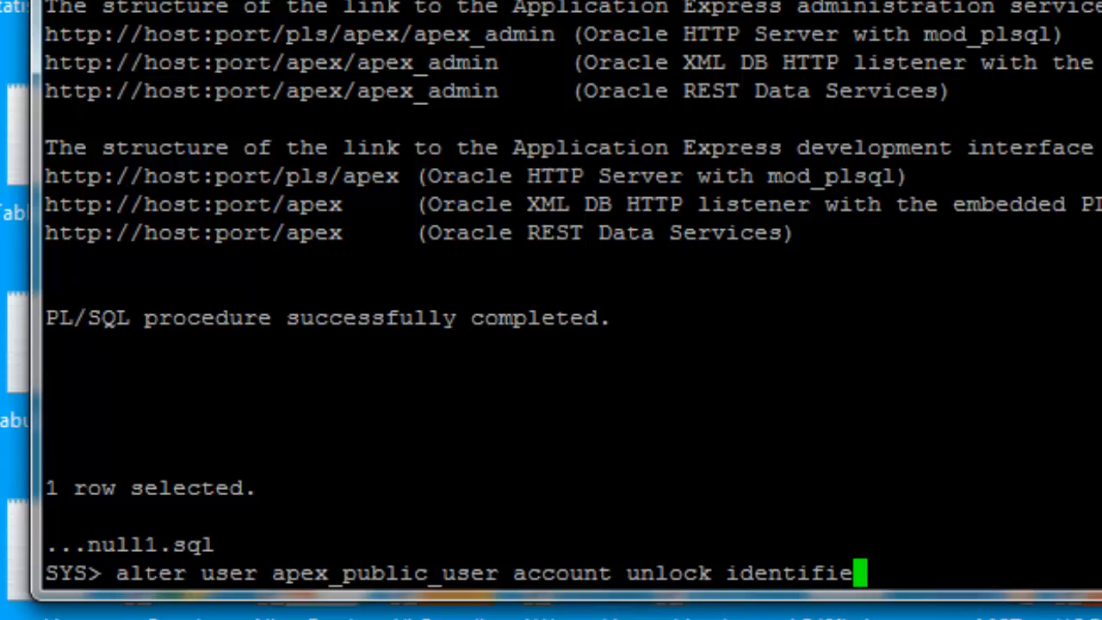
text(d by)
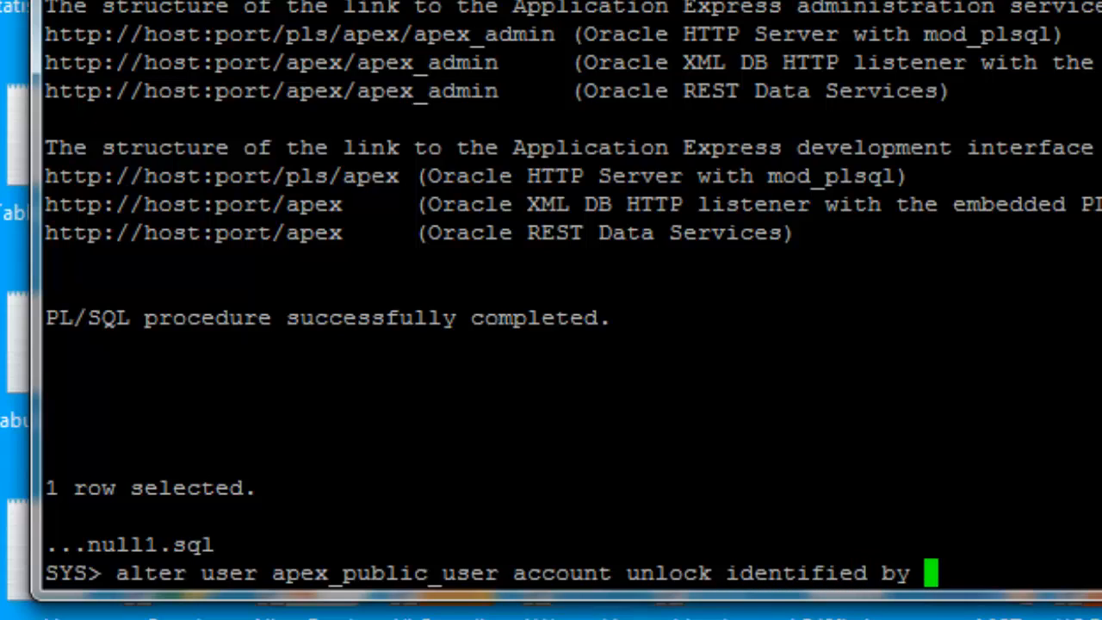
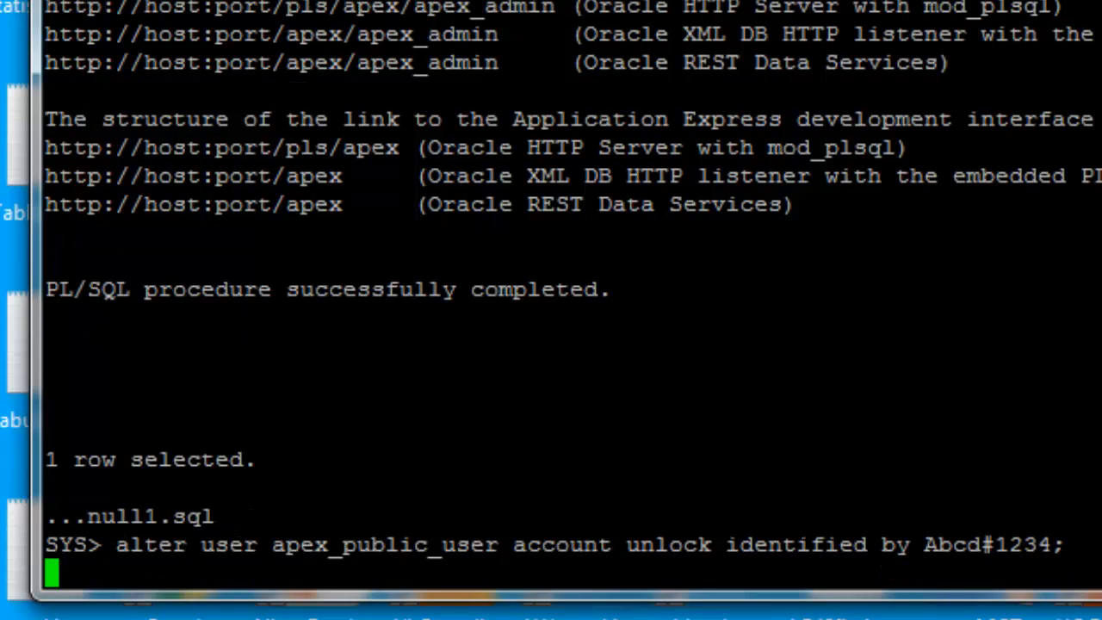
key(Return)
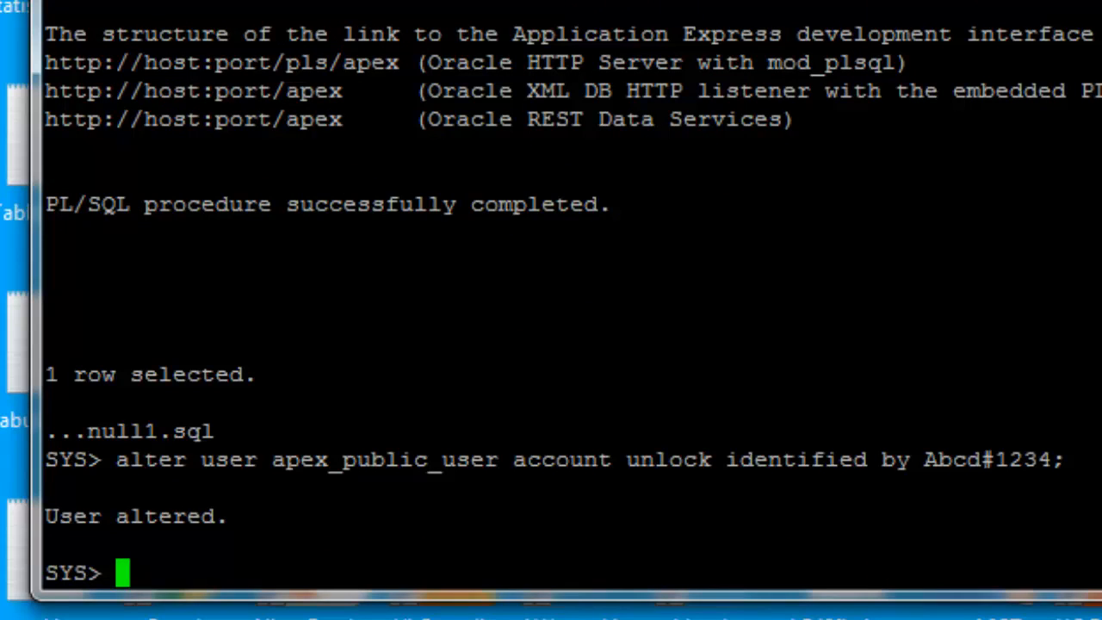
text(alter us)
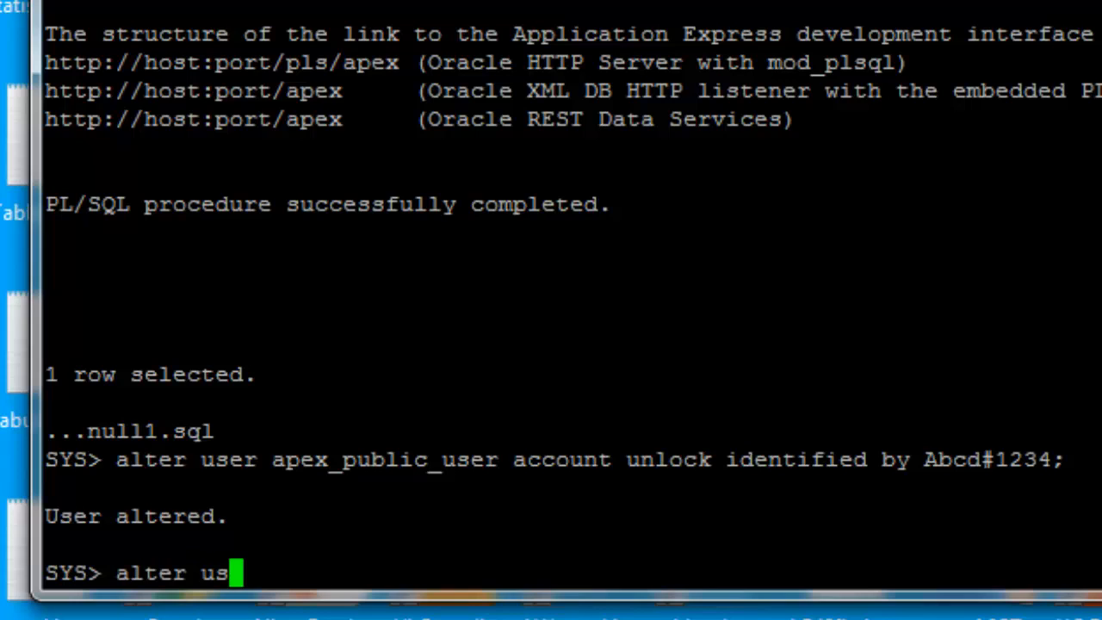
text(er)
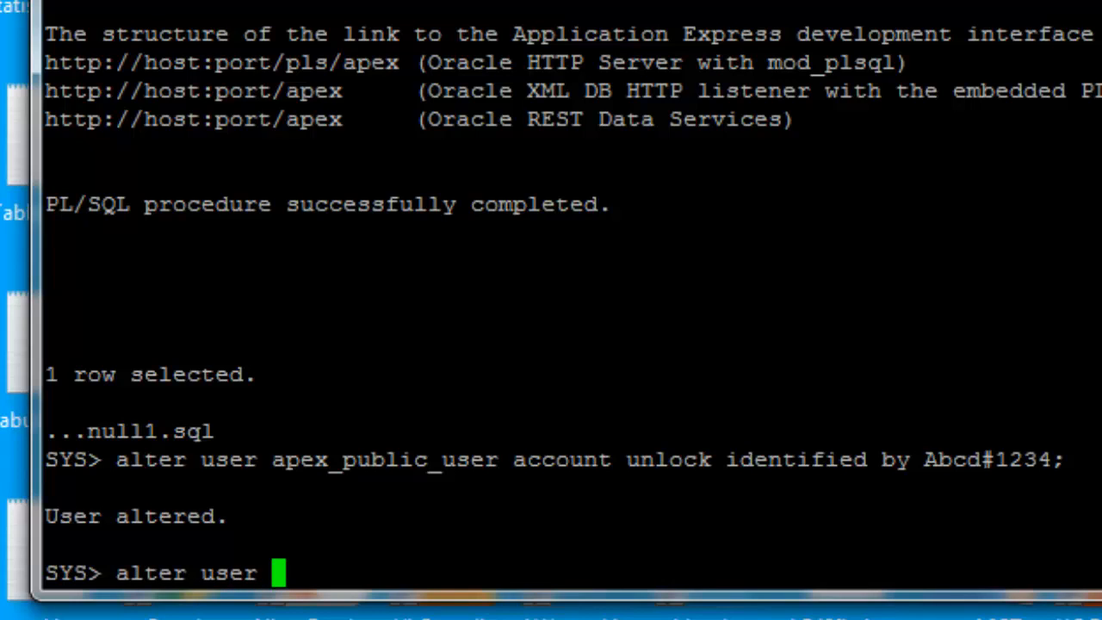
text(flows)
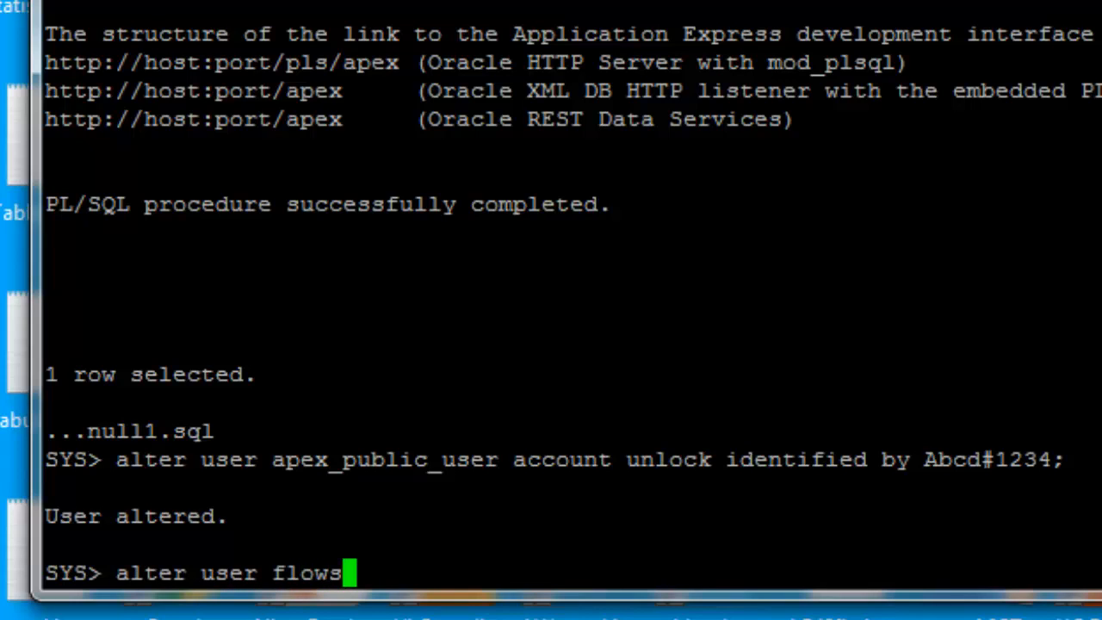
text(_file)
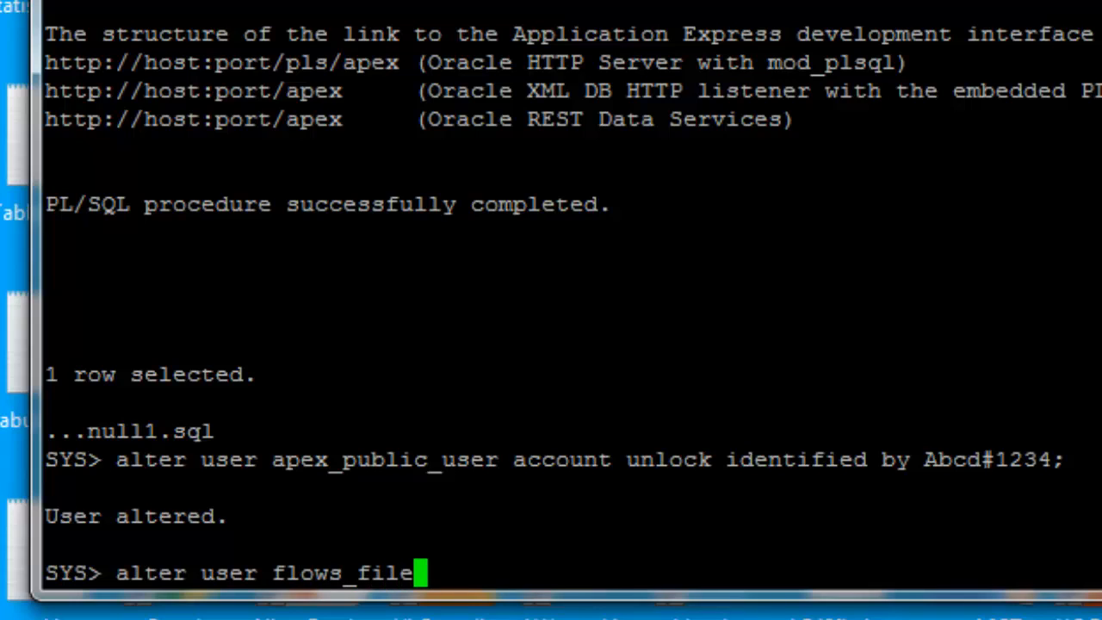
text(s acc)
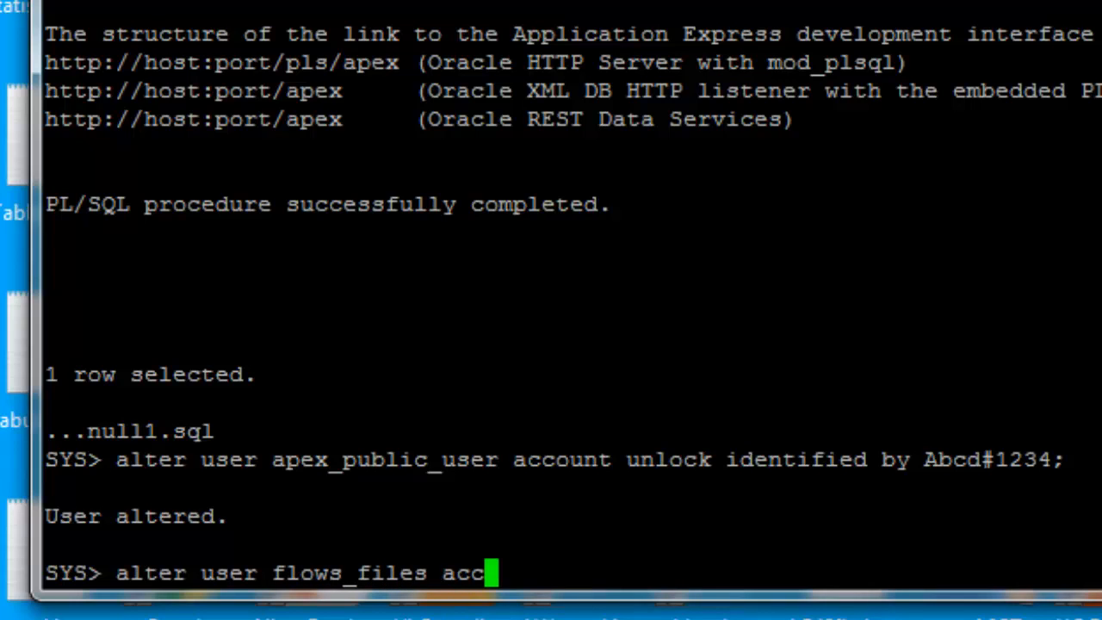
text(ount u)
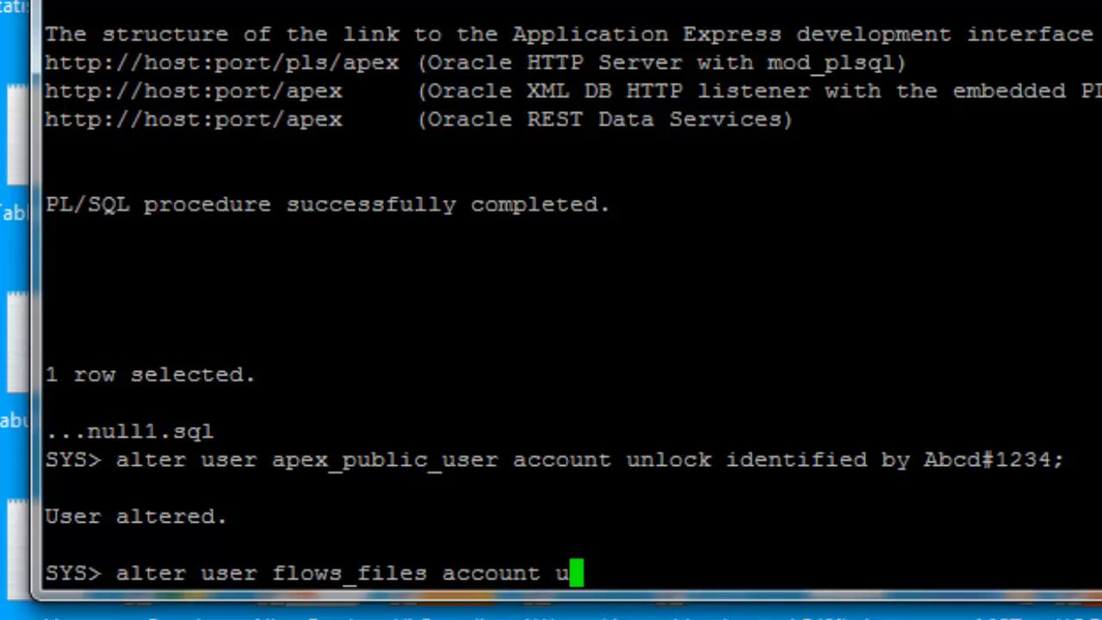
text(nlock)
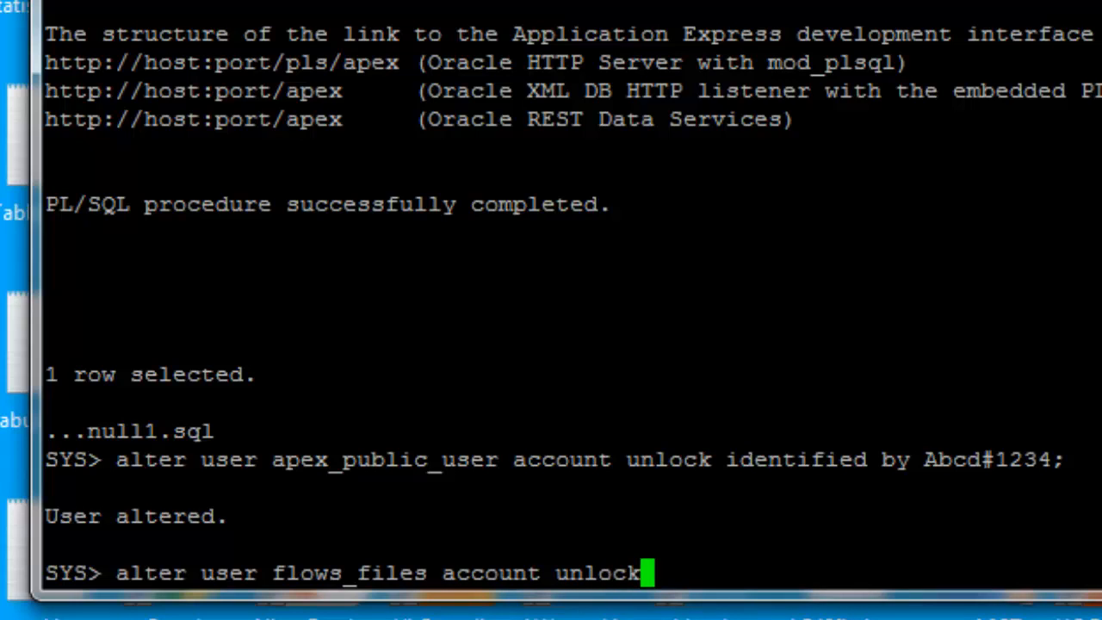
text(idn)
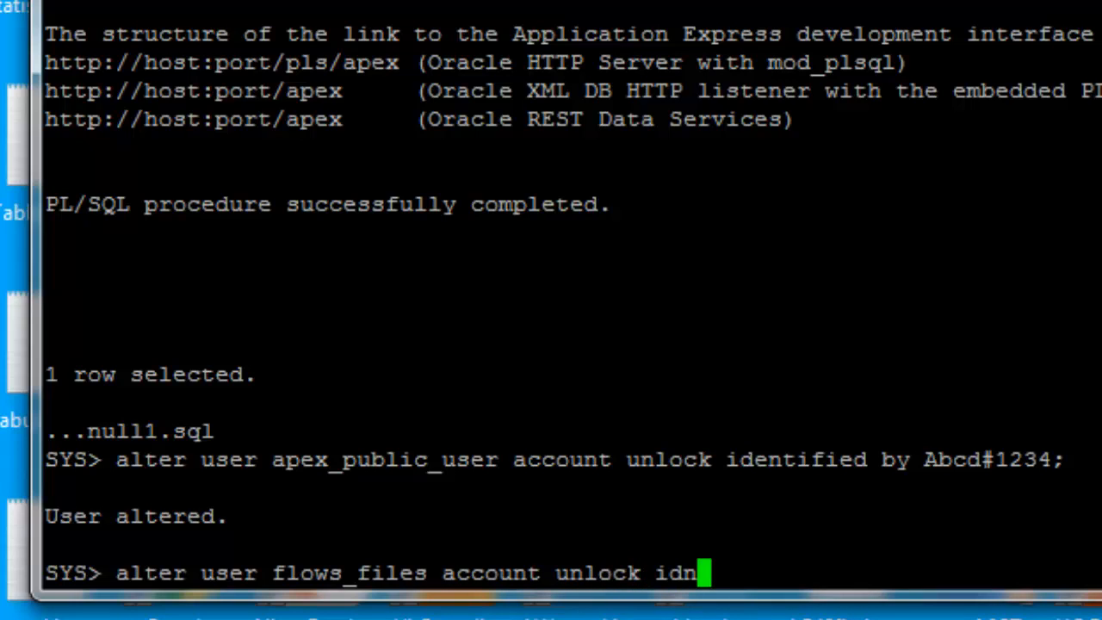
key(Backspace)
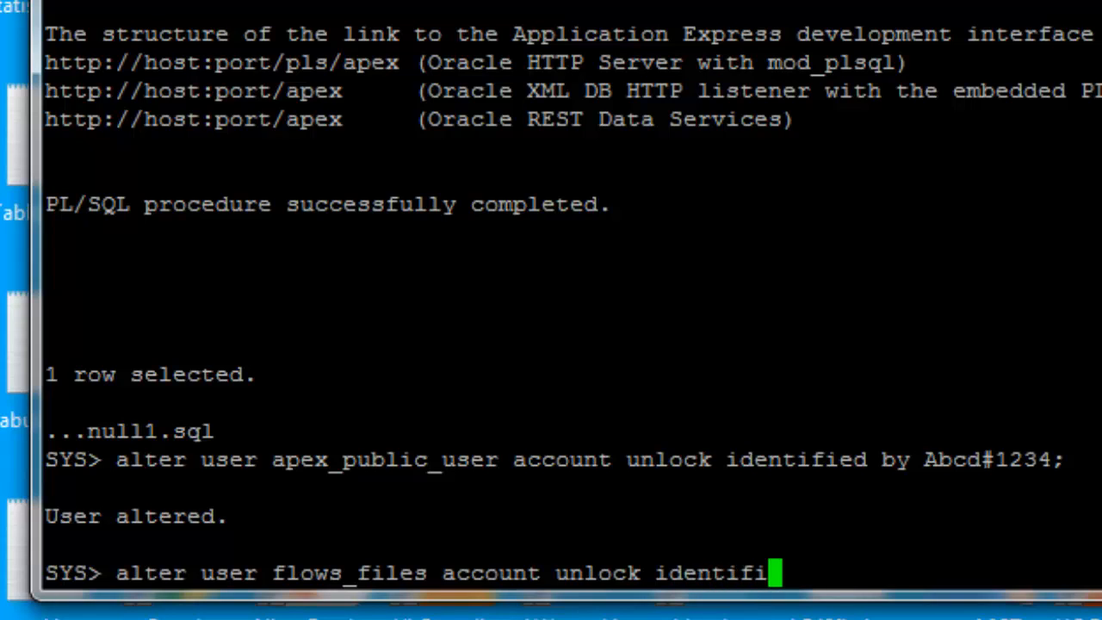
text(ed by)
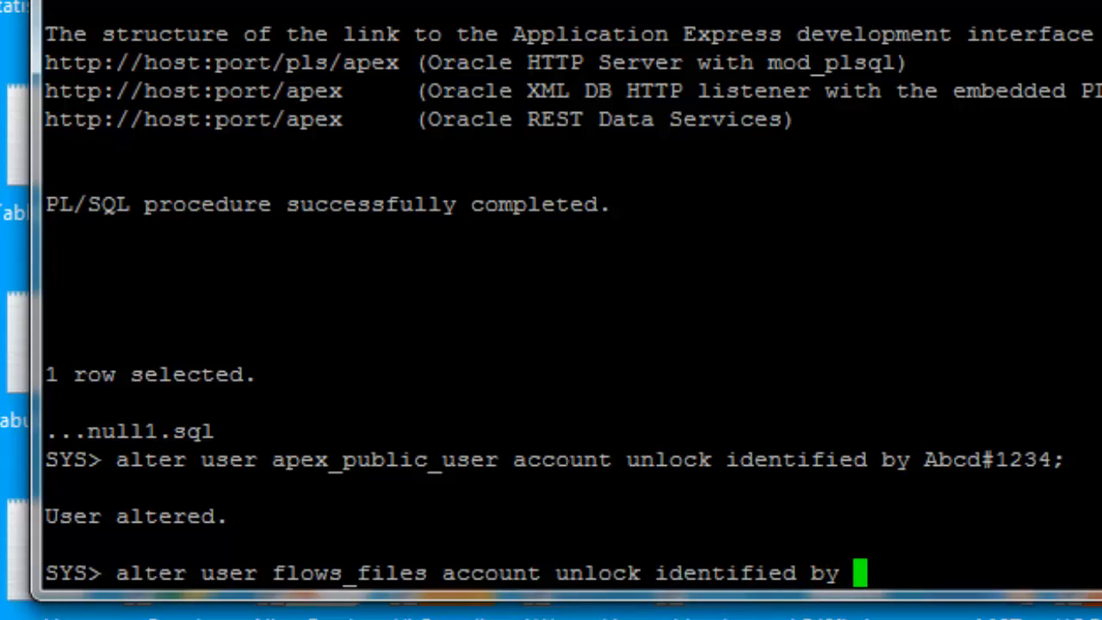
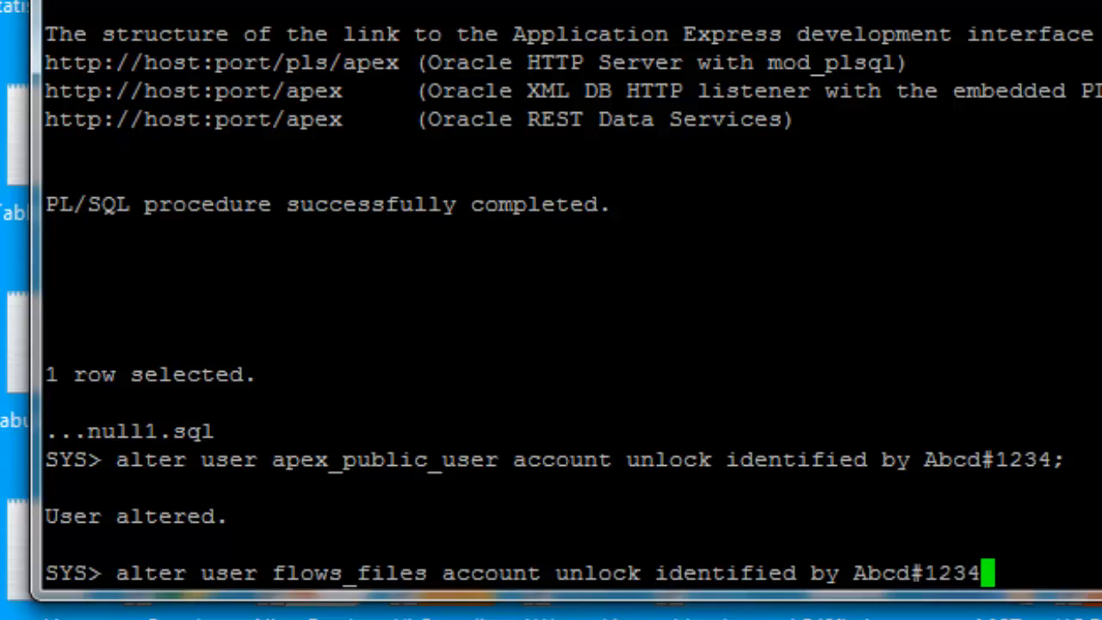
key(Return)
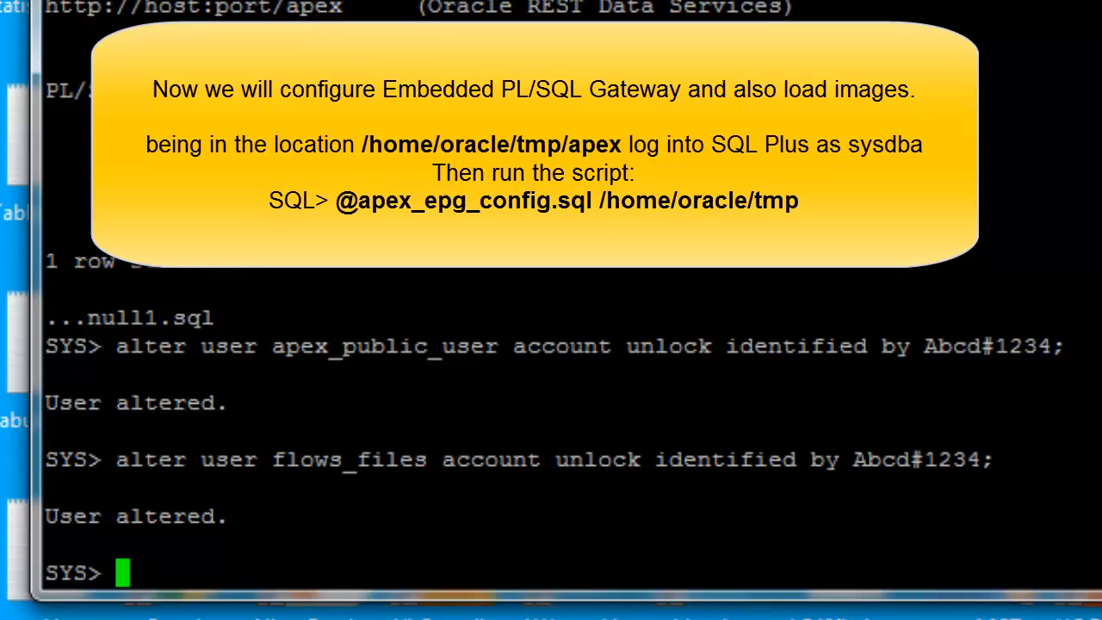
Exit SQL*Plus, show the current directory, and list the GIF files in images.
text(exit)
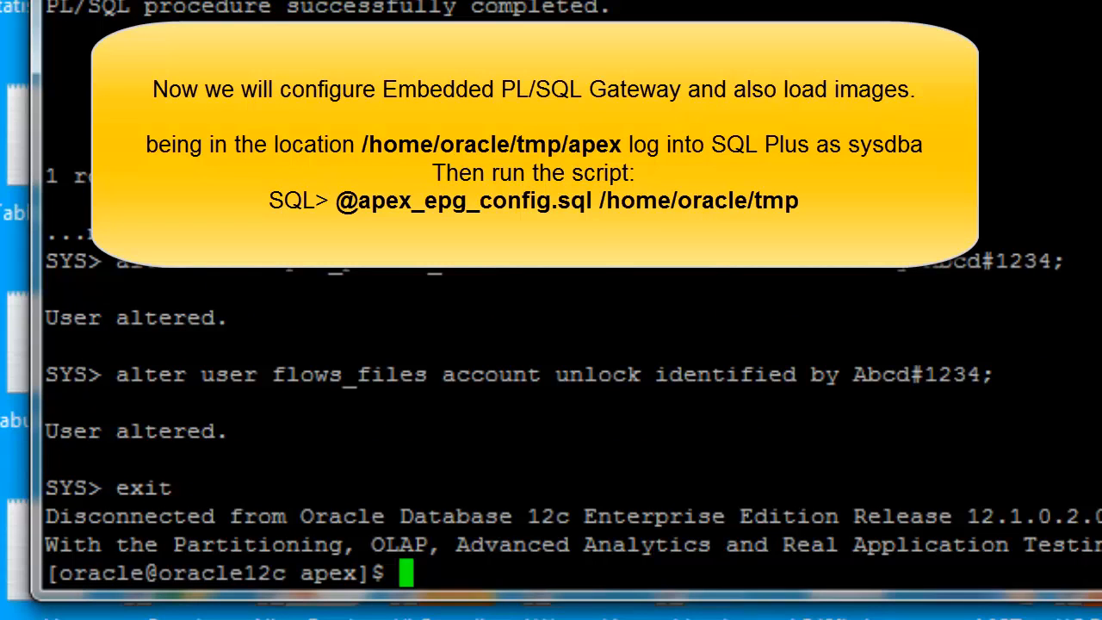
text(pwd)
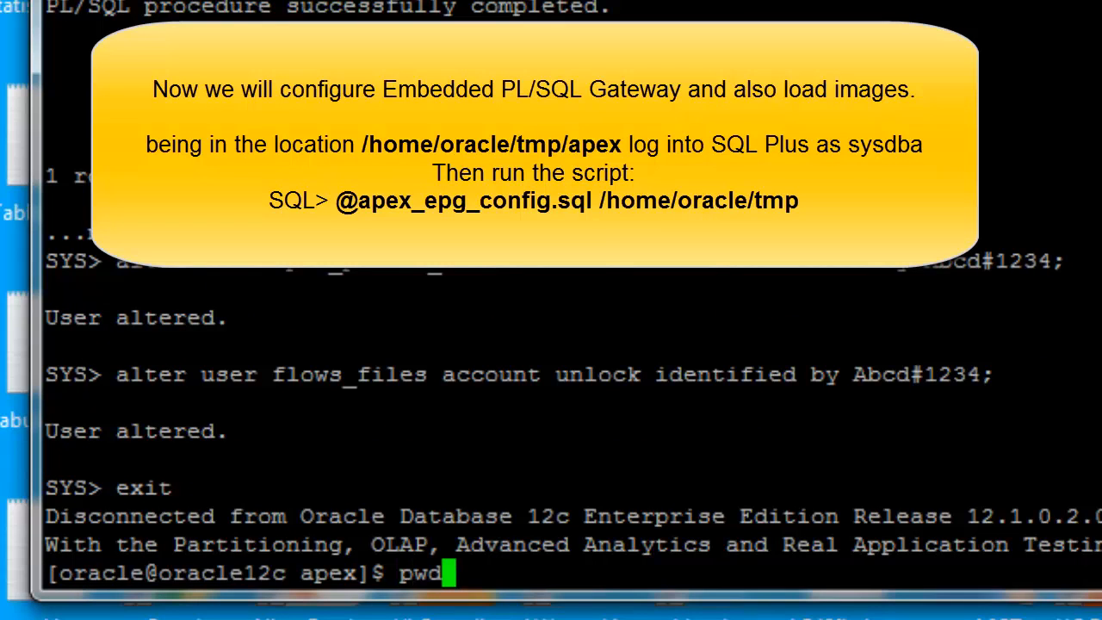
key(Return)
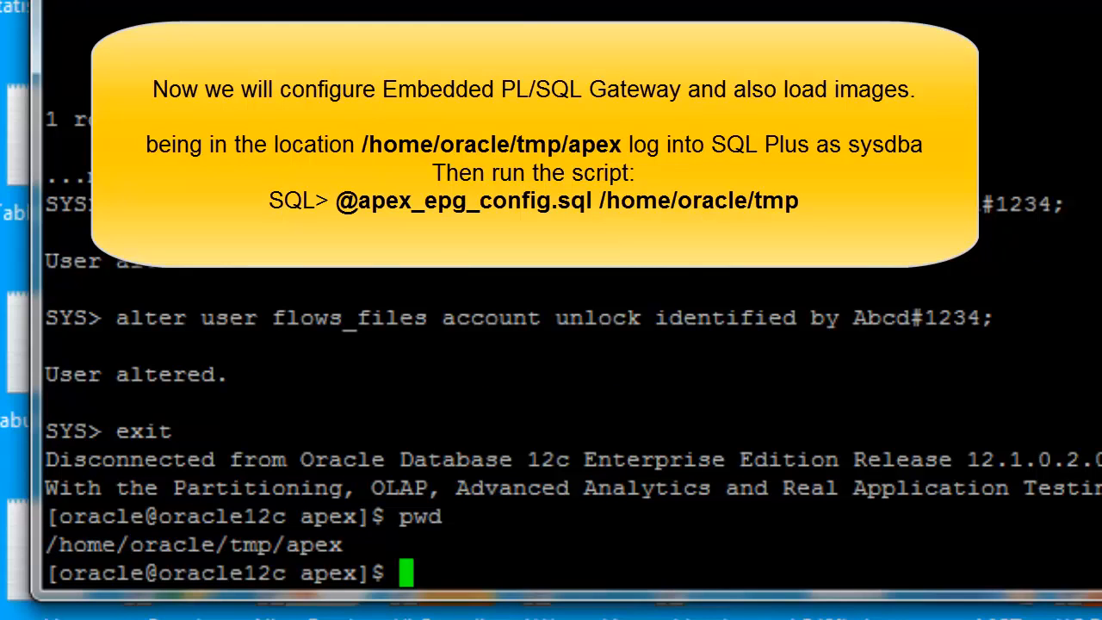
text(cd)
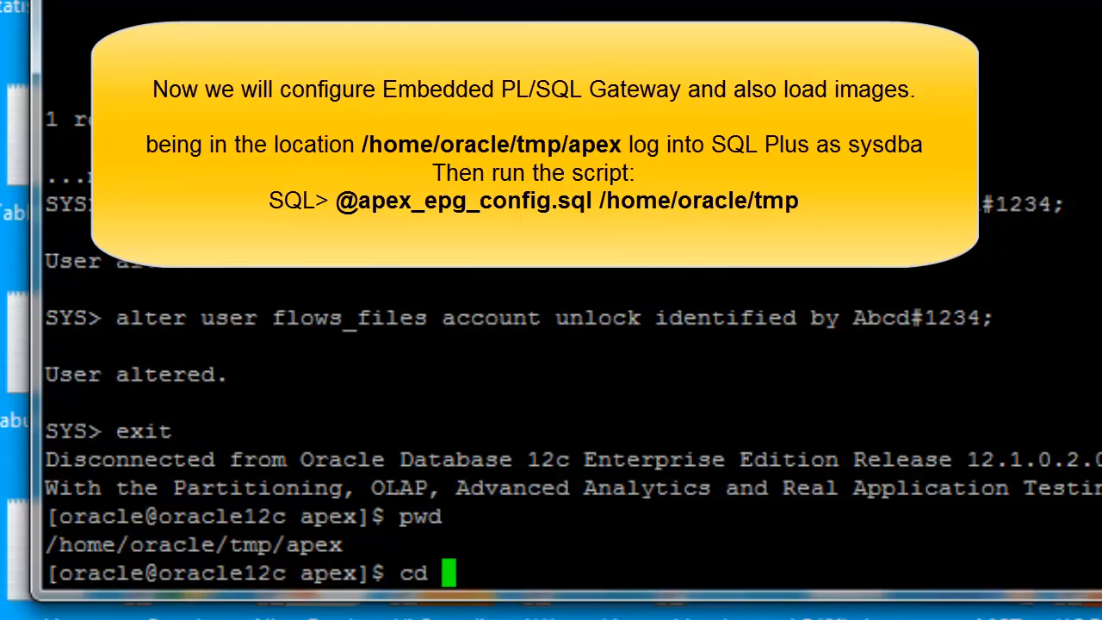
text(images/)
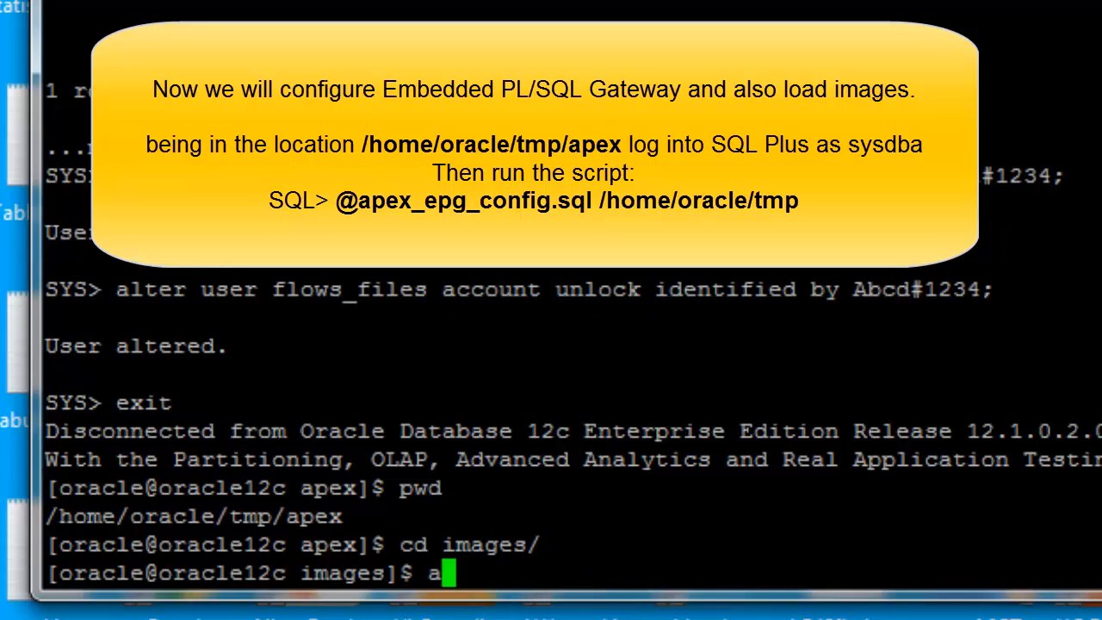
text(ls -)
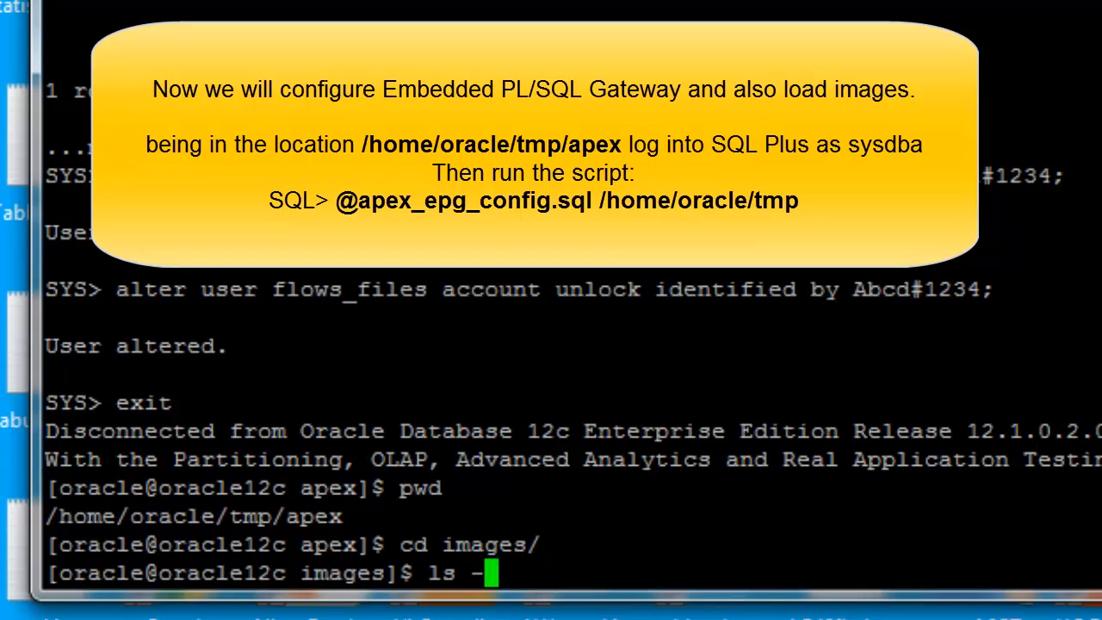
key(Return)
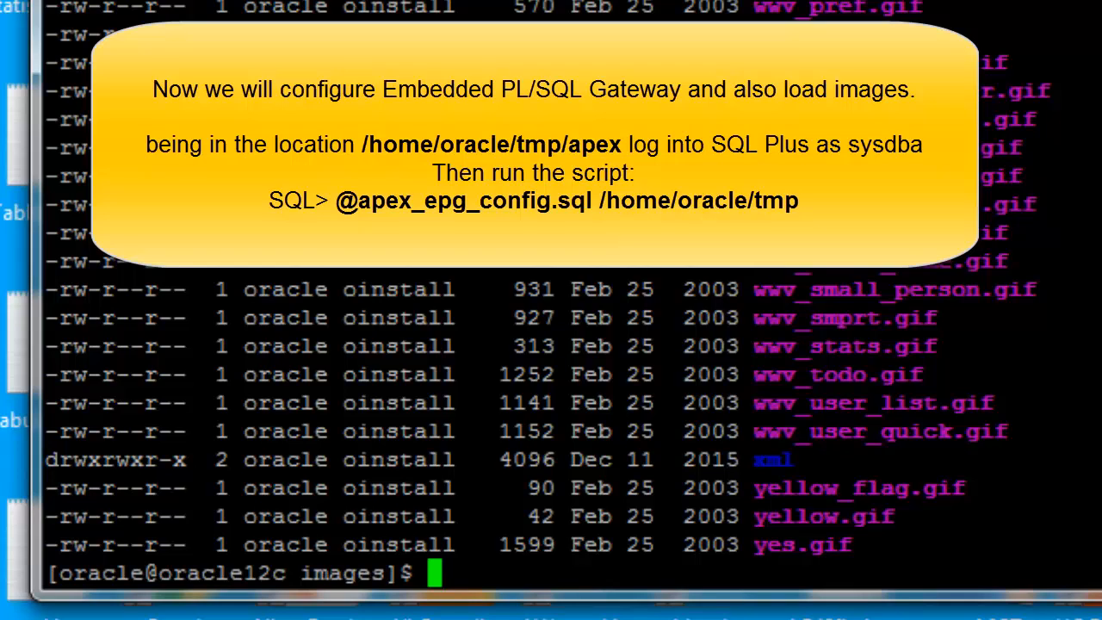
Navigate back up and into /home/oracle/tmp/apex, checking the path with pwd.
text(cd)
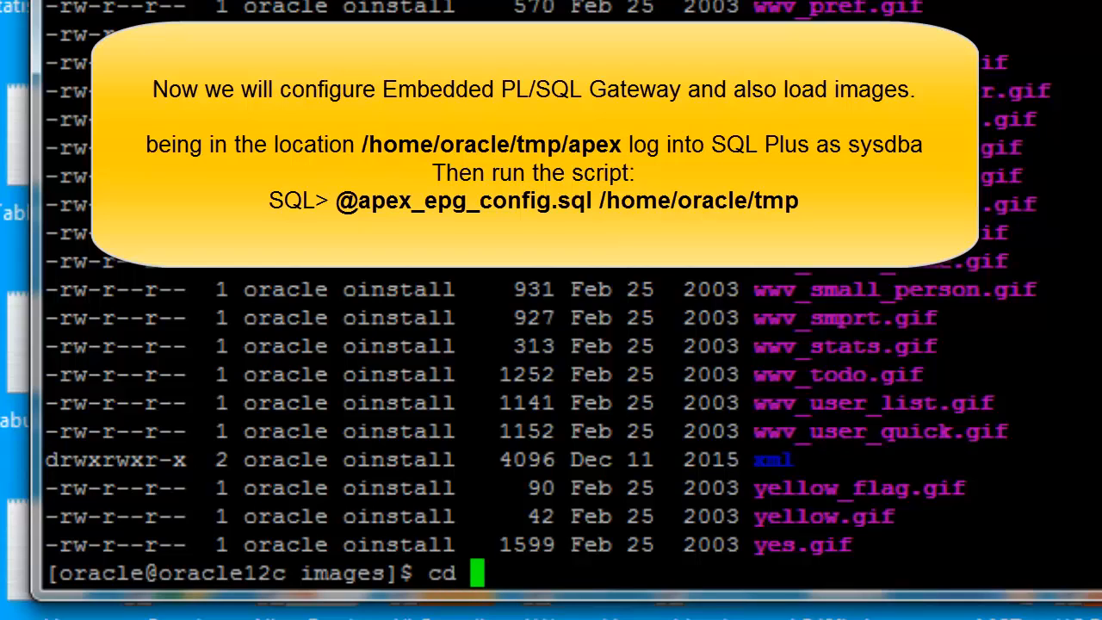
key(Return)
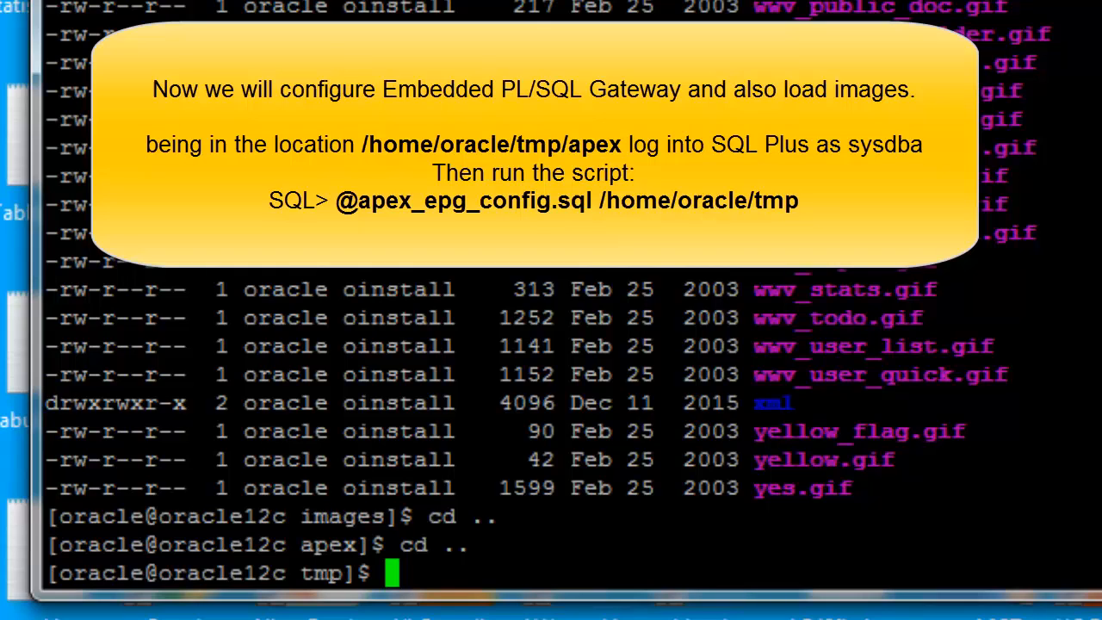
text(cd)
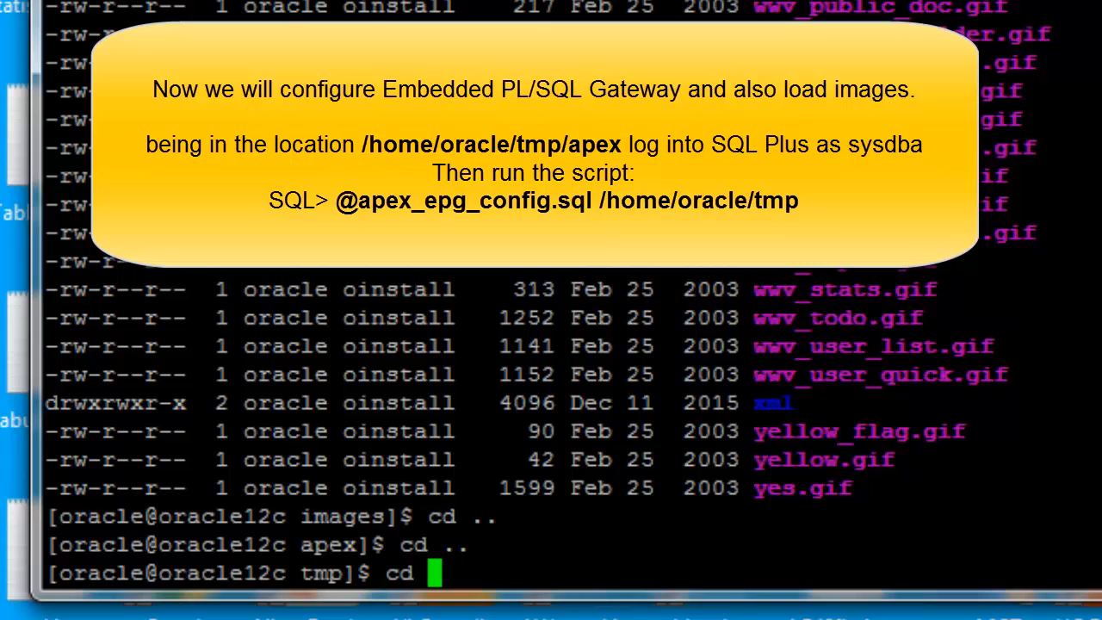
text(apex)
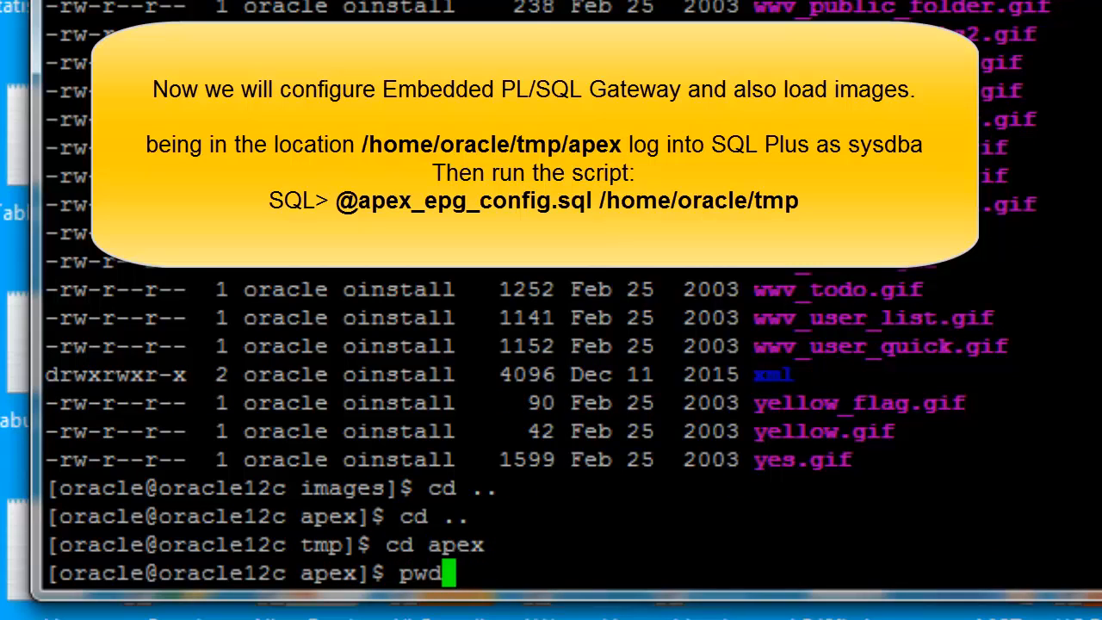
key(Return)
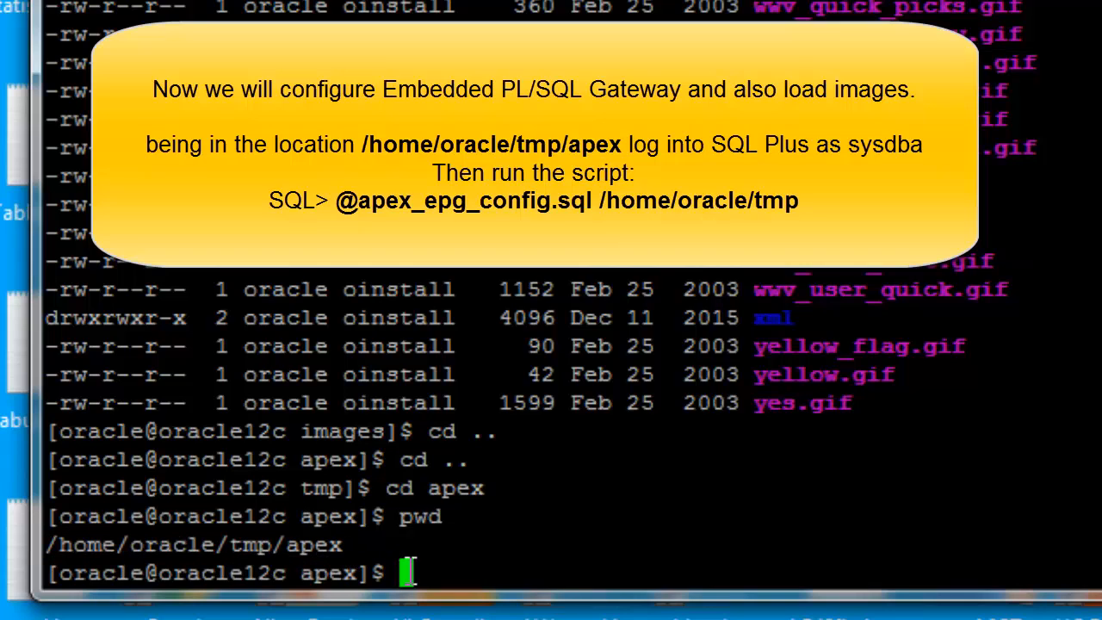
text(cd ..)
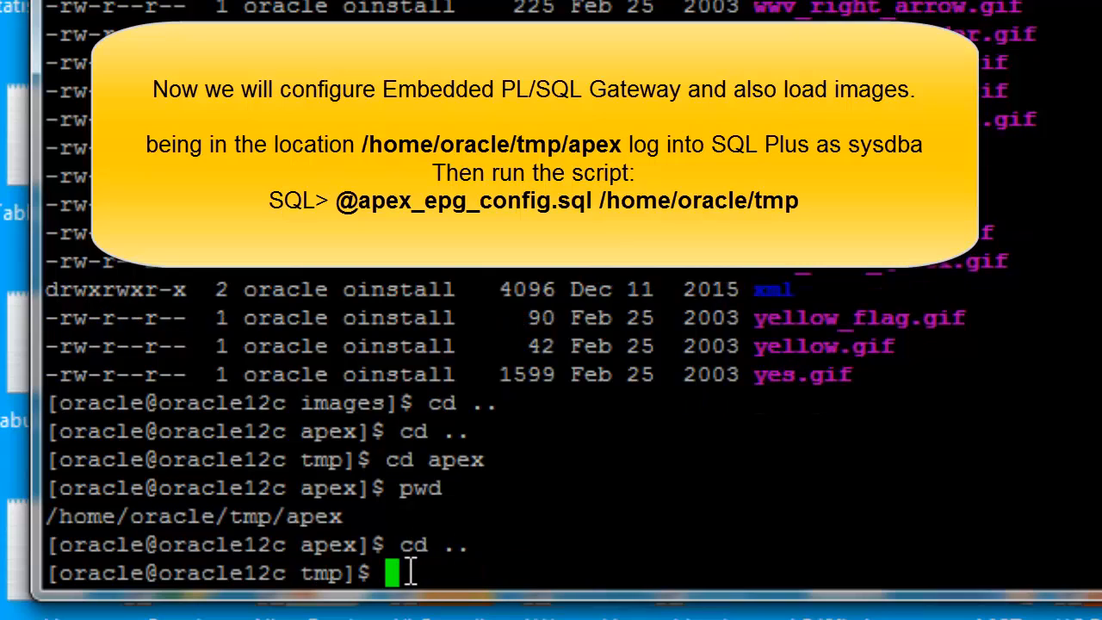
text(pwd)
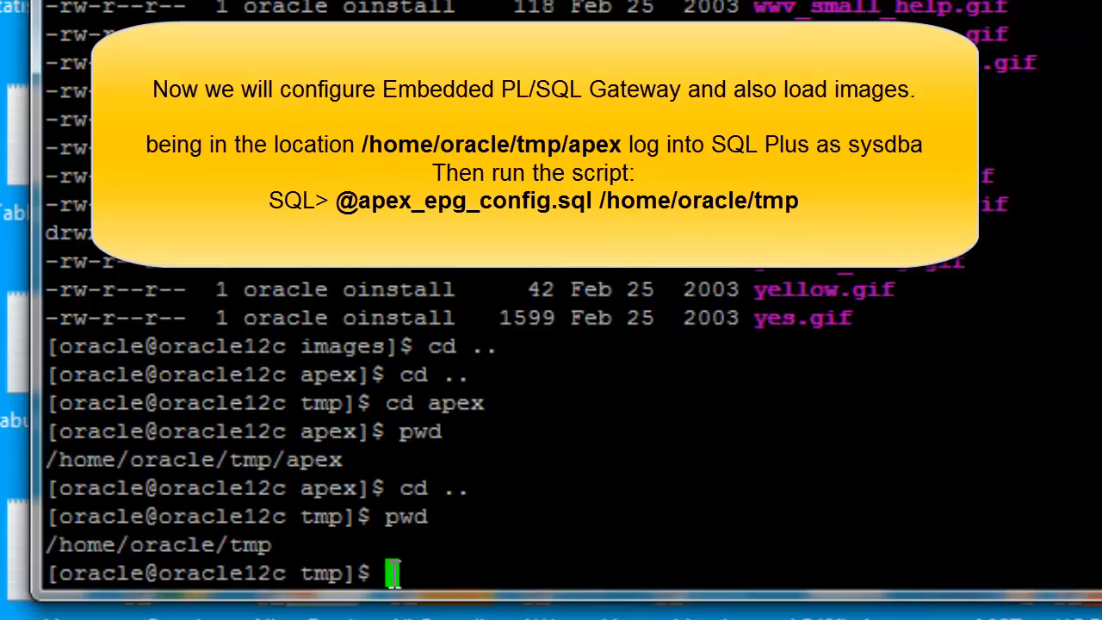
text(cd apex)
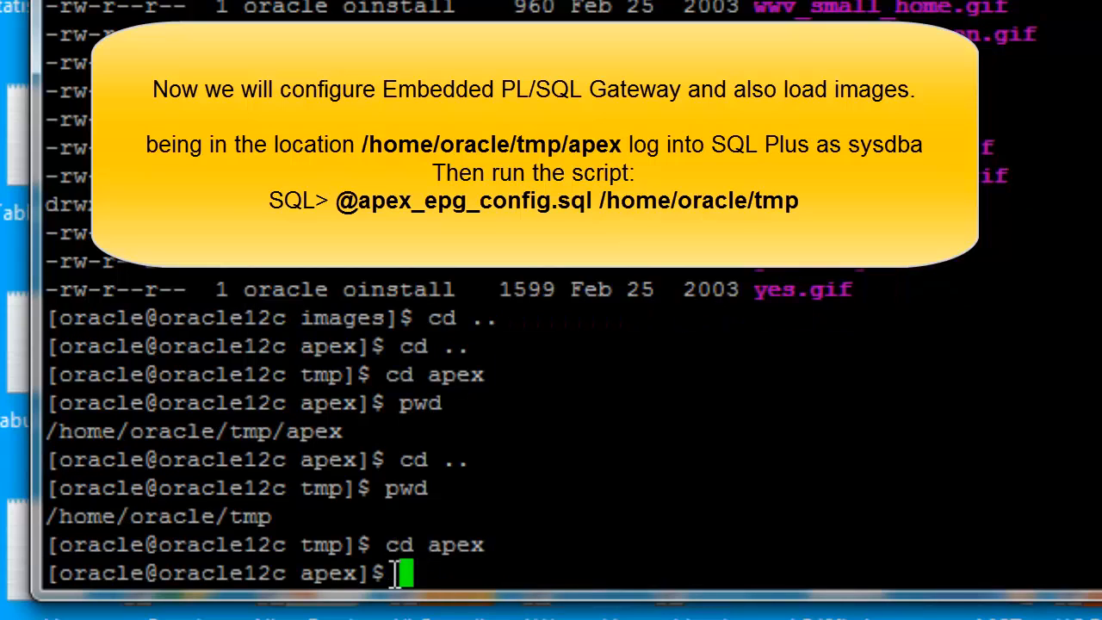
text(ls)
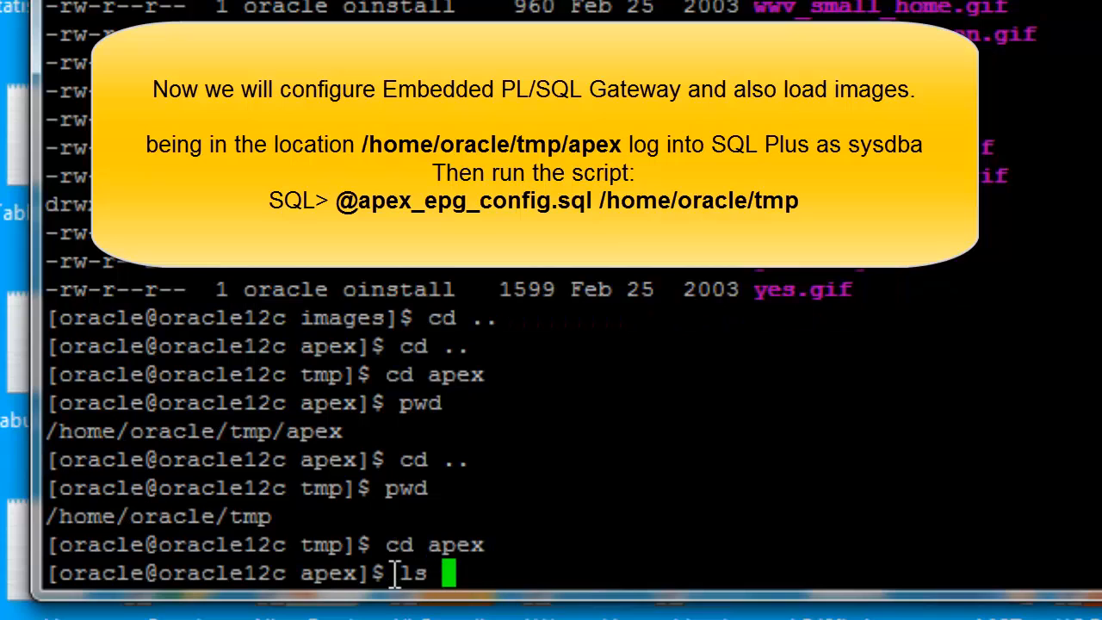
List the apex folder contents and scroll back through the output.
key(Return)
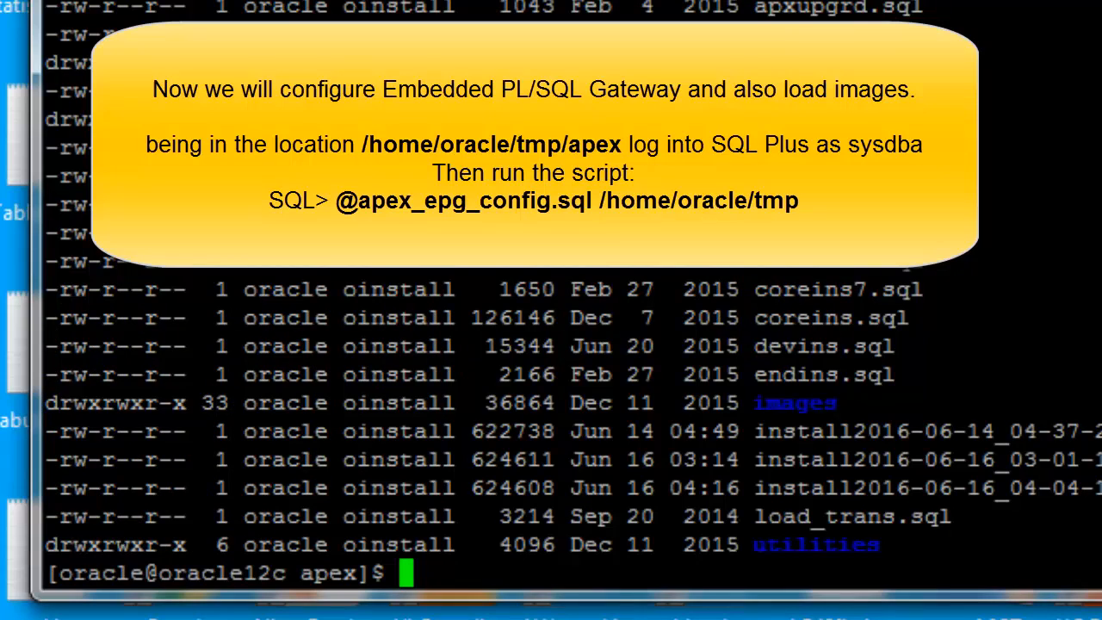
scroll(up, 3)
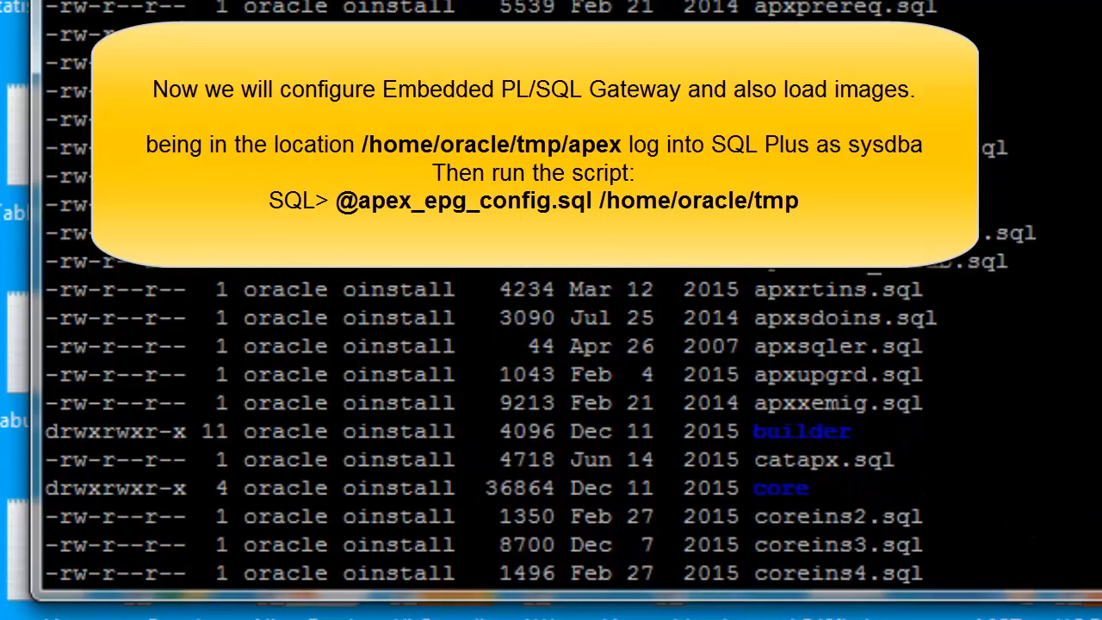
scroll(up, 3)
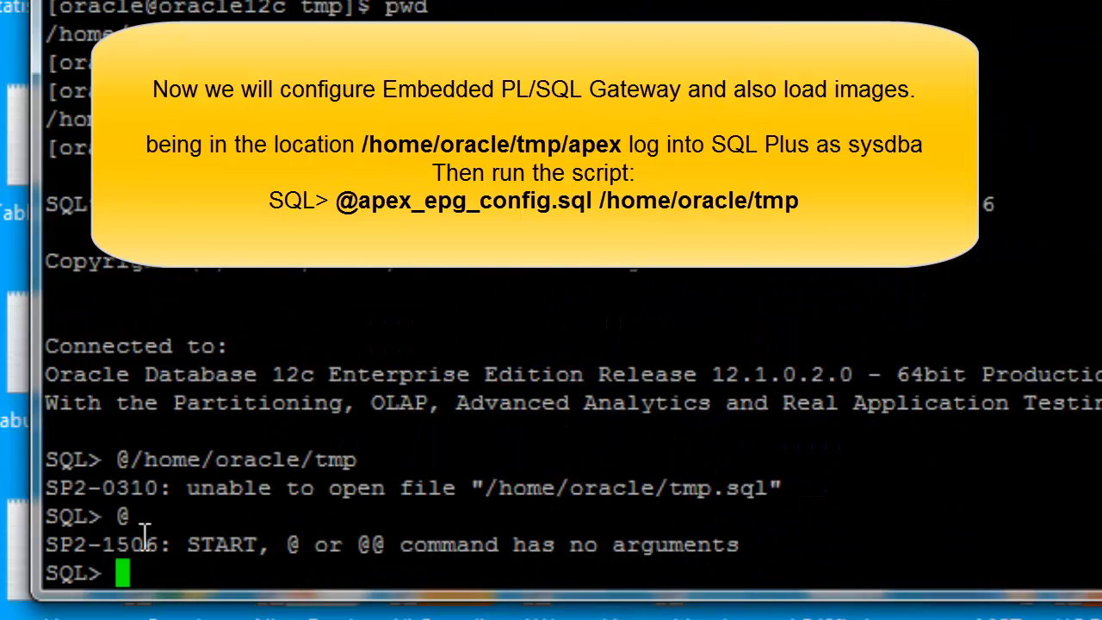
text(@)
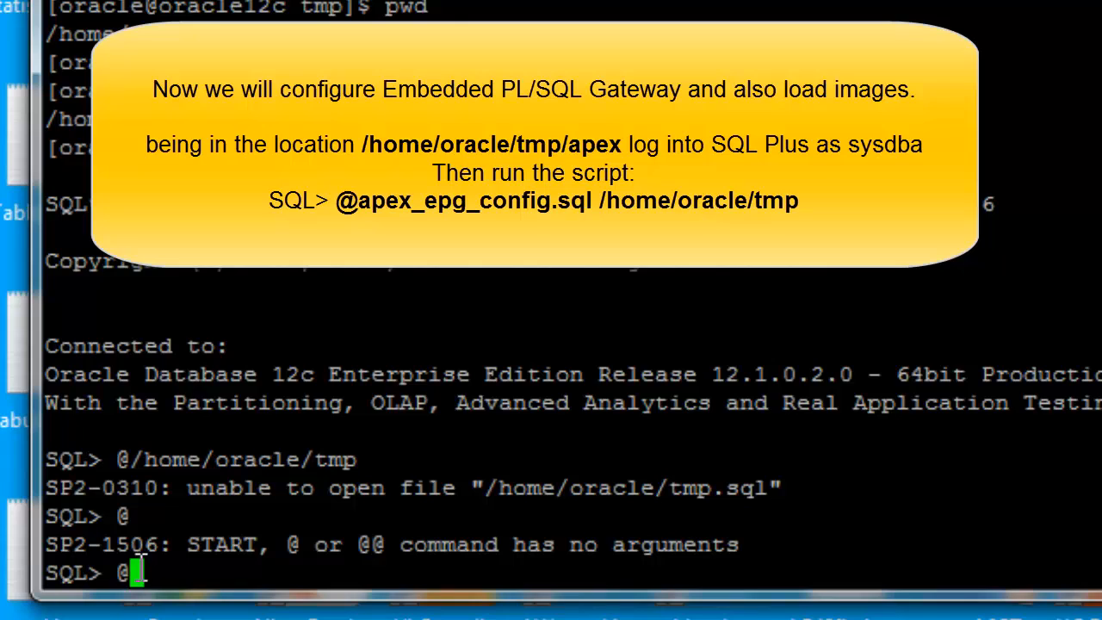
text(apex_epg_config.sql)
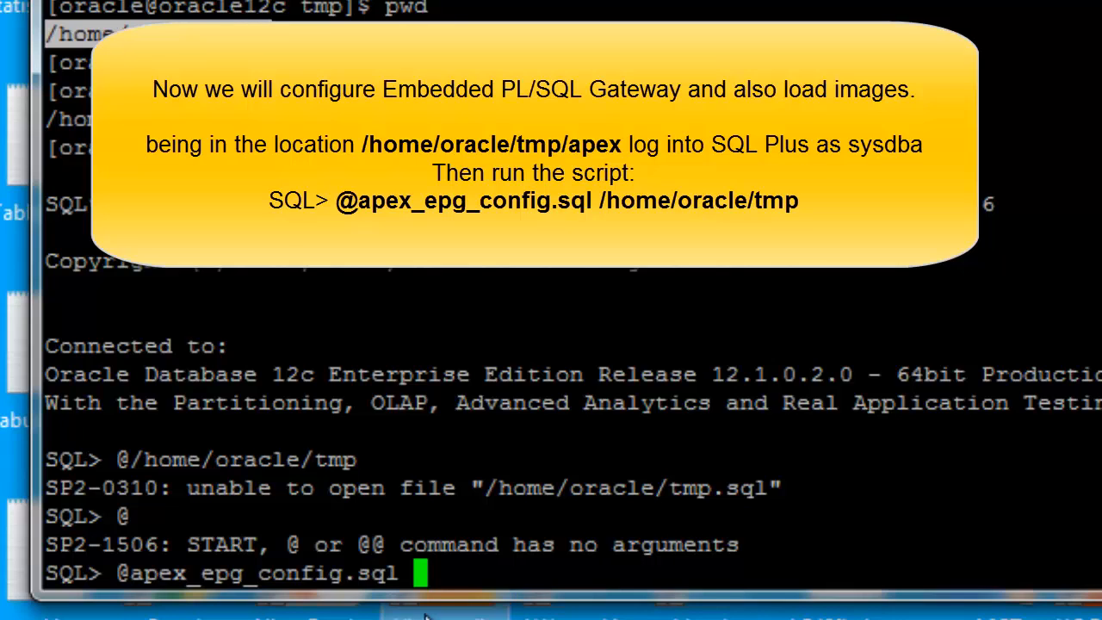
text(/home/oracle/tmp)
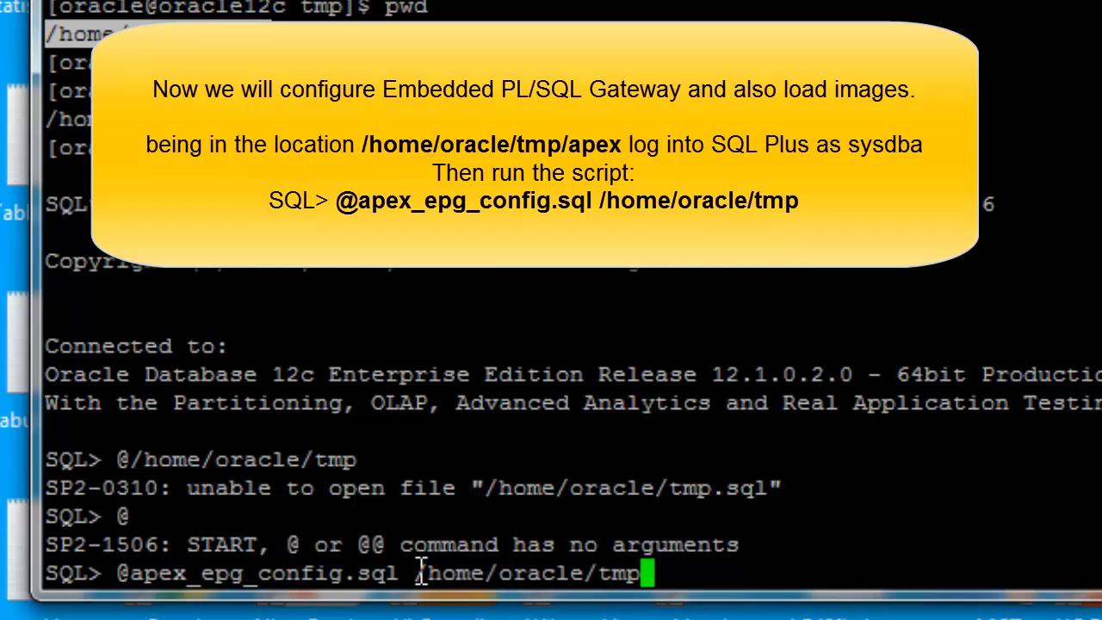
mouse_move(577, 471)
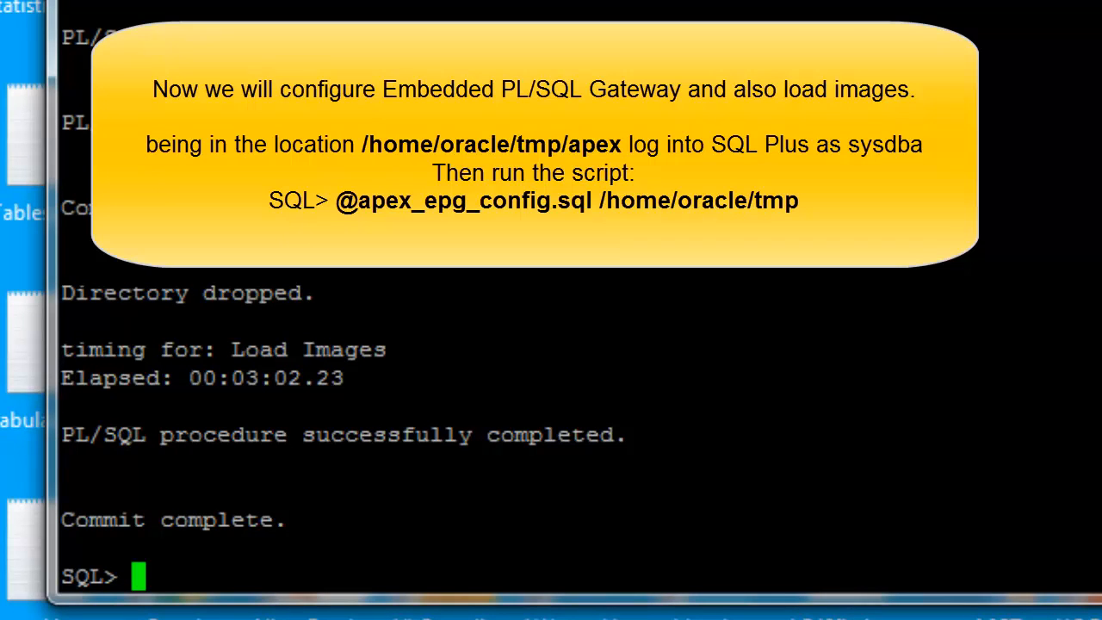
Unlock the ANONYMOUS account with a new password using ALTER USER ... ACCOUNT UNLOCK.
text(unlo)
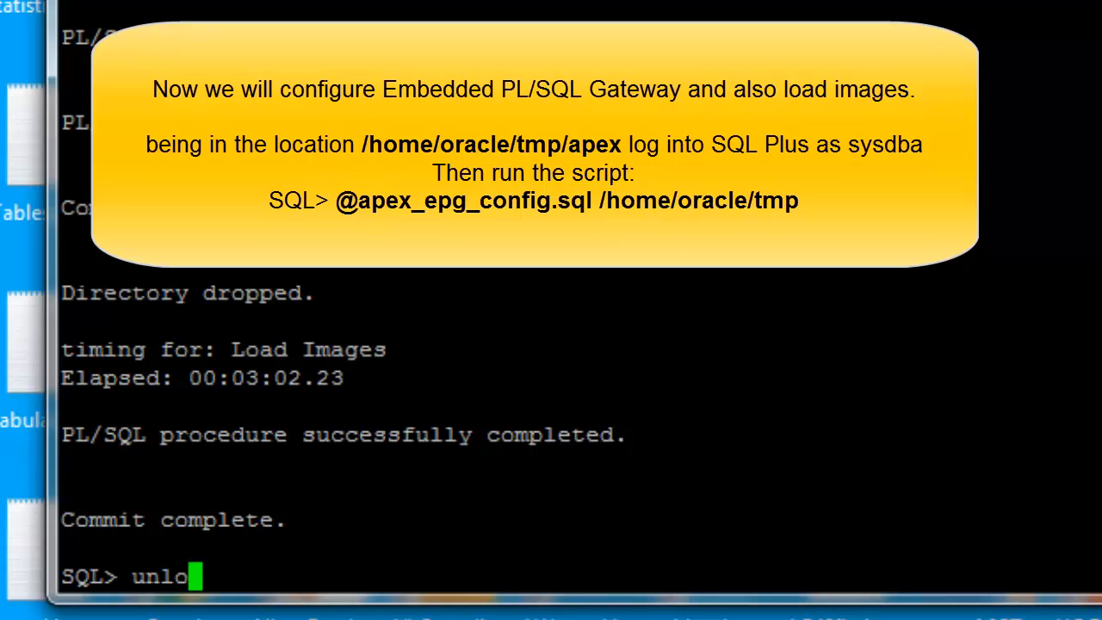
text(ck)
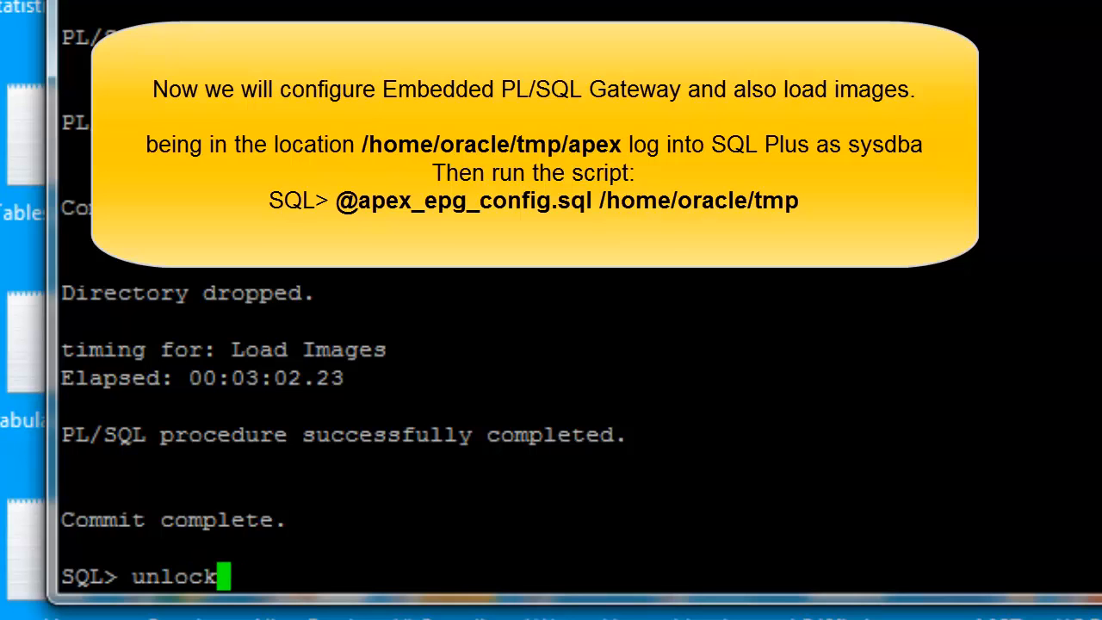
text(alter)
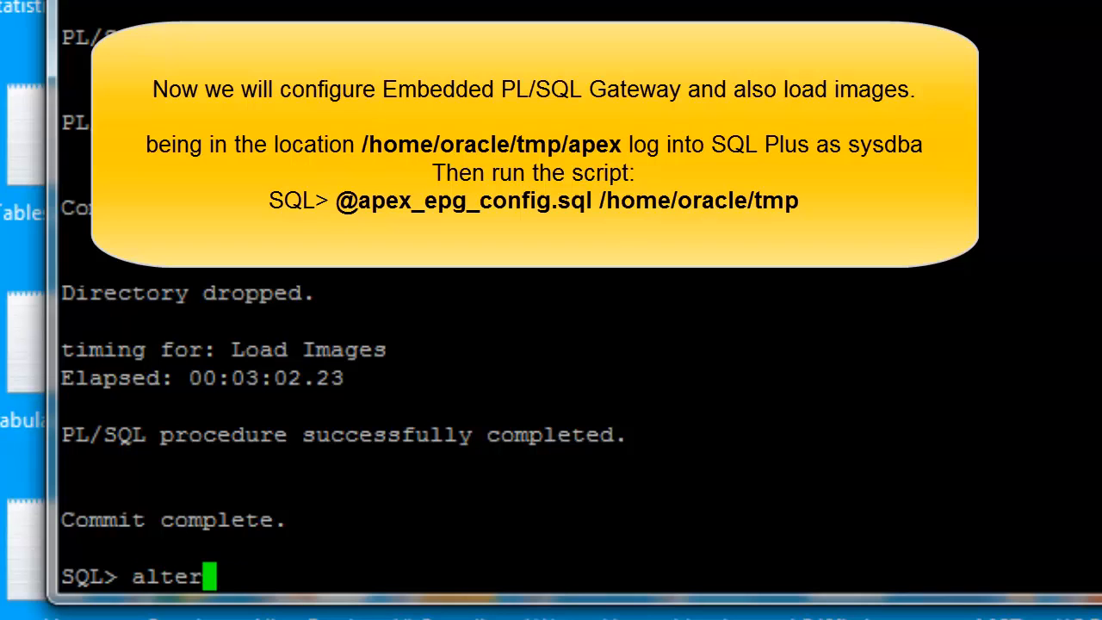
text(user a)
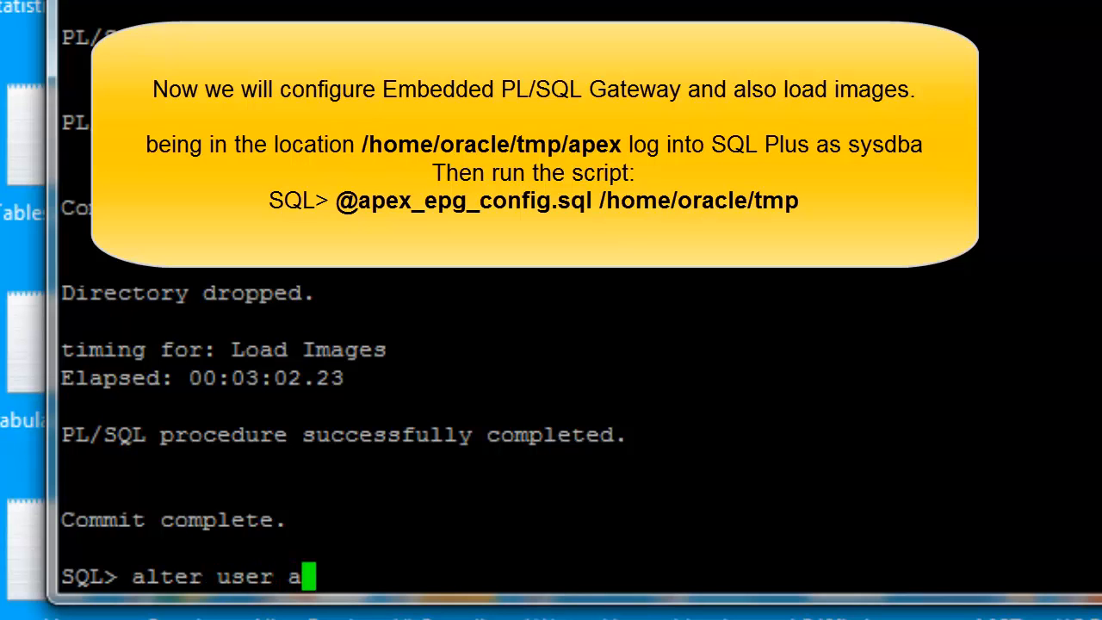
text(non)
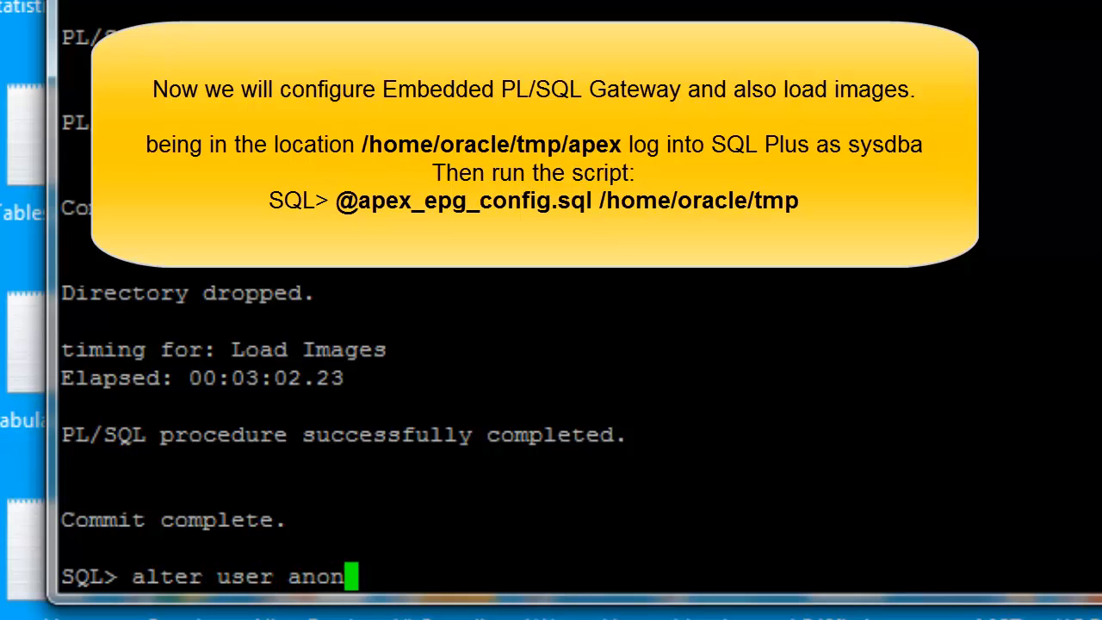
text(ymous)
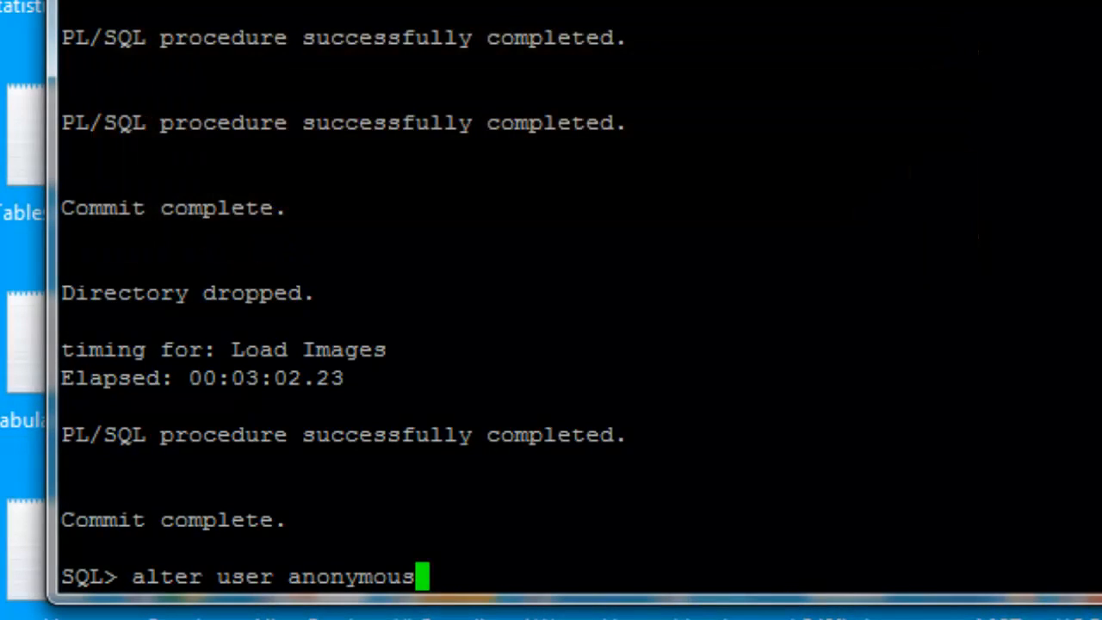
text(acco)
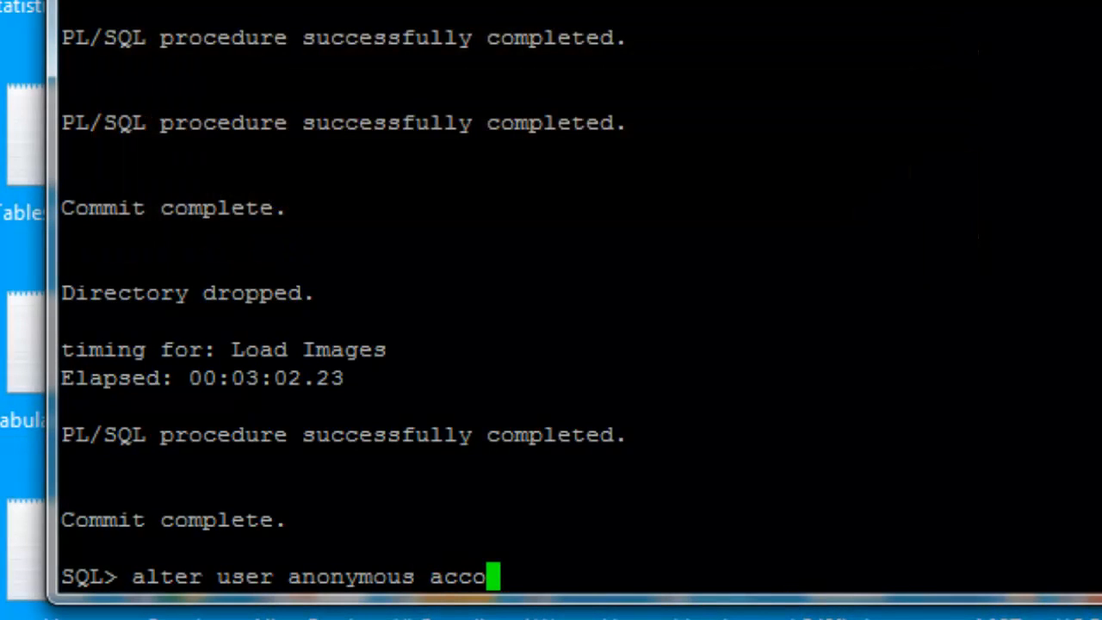
text(unt unlo)
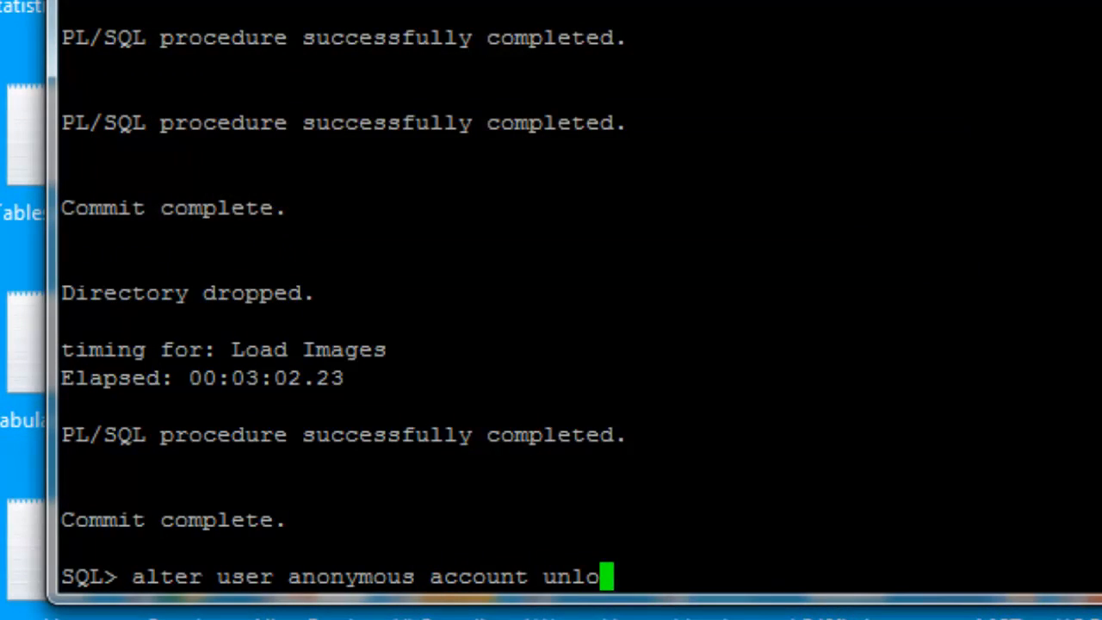
text(ck ide)
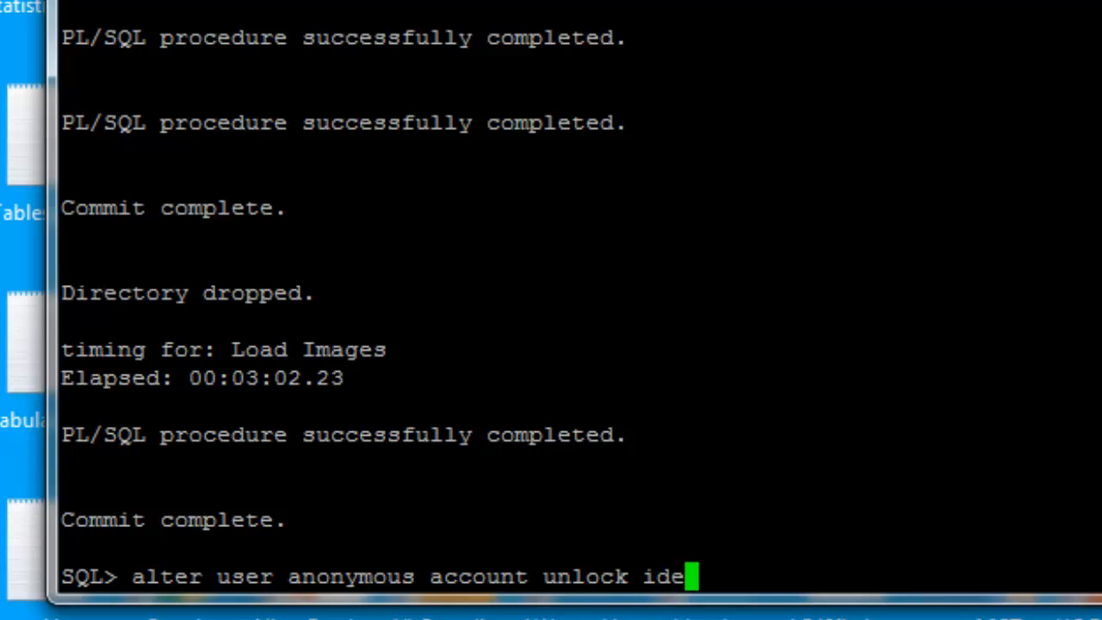
text(ntified)
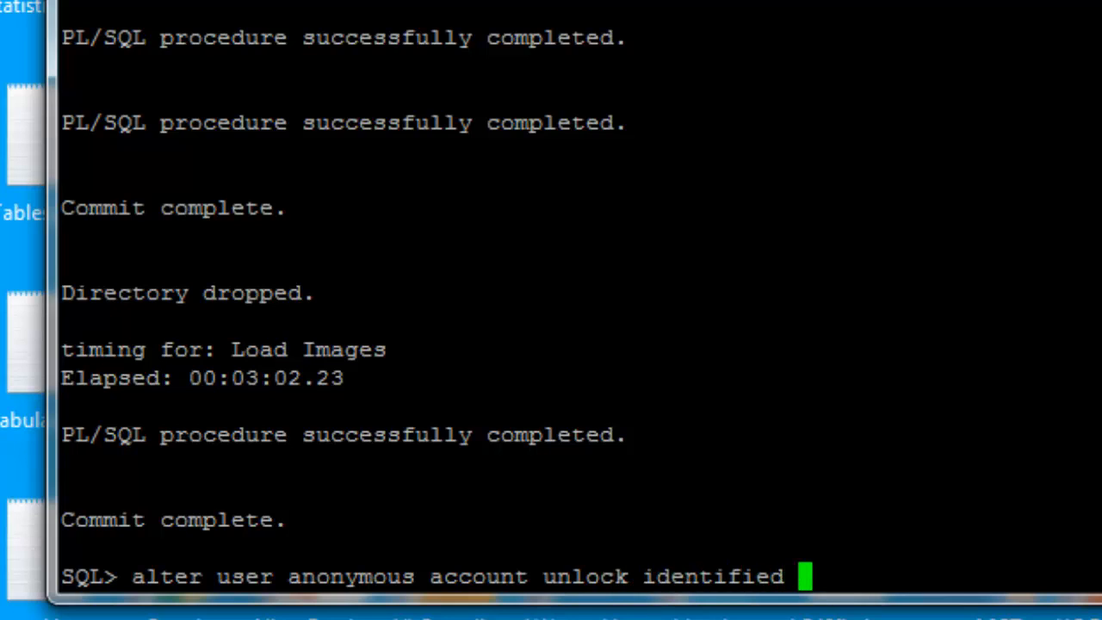
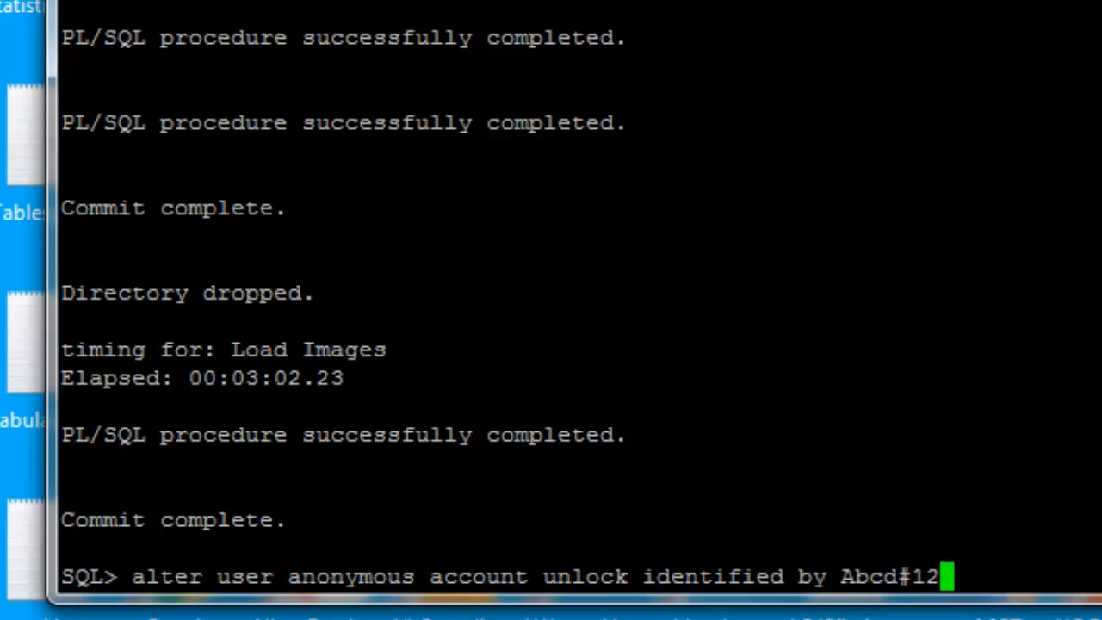
key(Return)
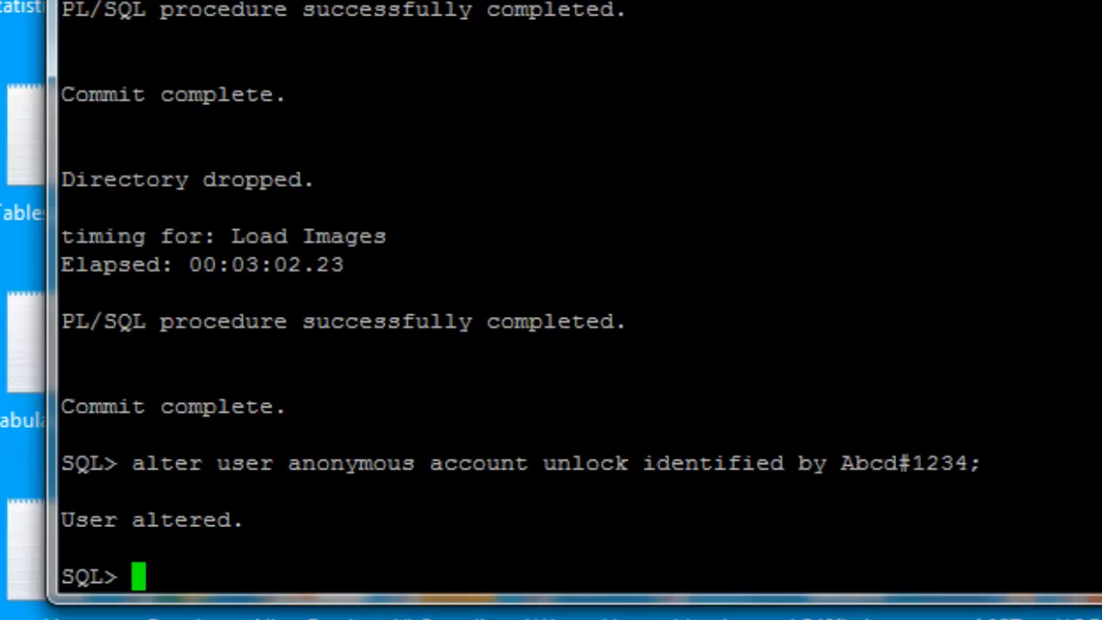
click(911, 102)
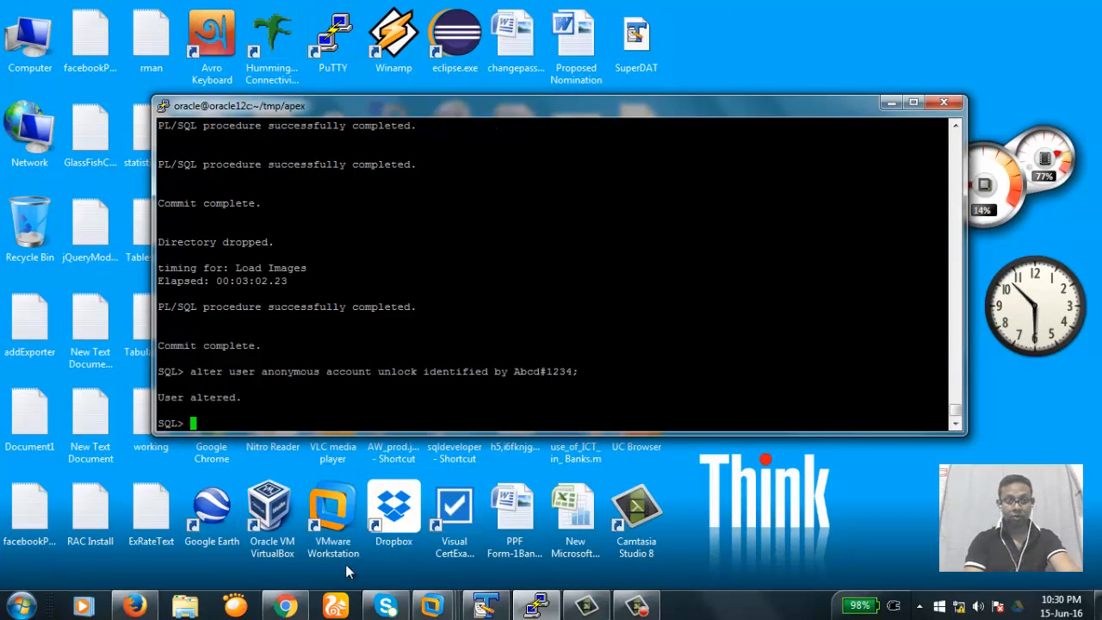
Copy the SELECT DBMS_XDB.GETHTTPPORT FROM DUAL; query from the TextPad notes.
click(484, 604)
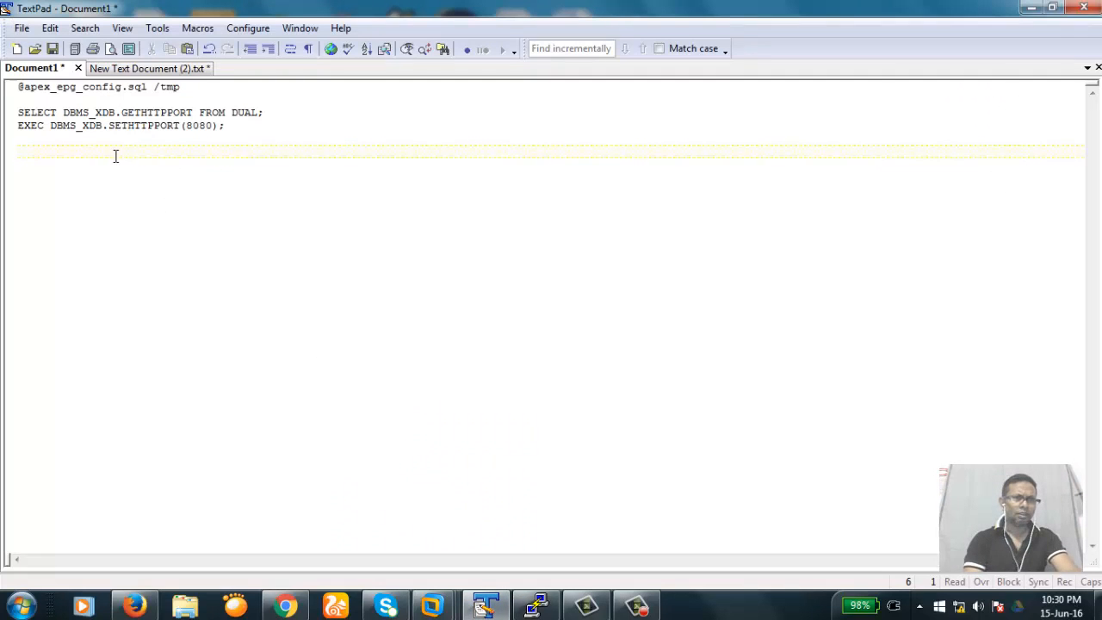
click(19, 112)
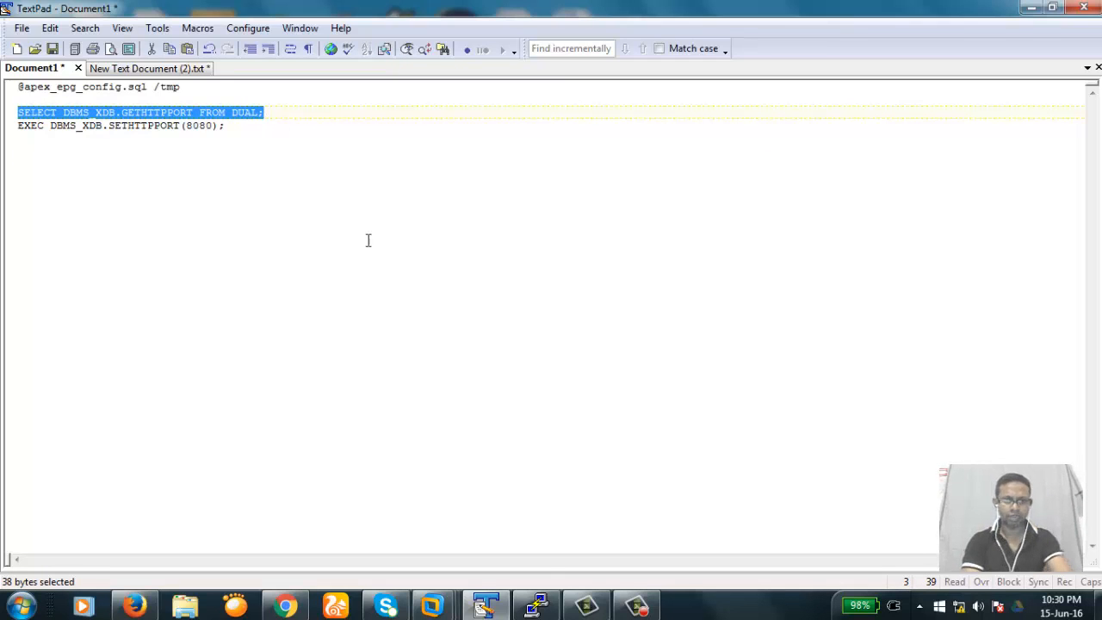
click(536, 605)
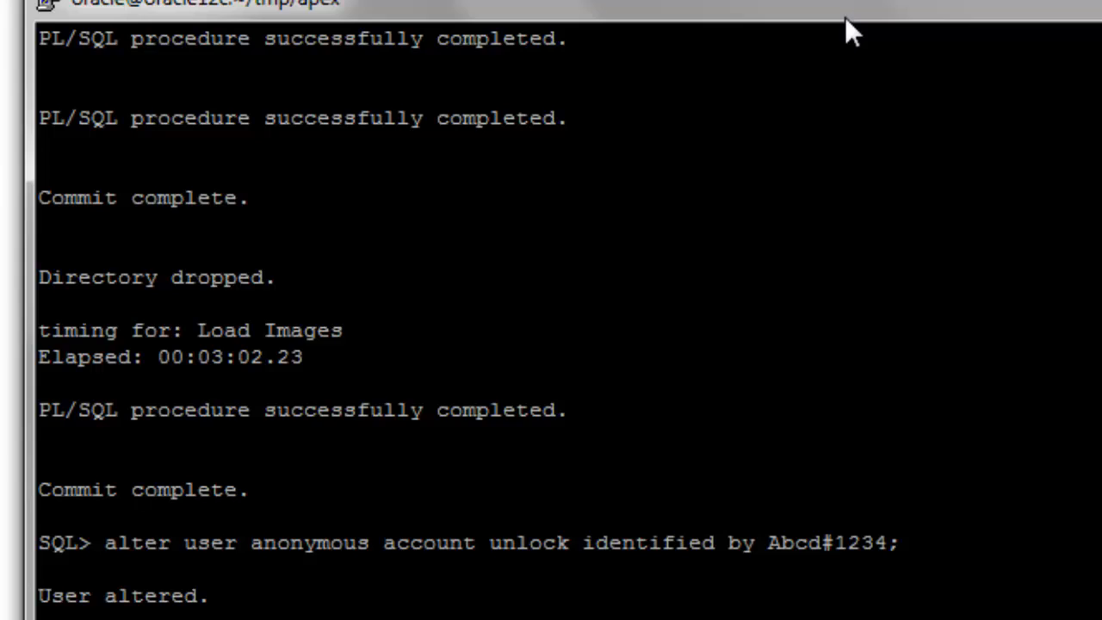
mouse_move(416, 316)
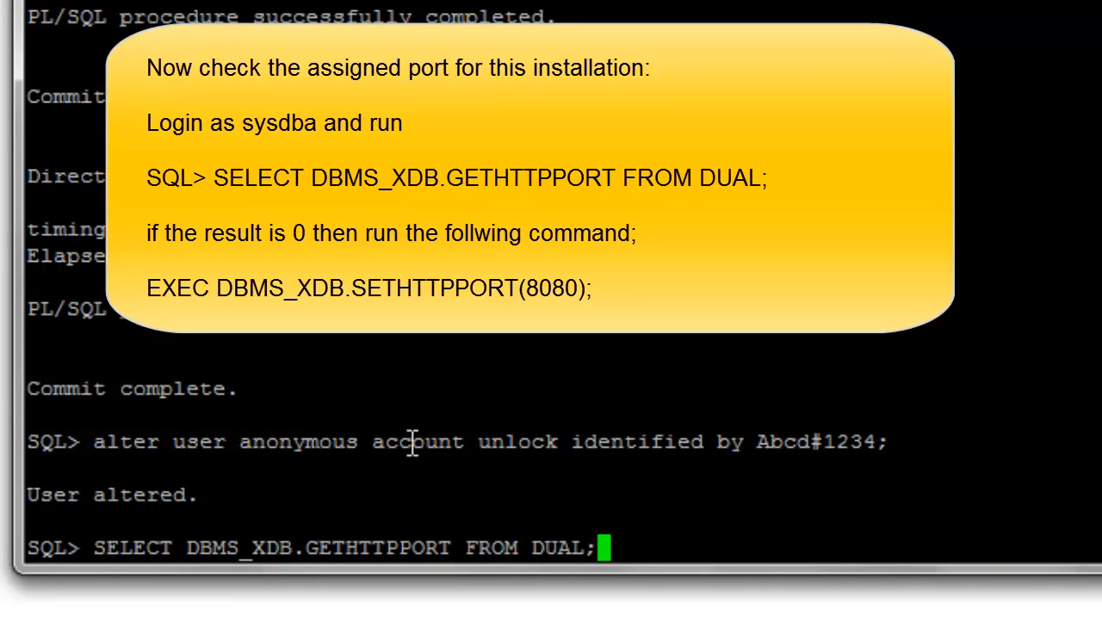
Run the pasted GETHTTPPORT query in SQL*Plus, confirming HTTP port 8080.
key(Return)
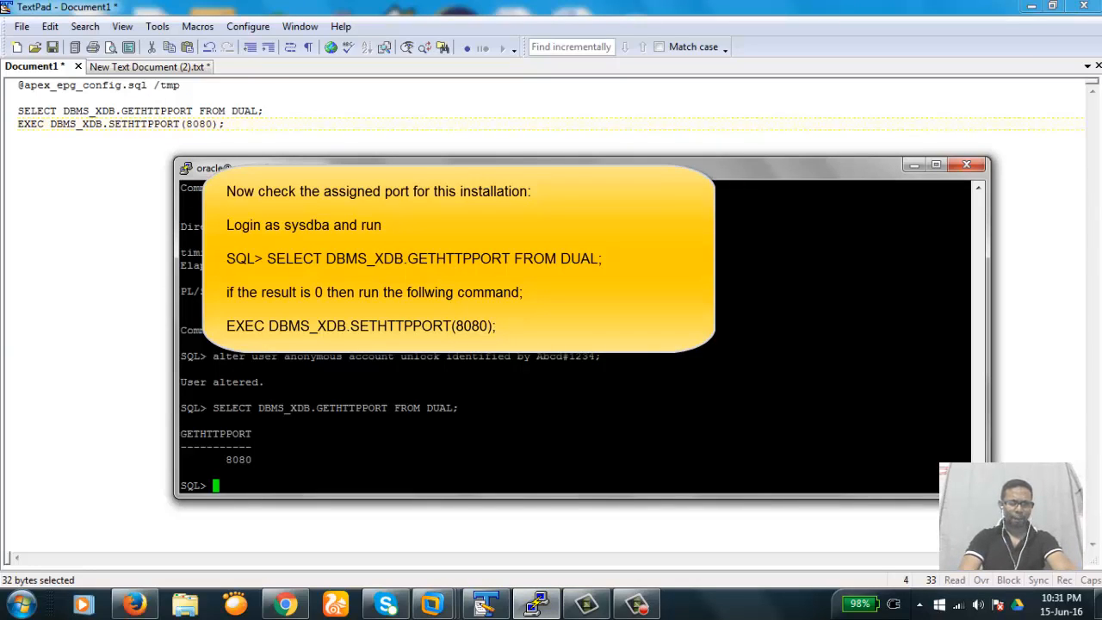
mouse_move(336, 411)
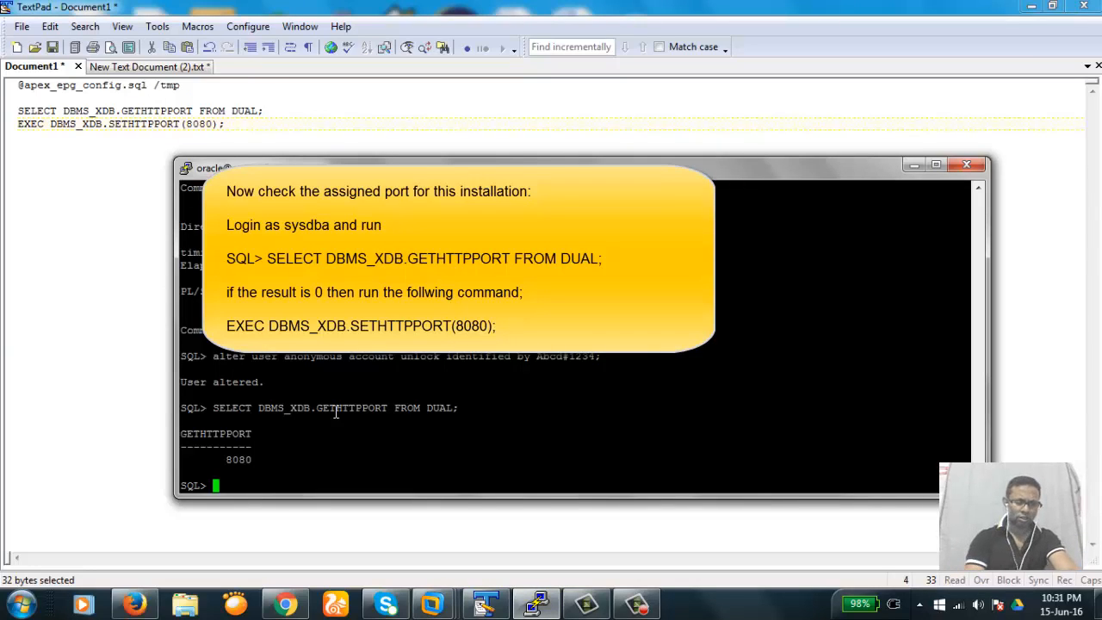
mouse_move(133, 603)
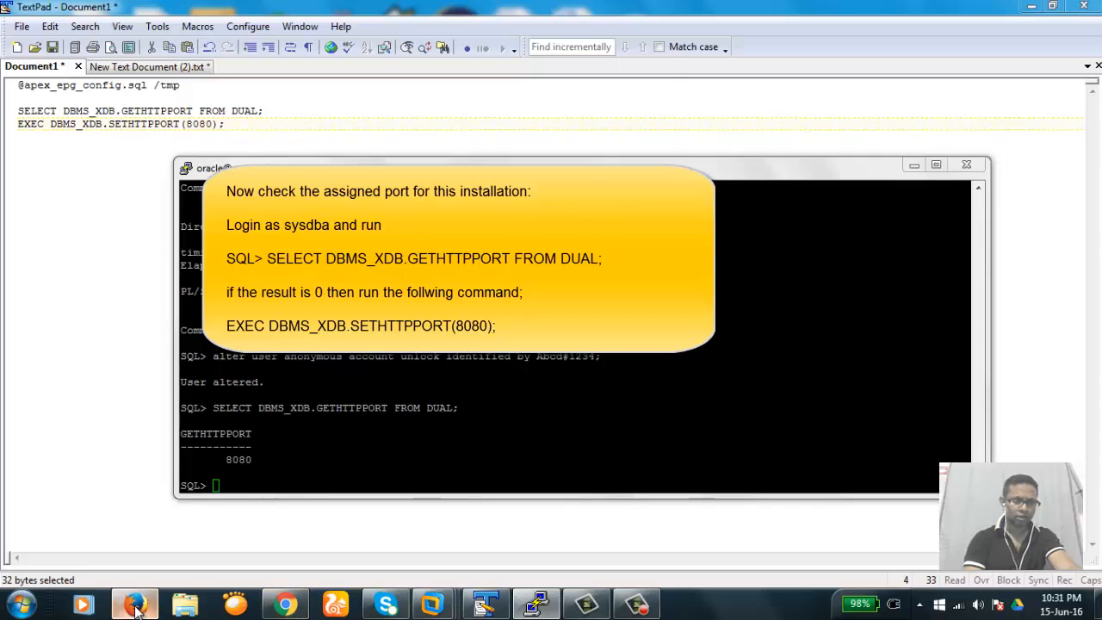
Browse Firefox to 192.168.100.10:8080/apex/apex_admin.
click(134, 602)
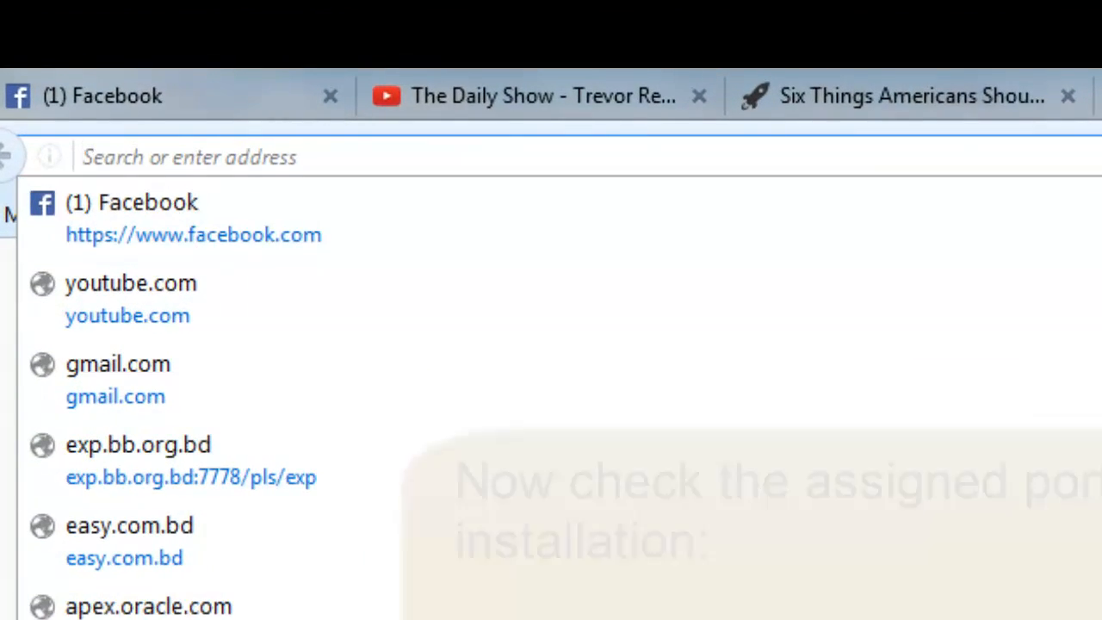
mouse_move(538, 155)
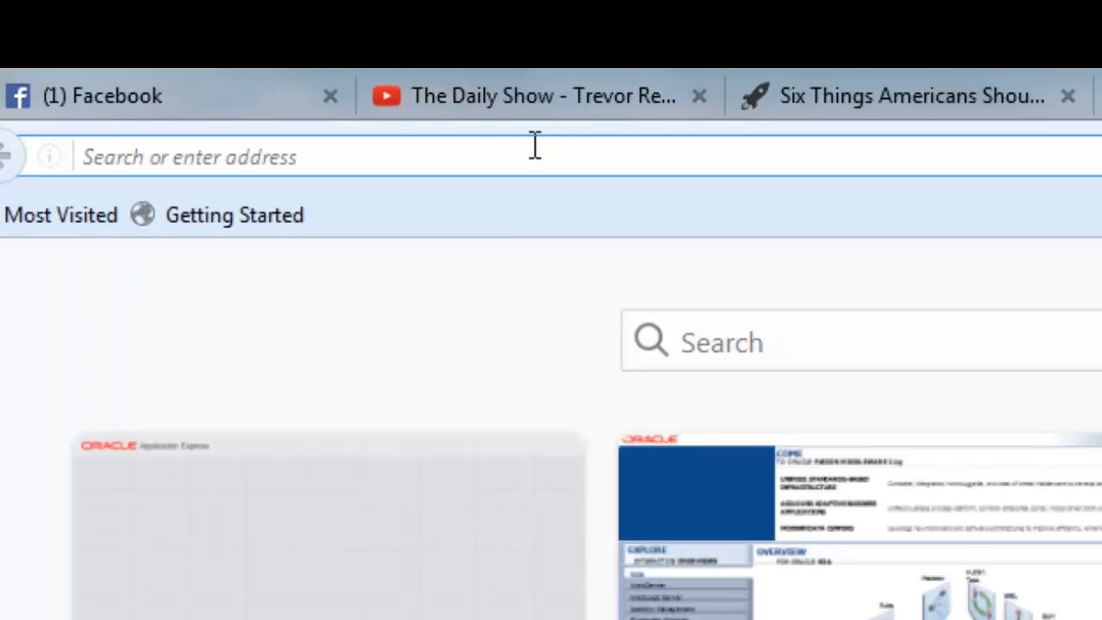
text(192.168.100.10/)
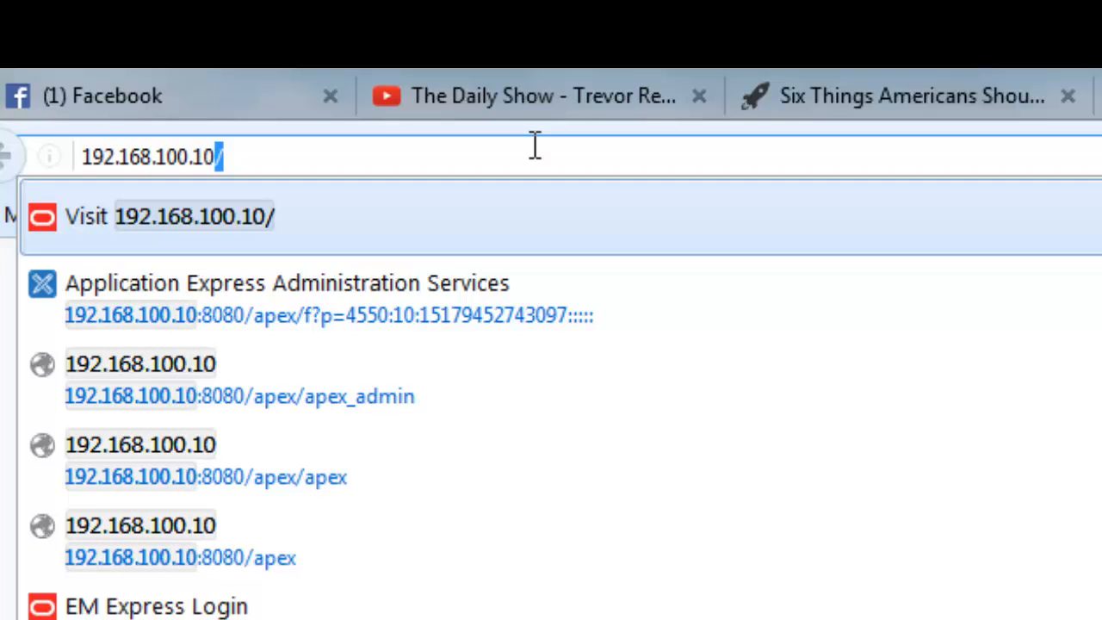
text(:8080)
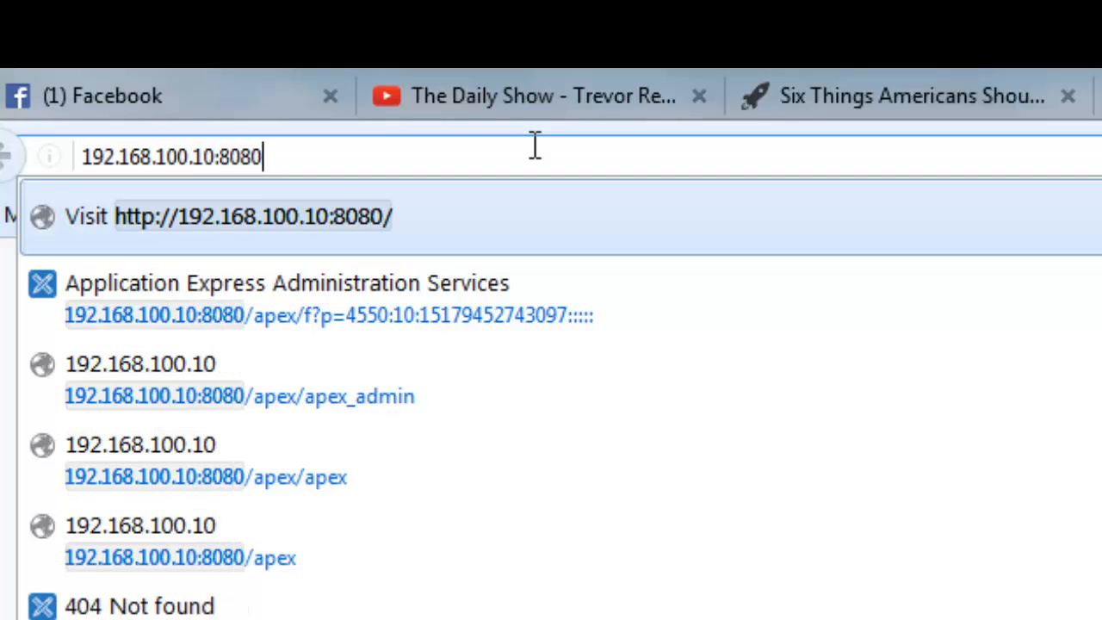
text(/apex)
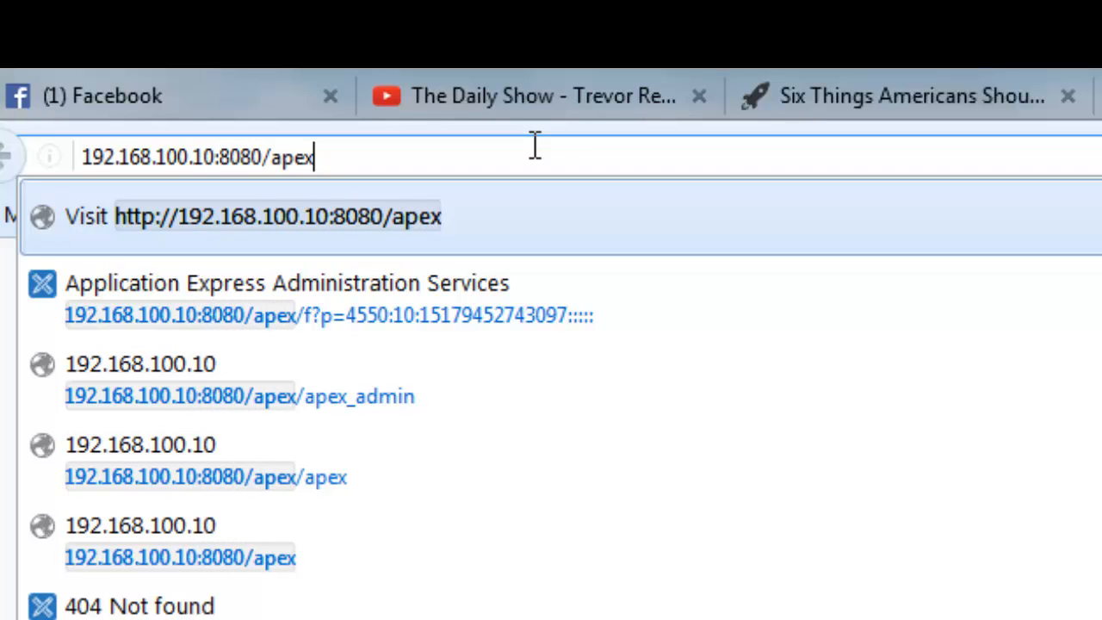
text(_admin)
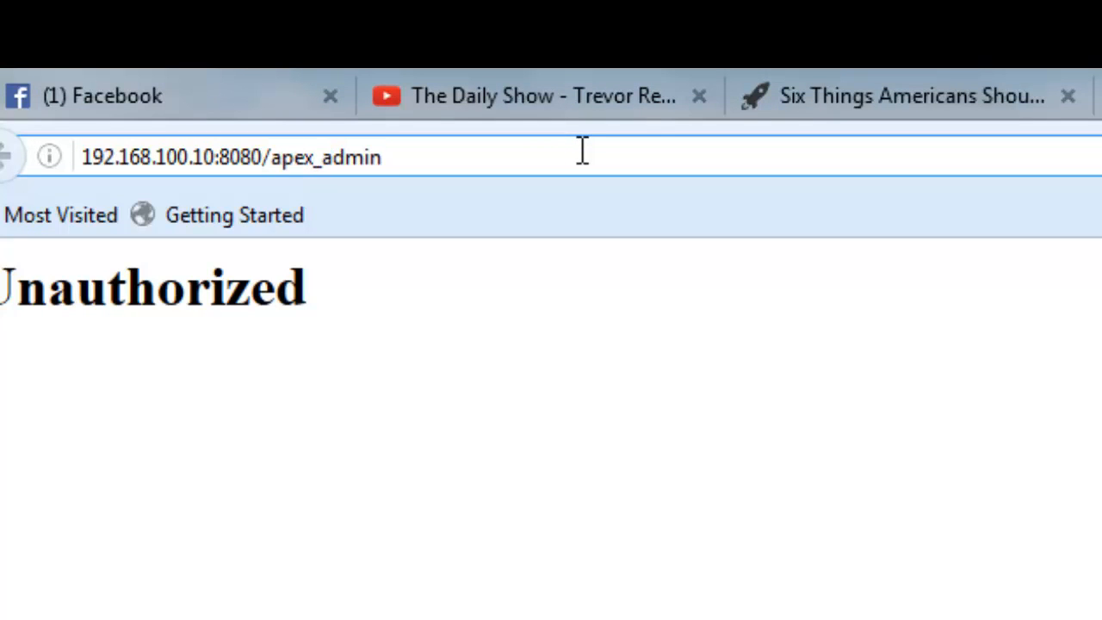
text(apex)
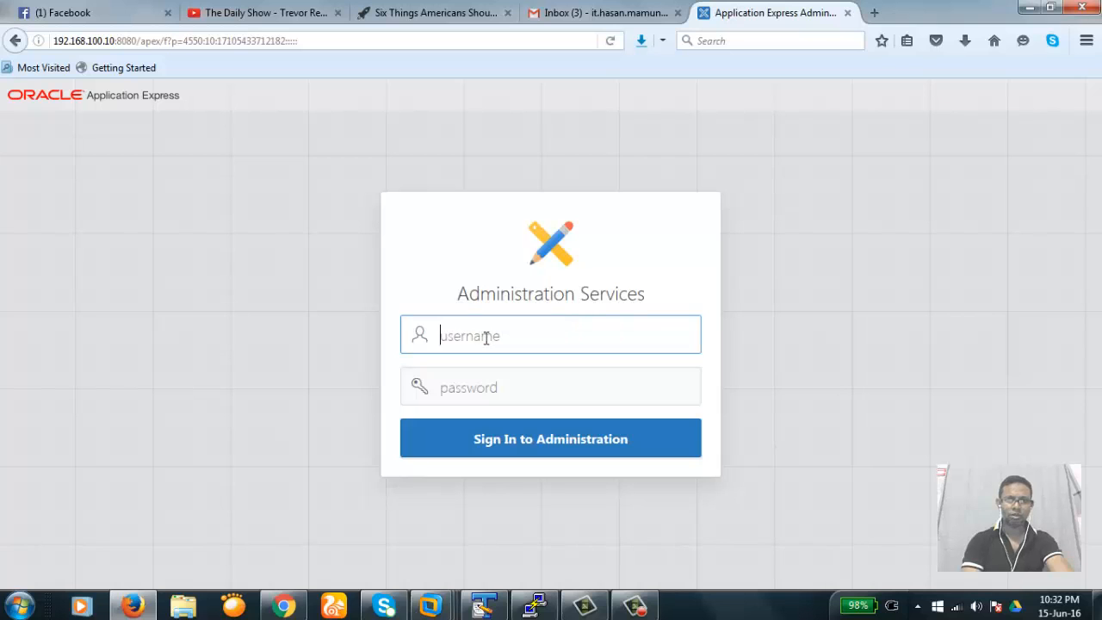
mouse_move(667, 139)
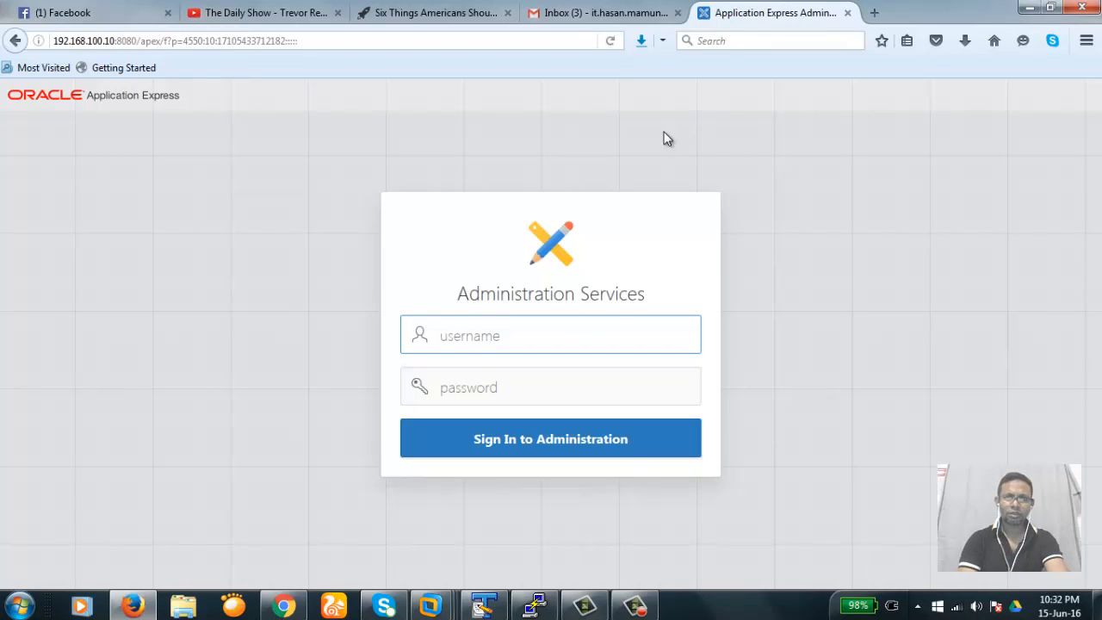
Attempt an Administration Services sign-in as Admin, which fails with Invalid Login Credentials.
click(550, 335)
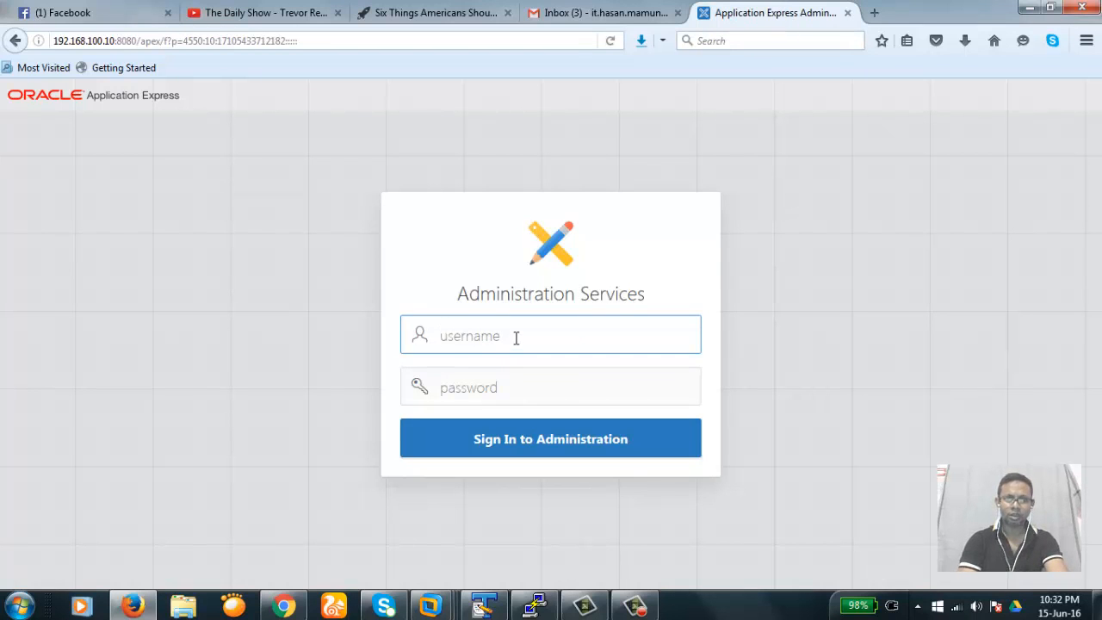
text(Adm)
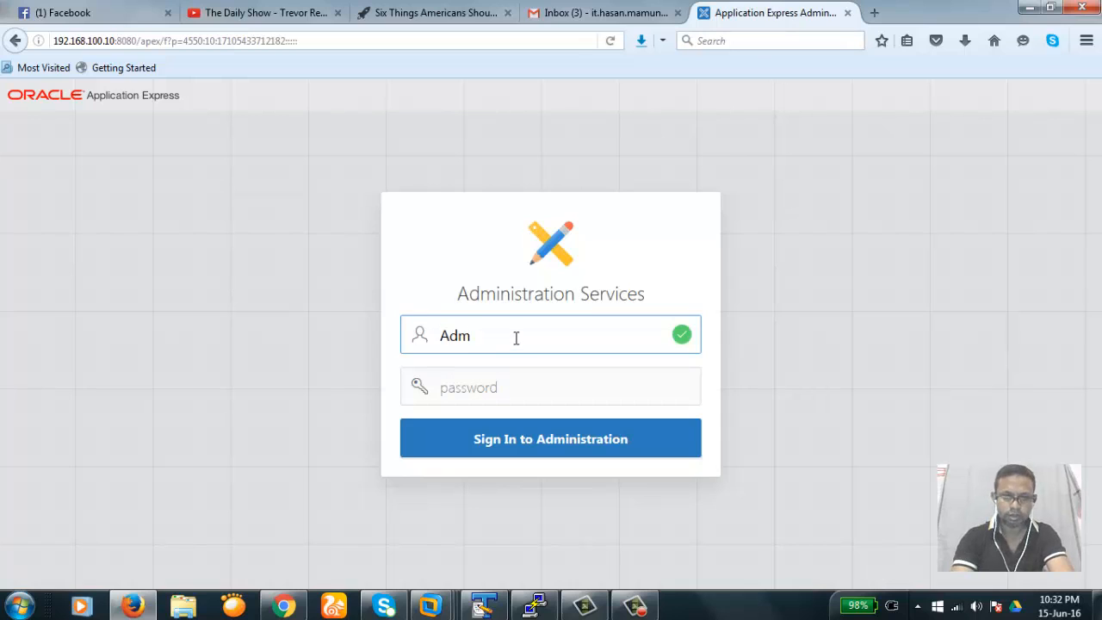
text(in)
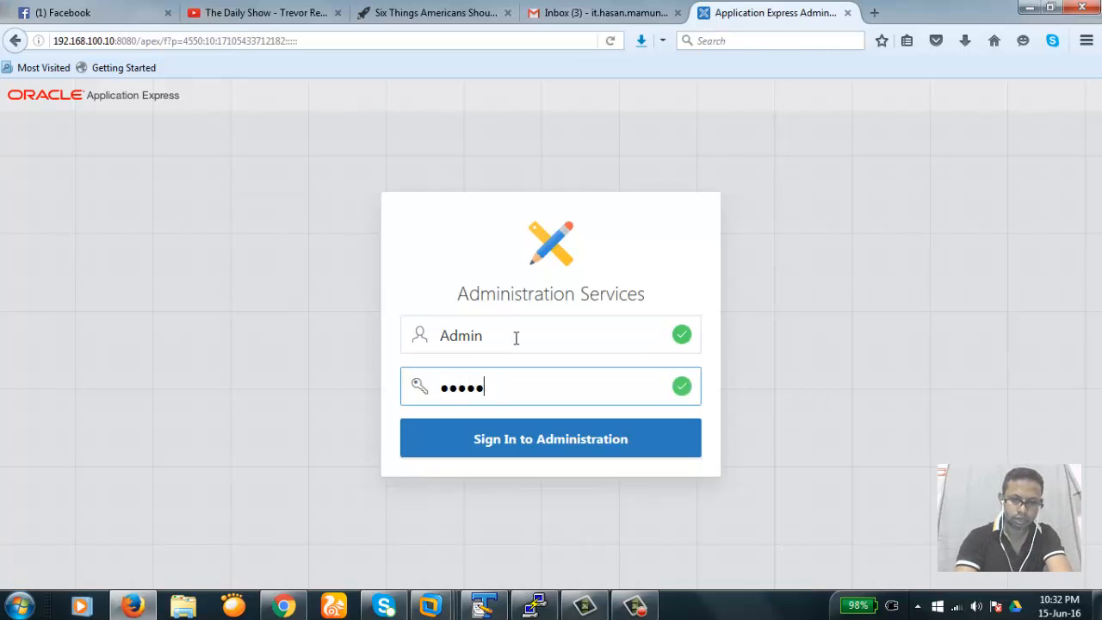
click(550, 438)
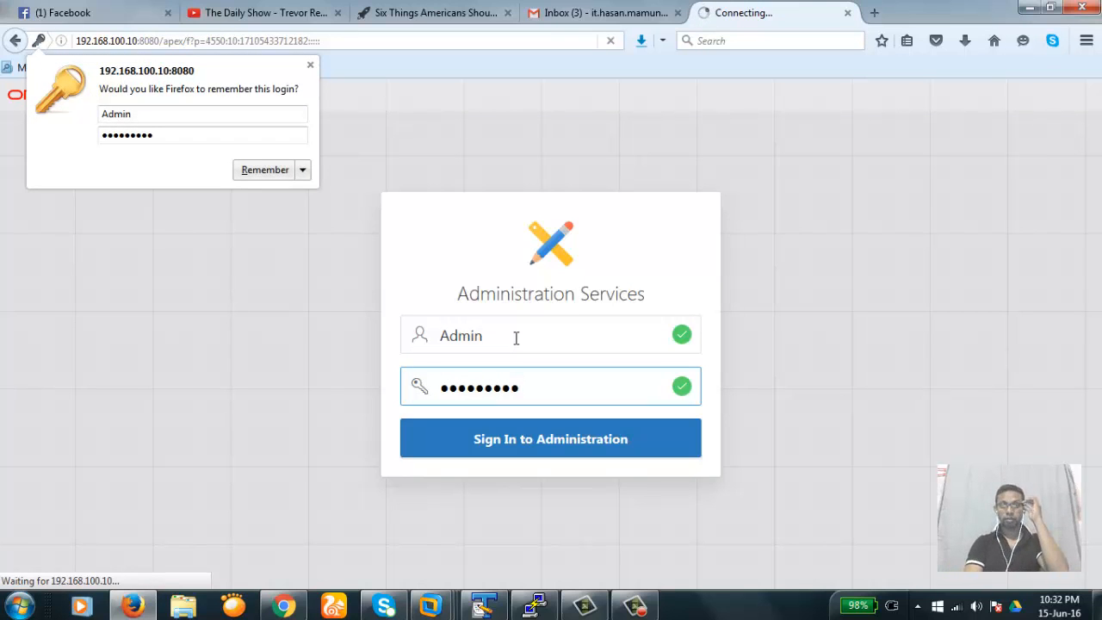
click(550, 438)
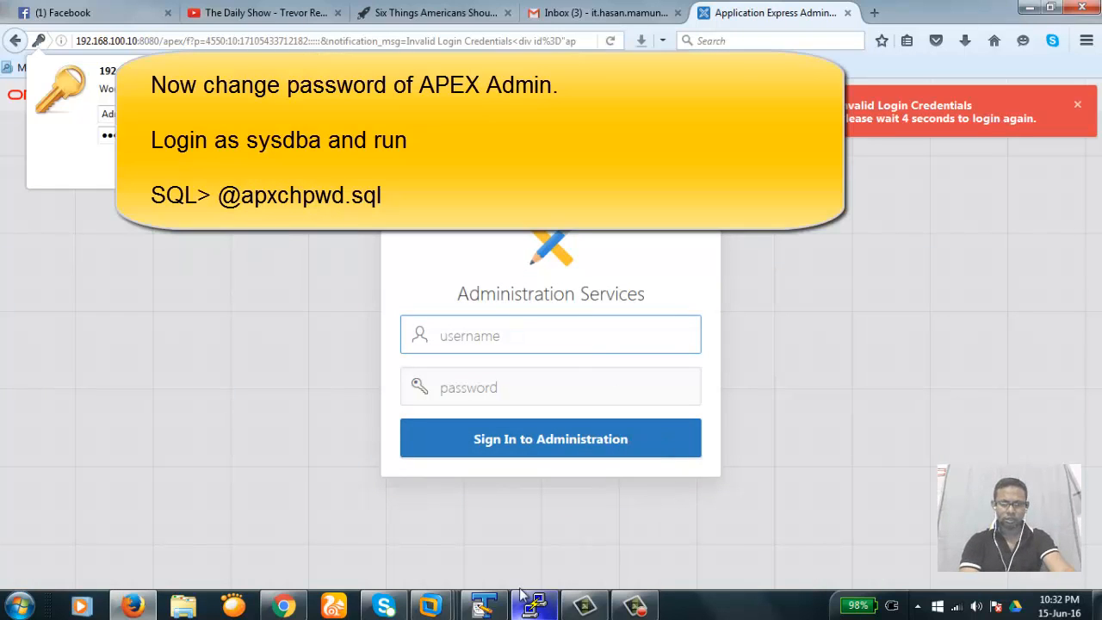
click(534, 604)
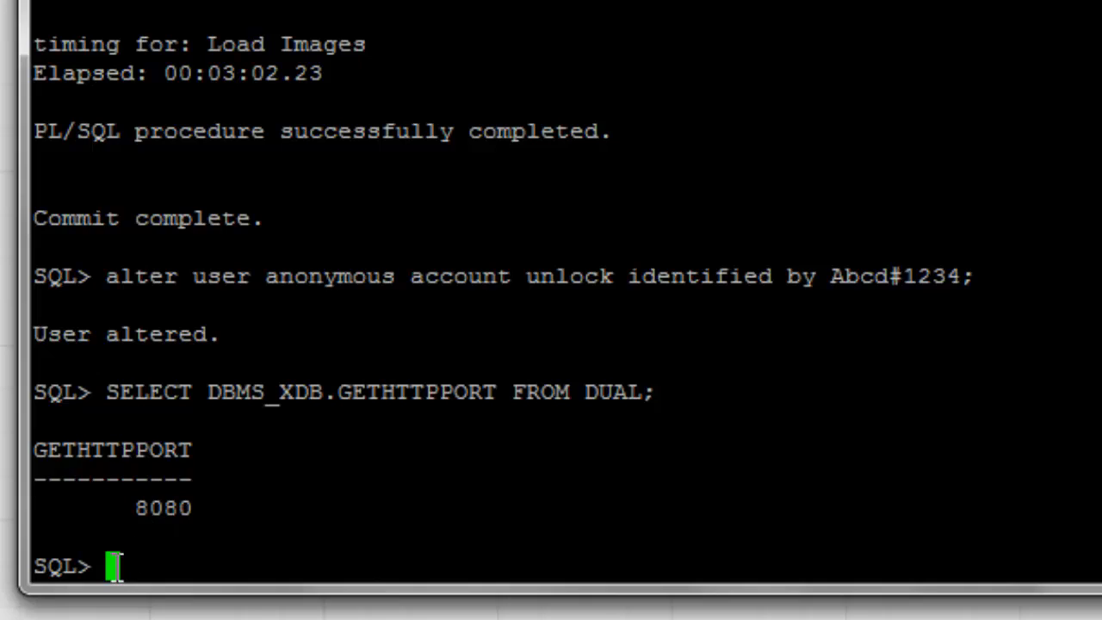
text(@)
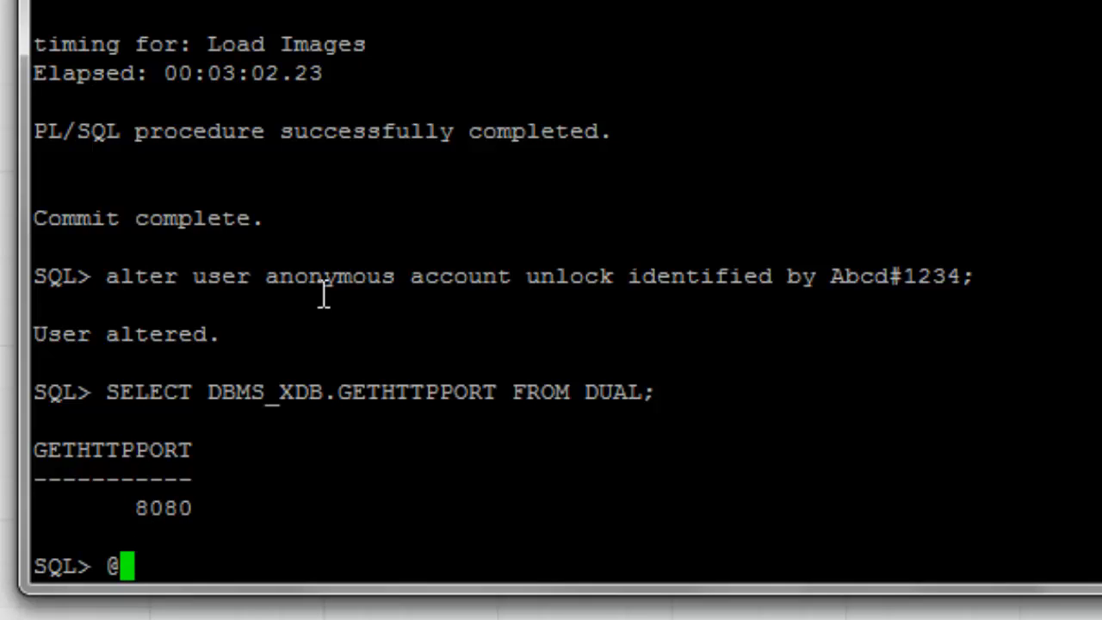
text(apx)
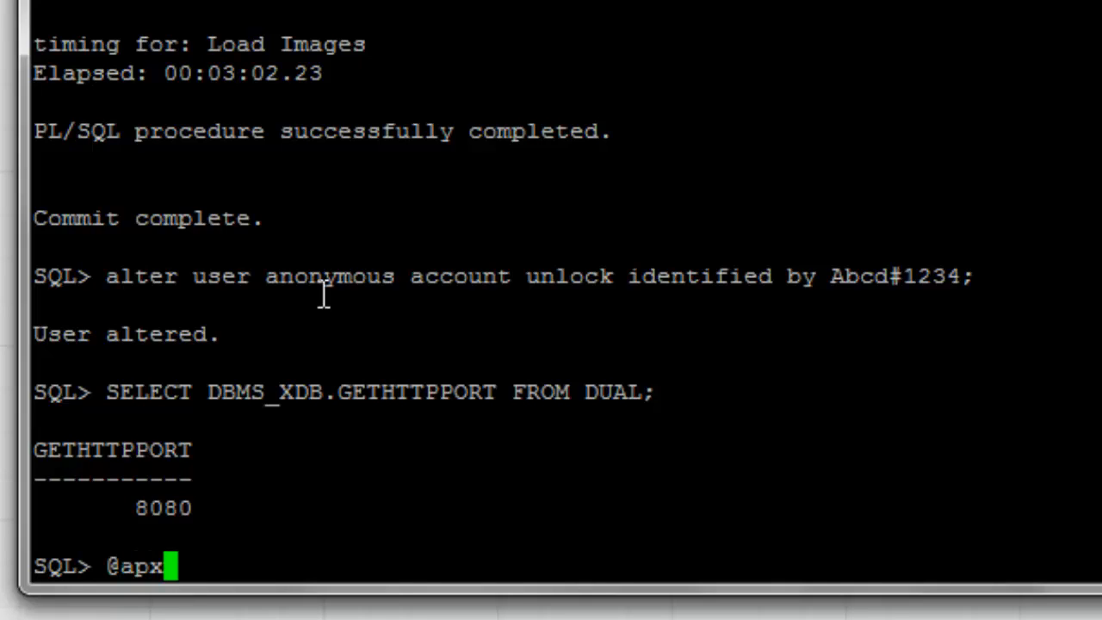
text(chp)
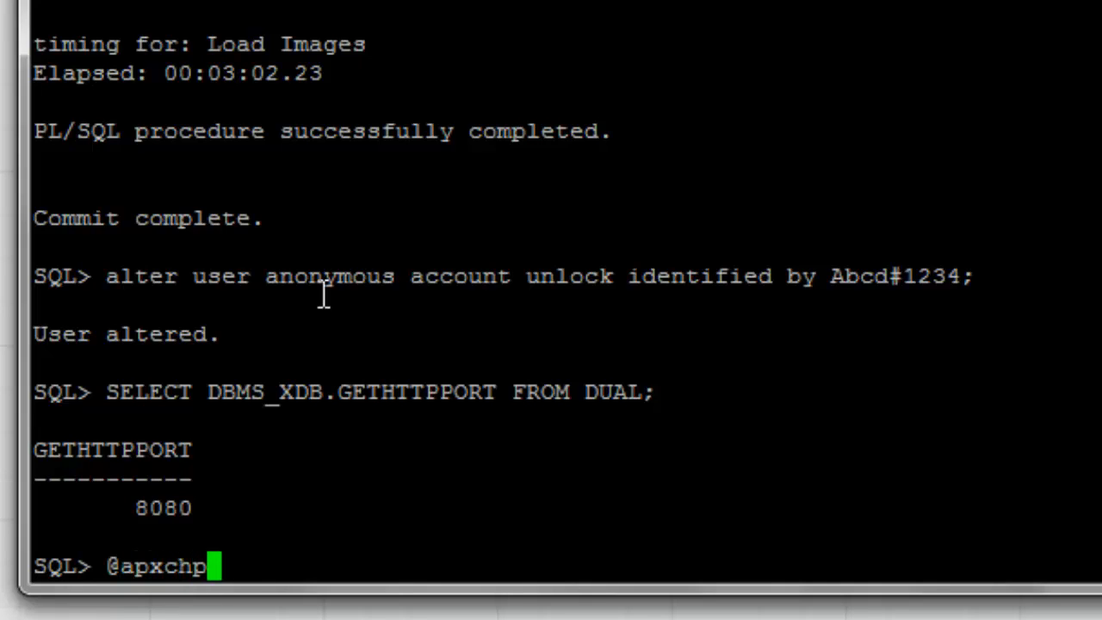
text(wd.sq)
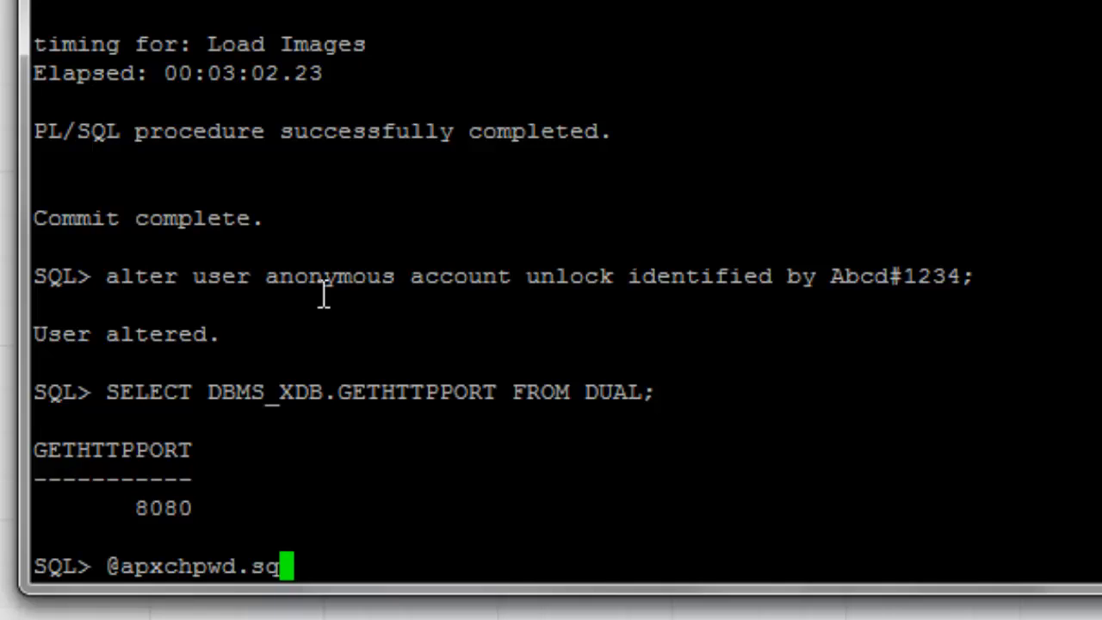
text(l)
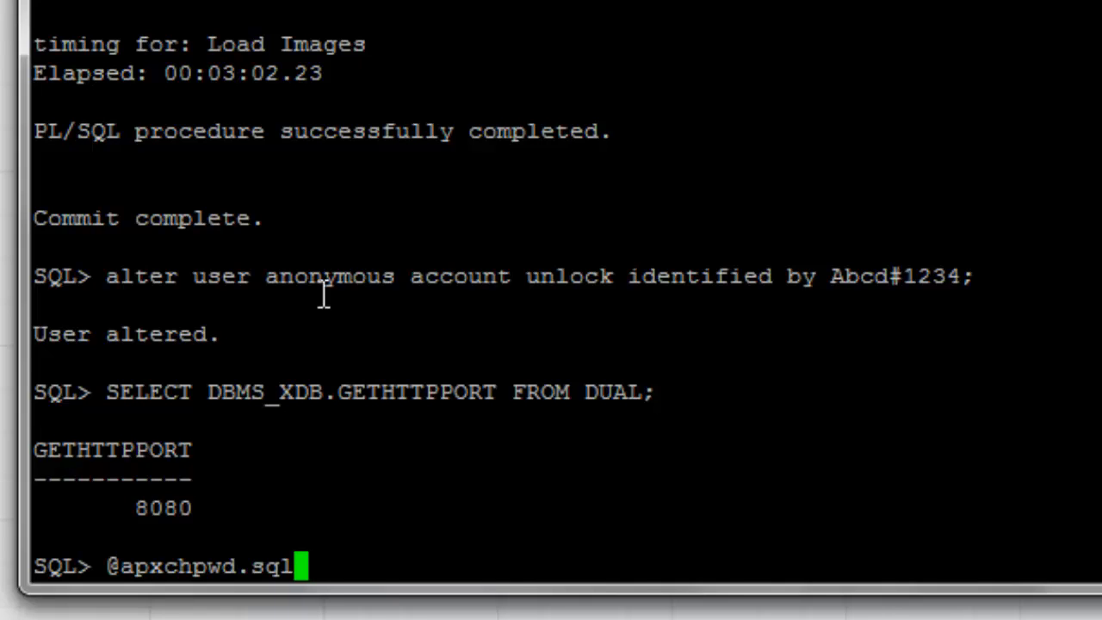
key(Return)
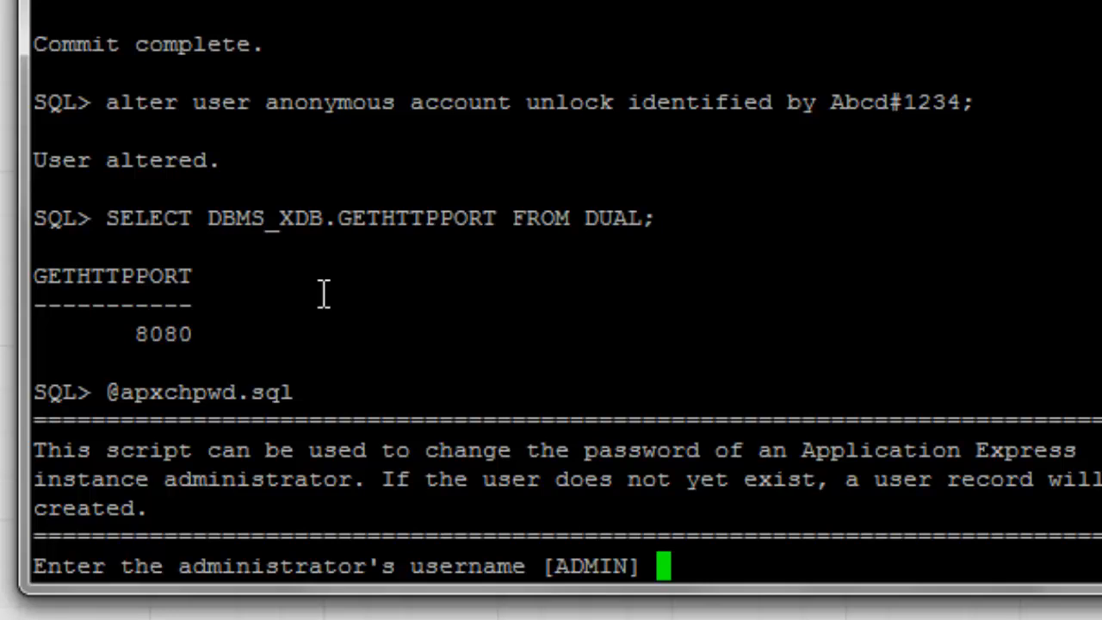
key(Return)
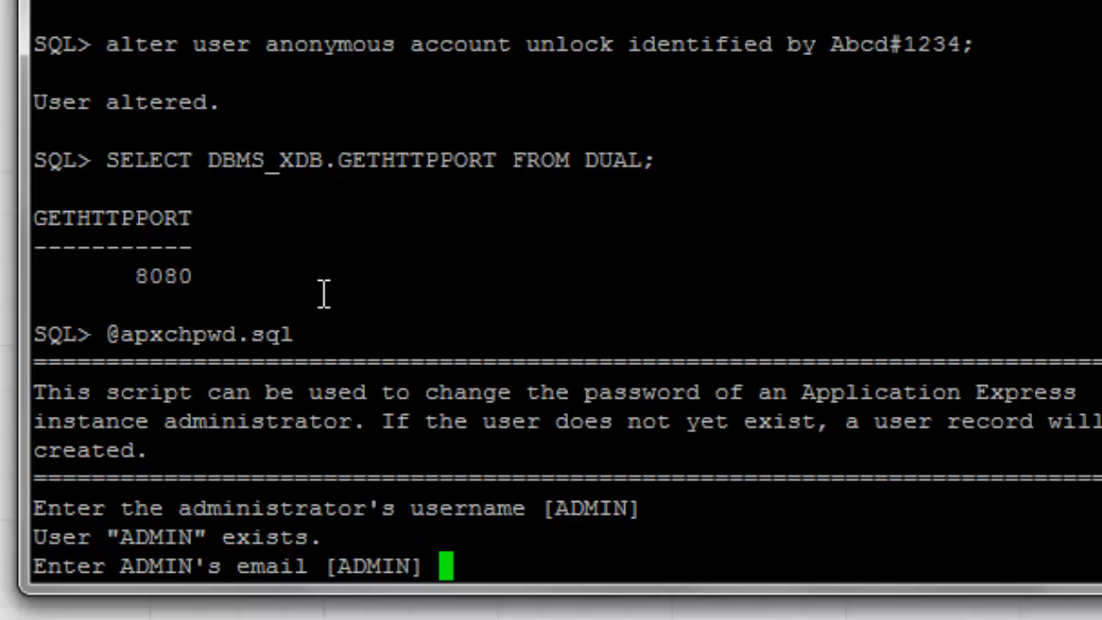
text(i)
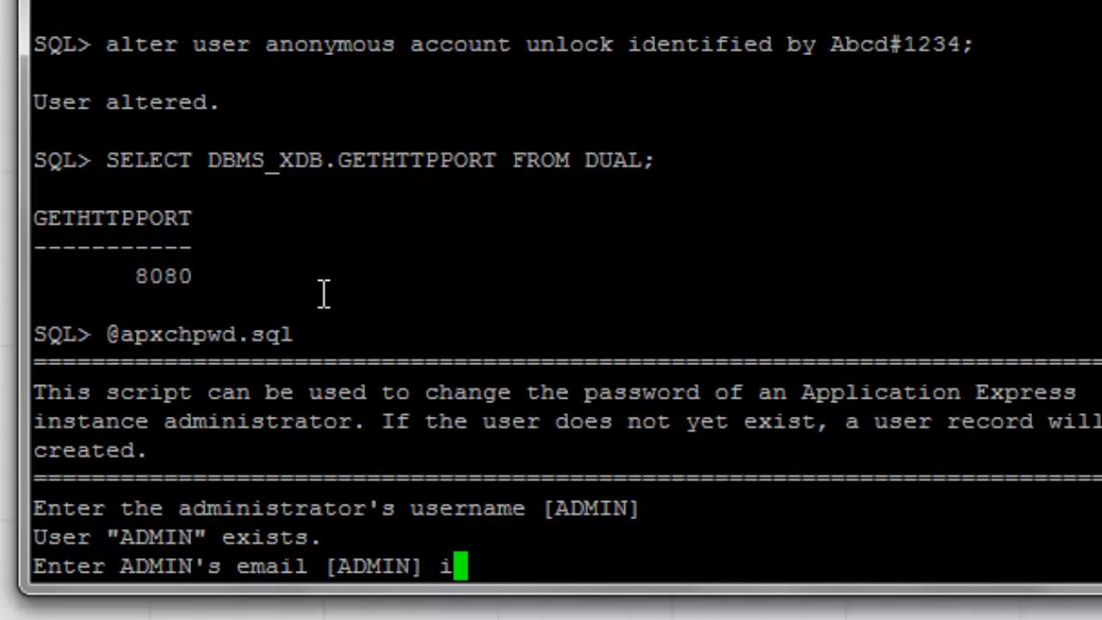
key(Backspace)
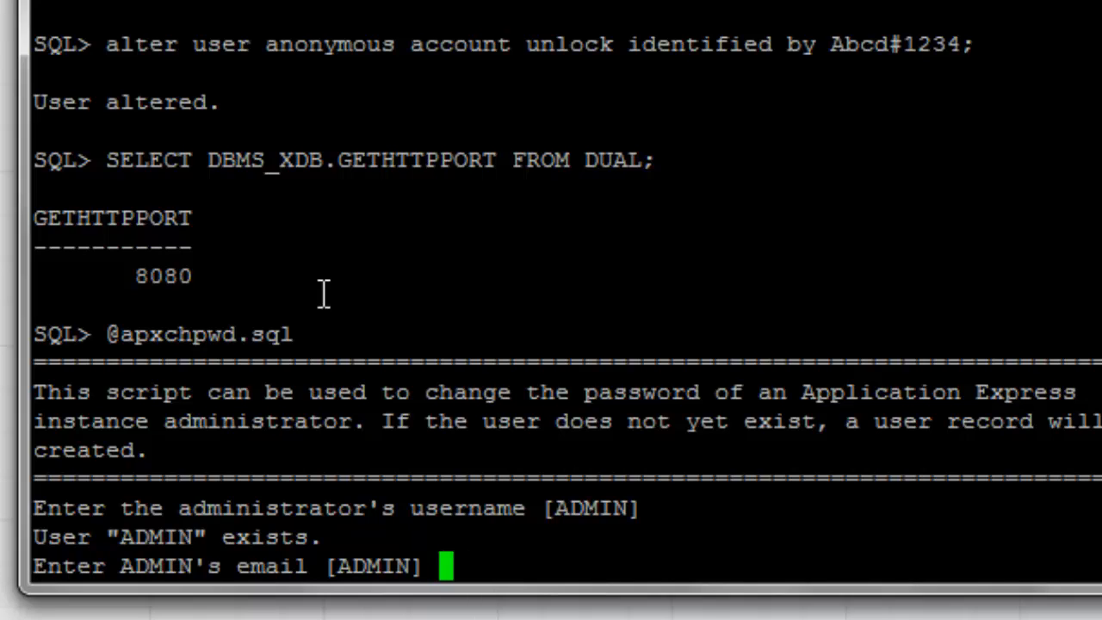
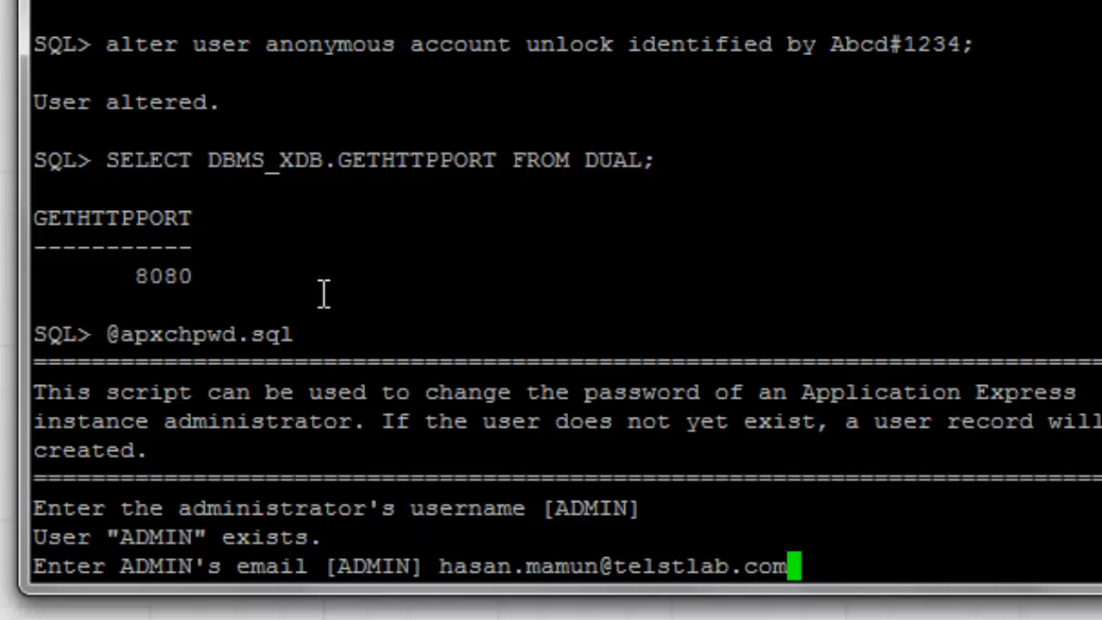
key(Return)
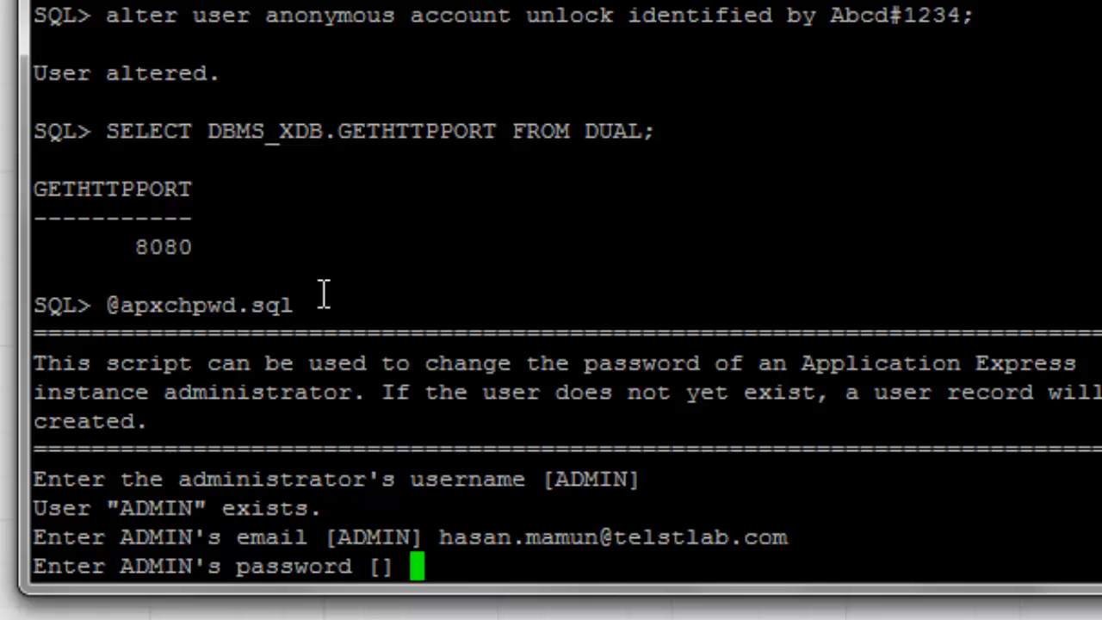
key(Return)
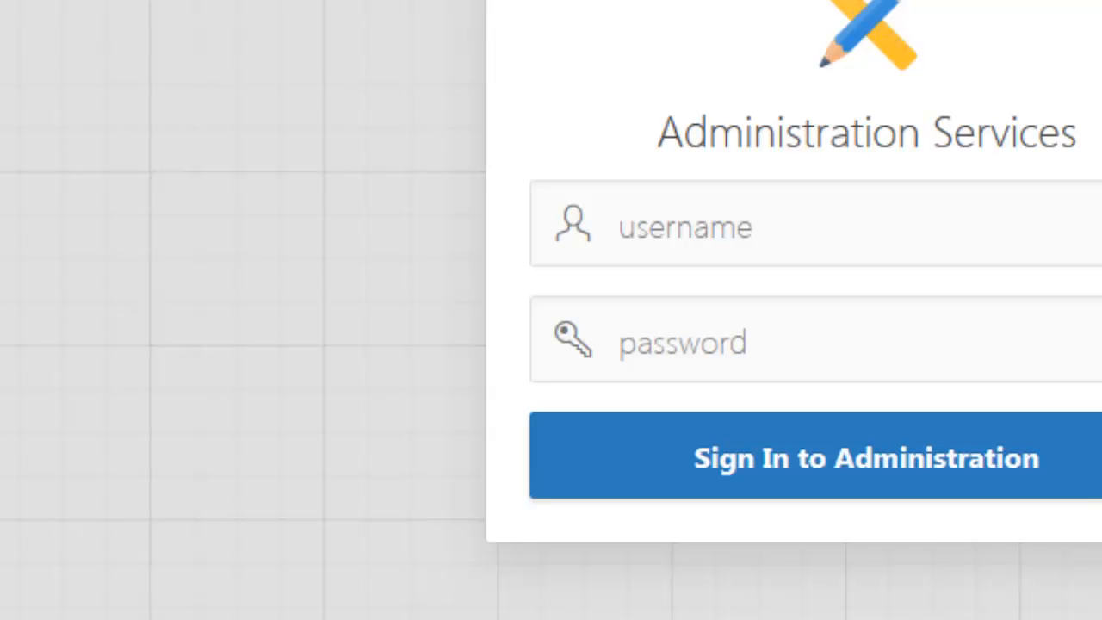
Sign in as admin with the new password and dismiss the remember-login prompt.
text(admin)
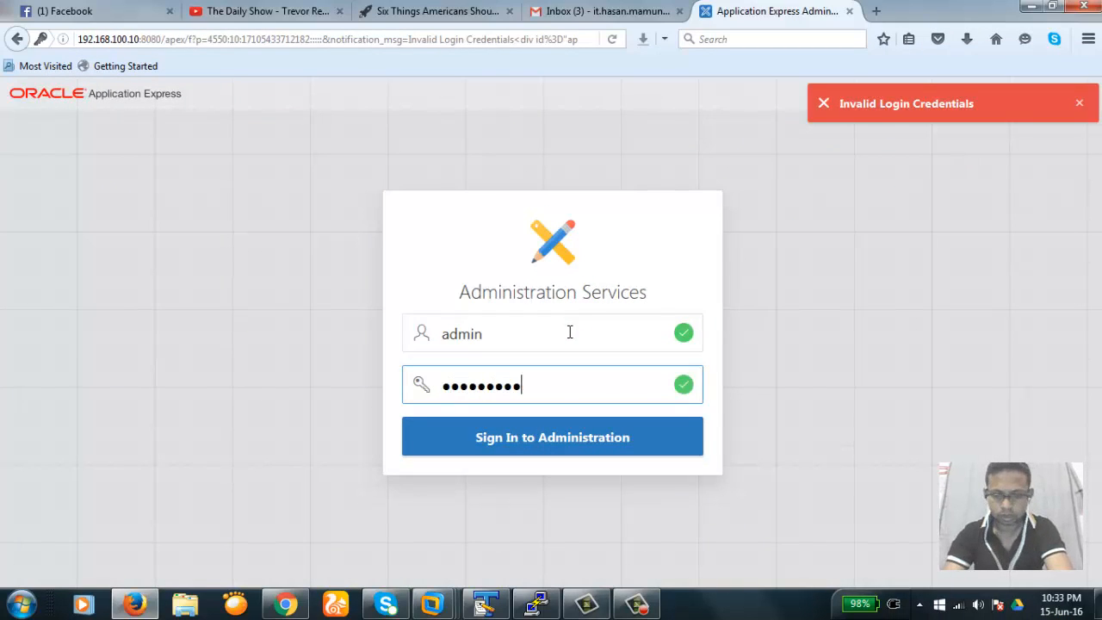
click(552, 437)
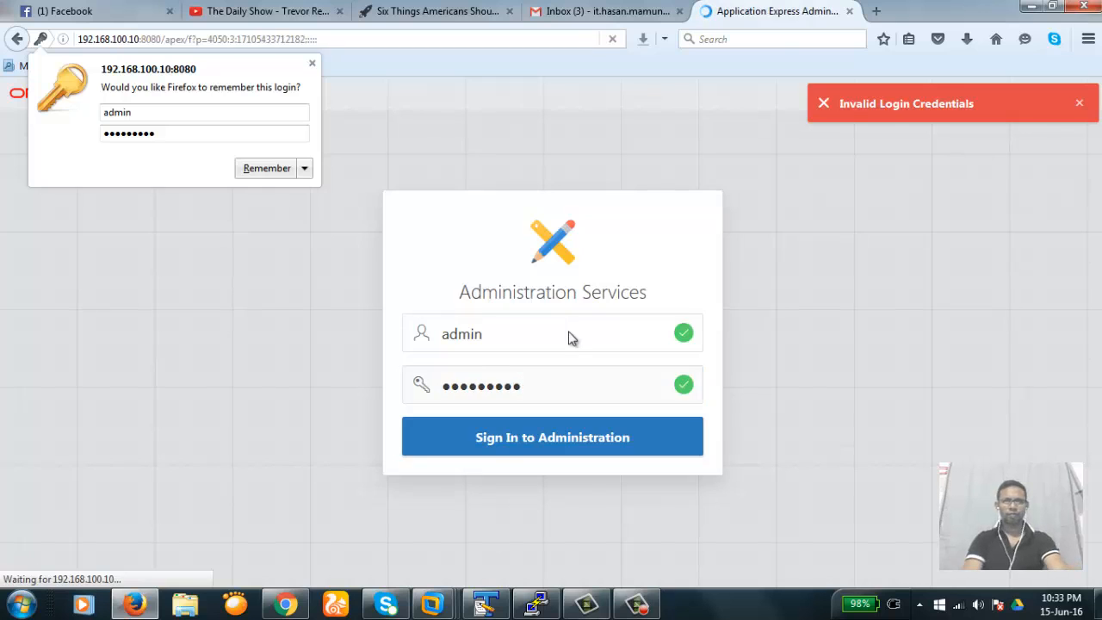
click(552, 437)
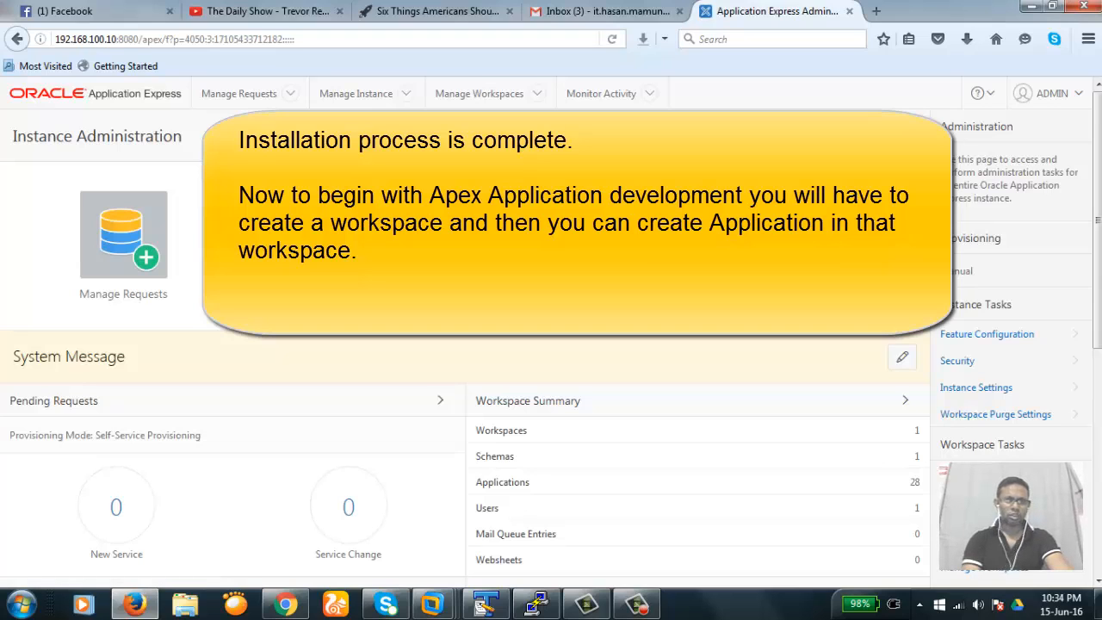
mouse_move(435, 372)
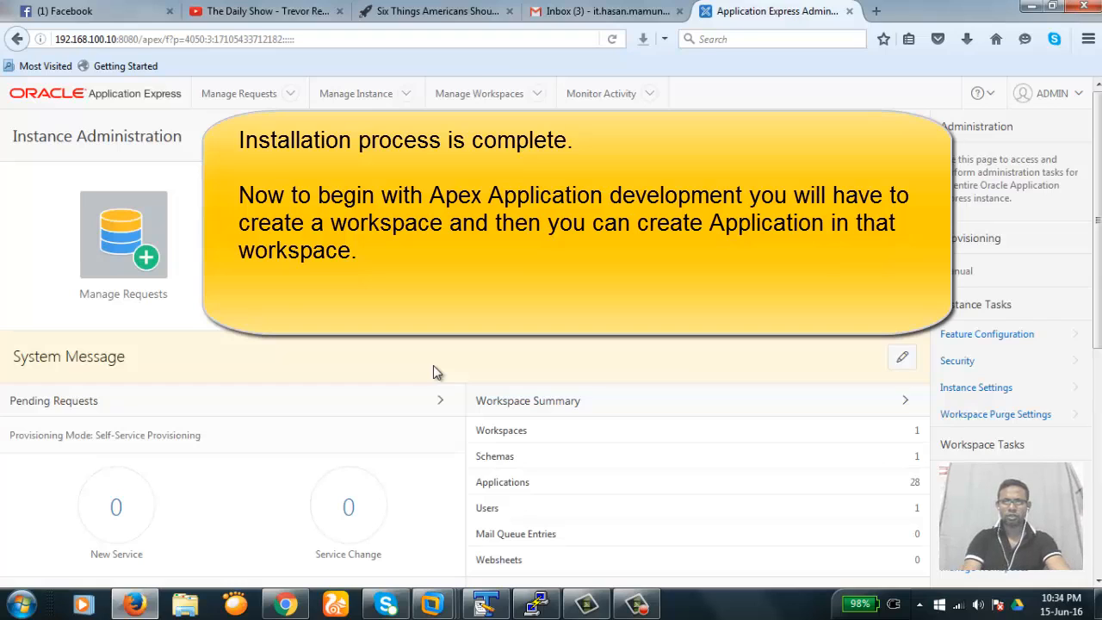
mouse_move(580, 374)
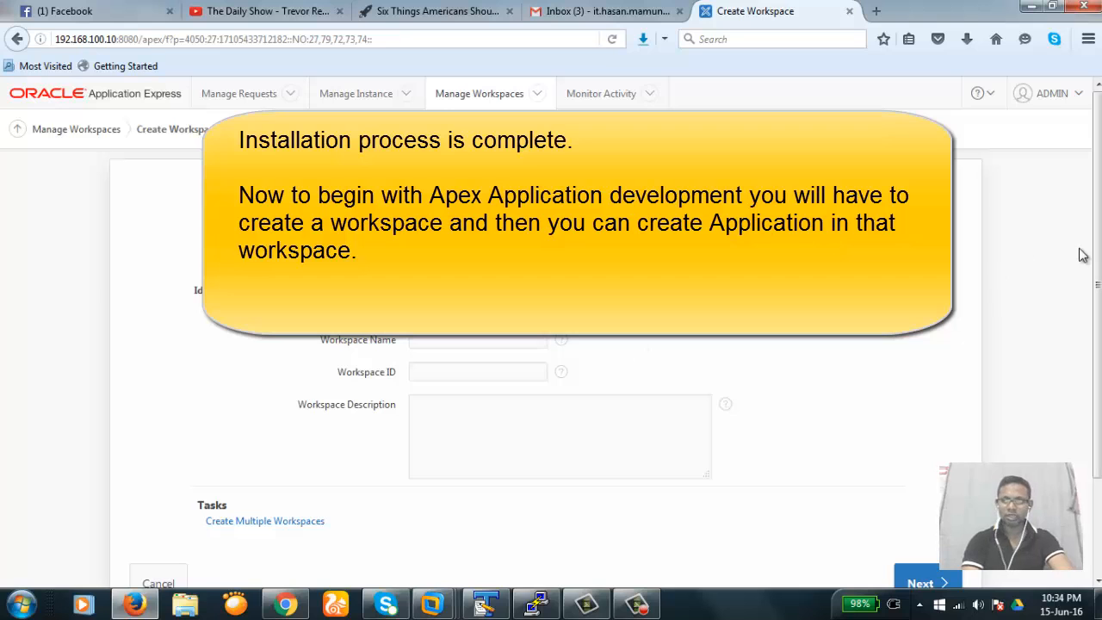
Scroll through the Create Workspace form, then go back to the Instance Administration home page.
scroll(down, 3)
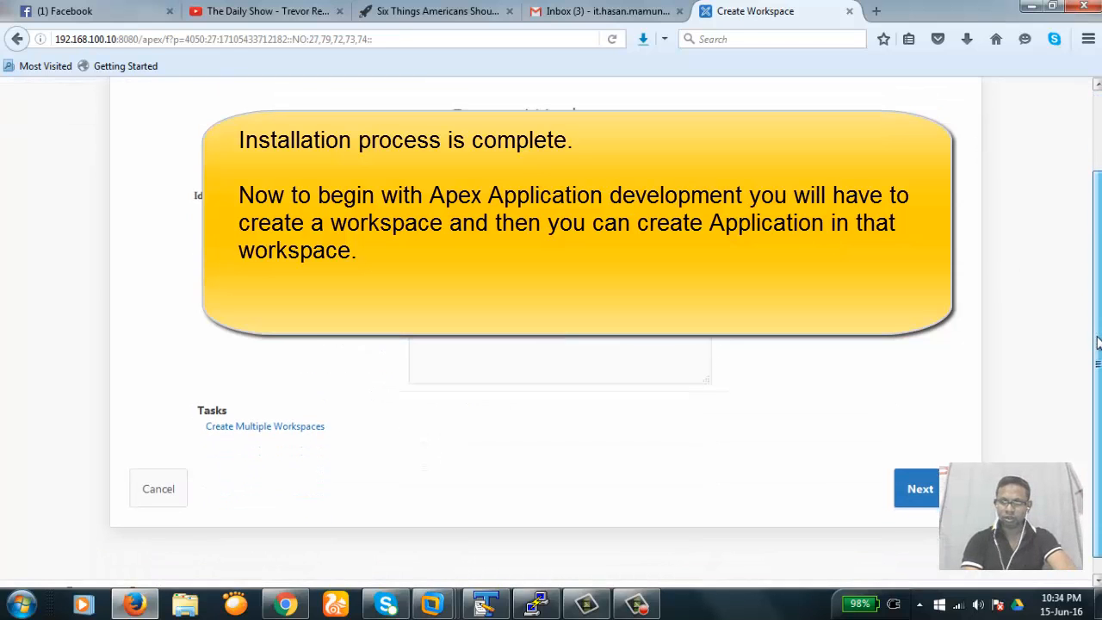
scroll(up, 3)
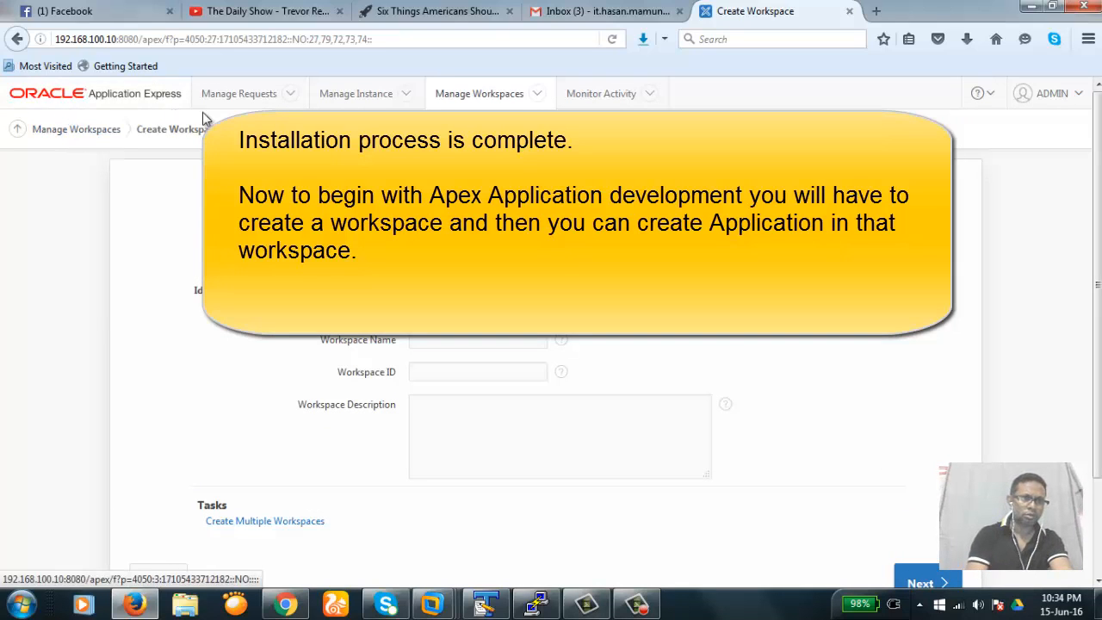
click(77, 128)
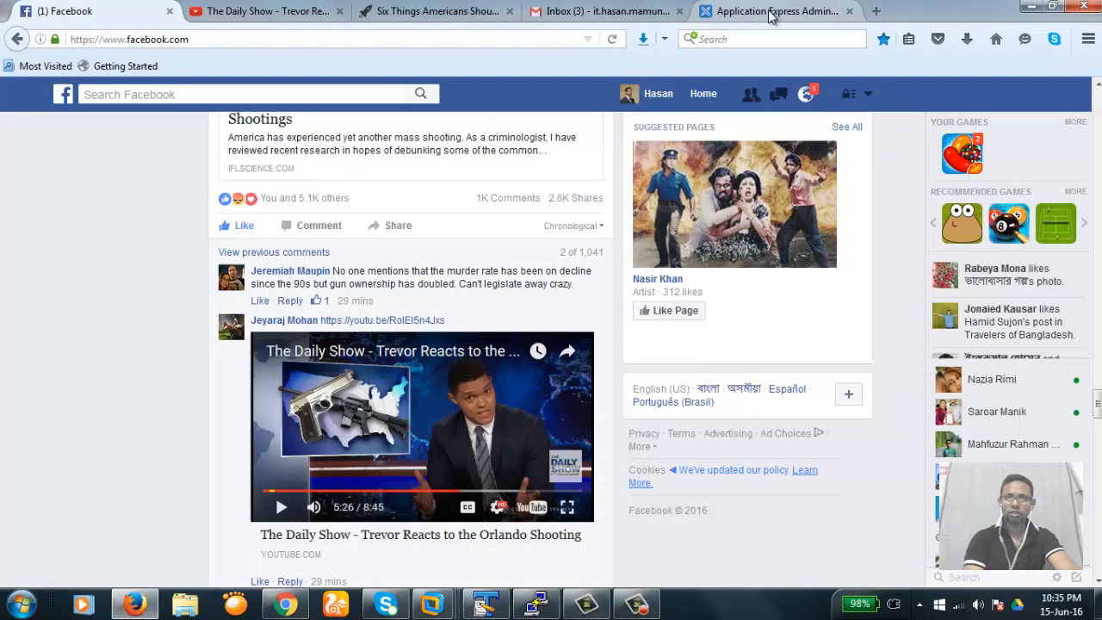
click(773, 11)
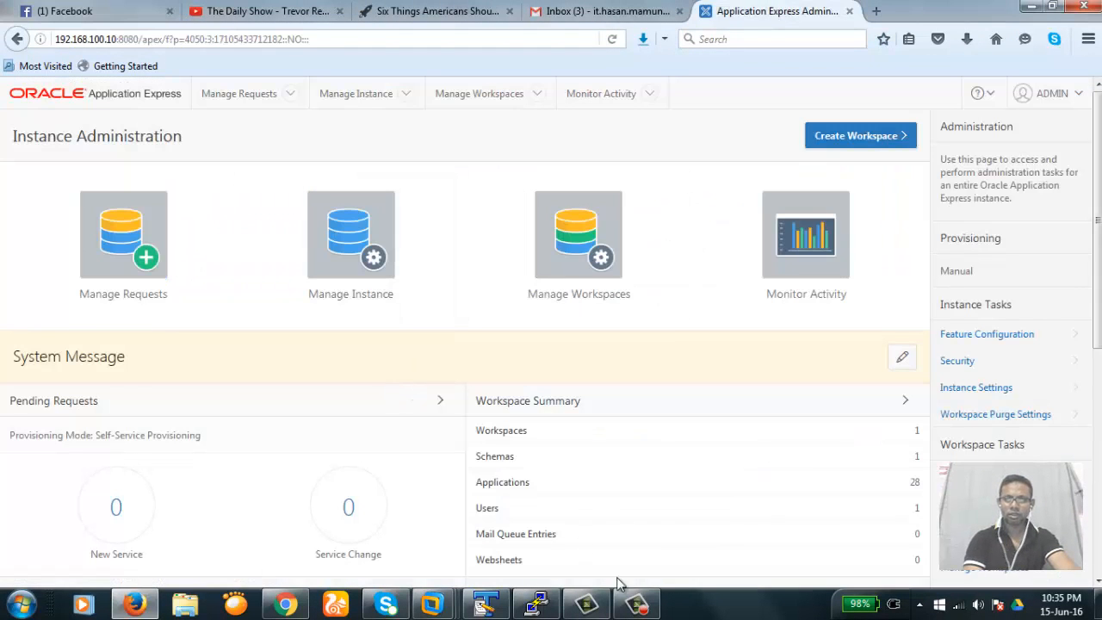